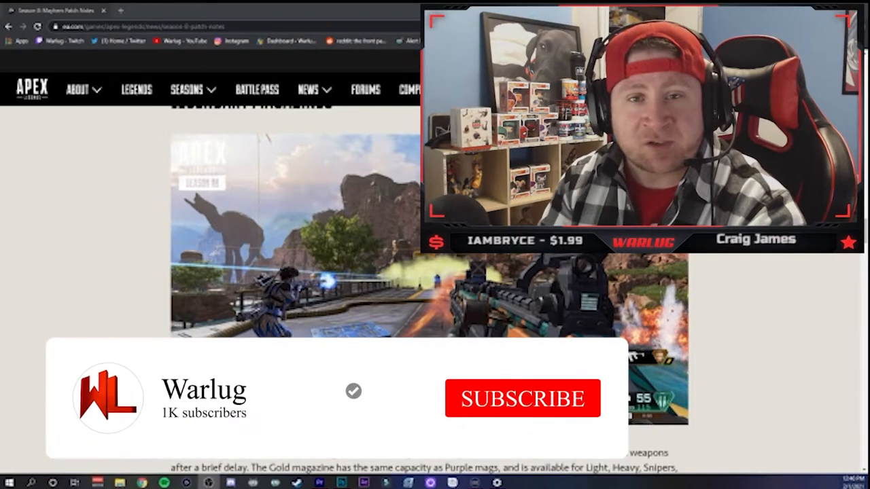
# Step: Scroll from the top of the Season 8 patch notes down through the Devstream section
pyautogui.click(522, 399)
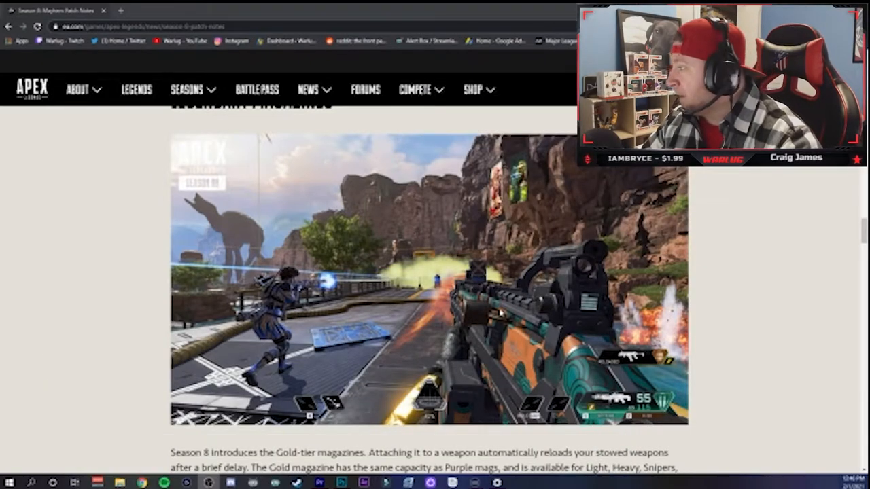
pyautogui.moveTo(507, 231)
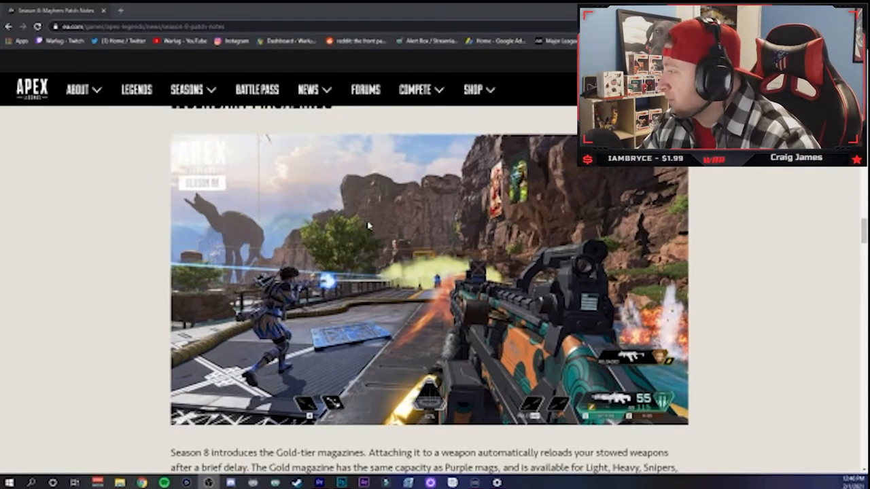
pyautogui.scroll(-3)
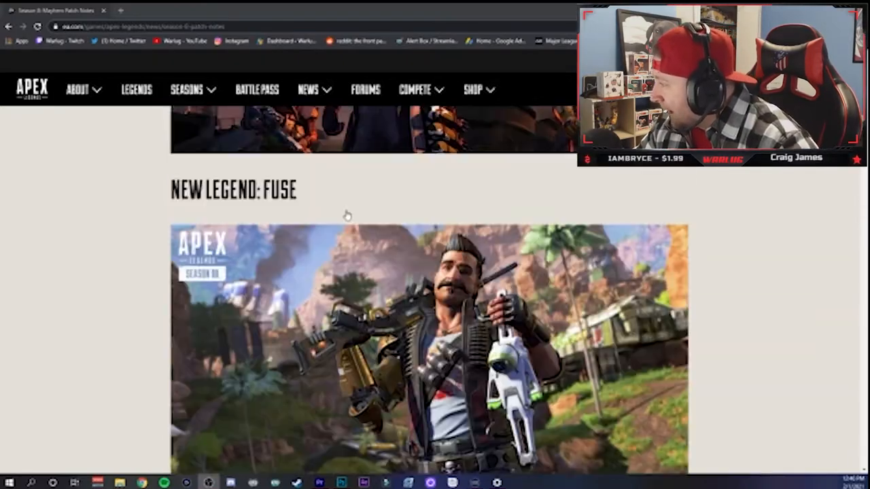
pyautogui.scroll(3)
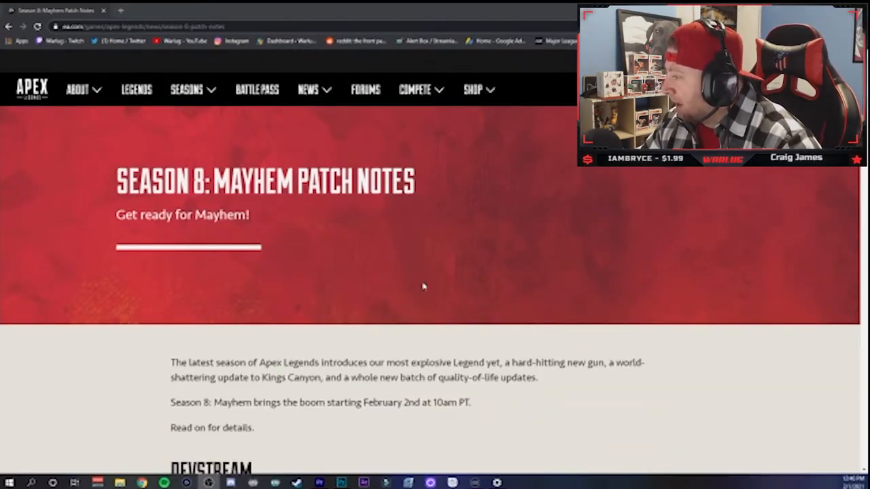
pyautogui.scroll(-3)
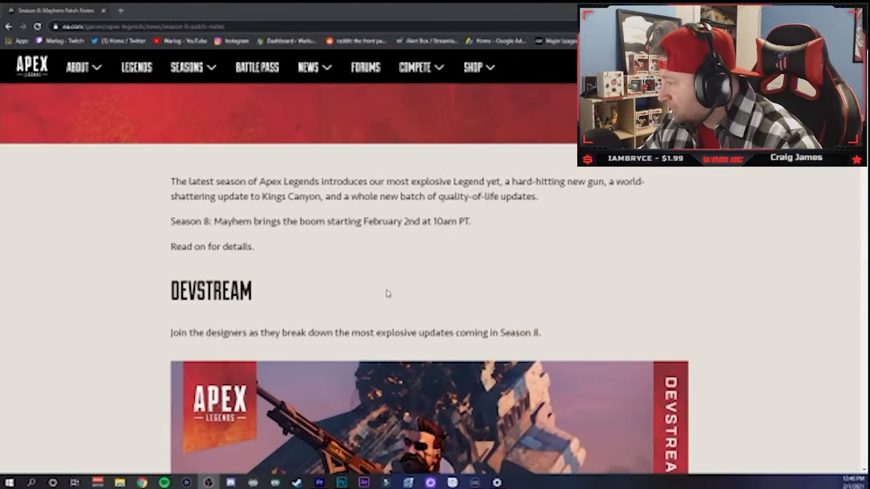
pyautogui.scroll(-3)
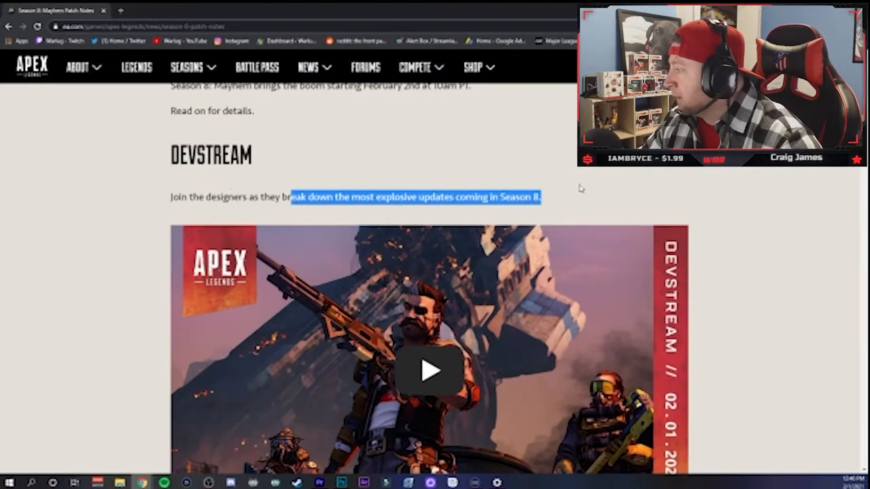
# Step: Settle the page on the New Legend: Fuse section heading
pyautogui.scroll(-3)
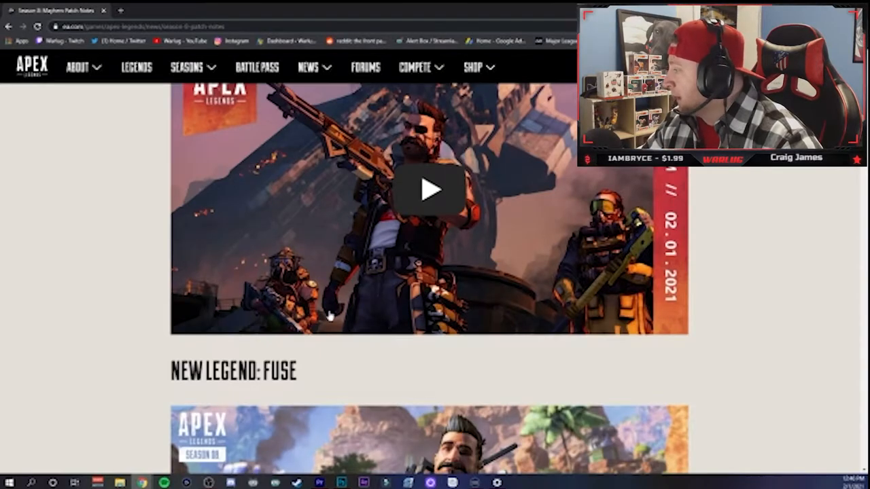
pyautogui.scroll(-3)
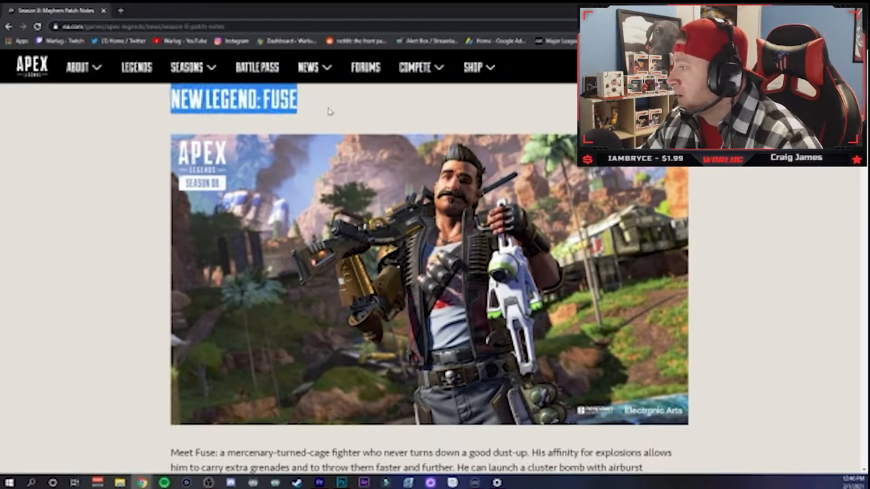
pyautogui.scroll(-3)
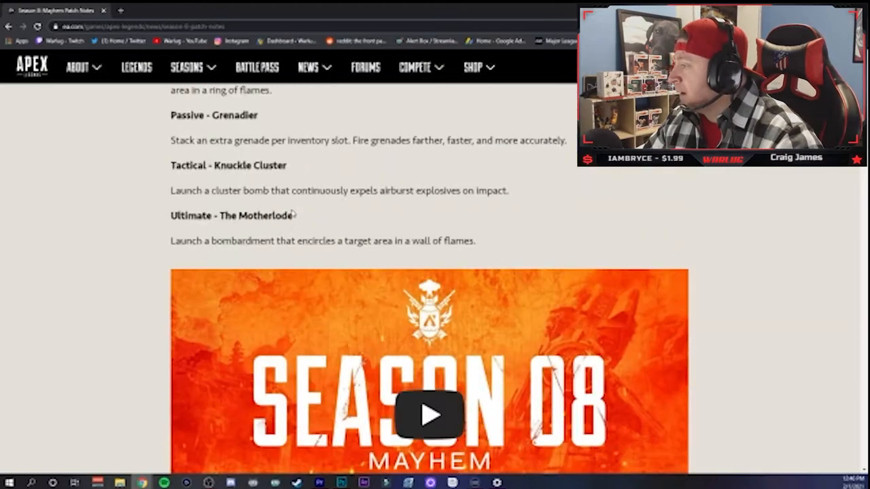
pyautogui.scroll(3)
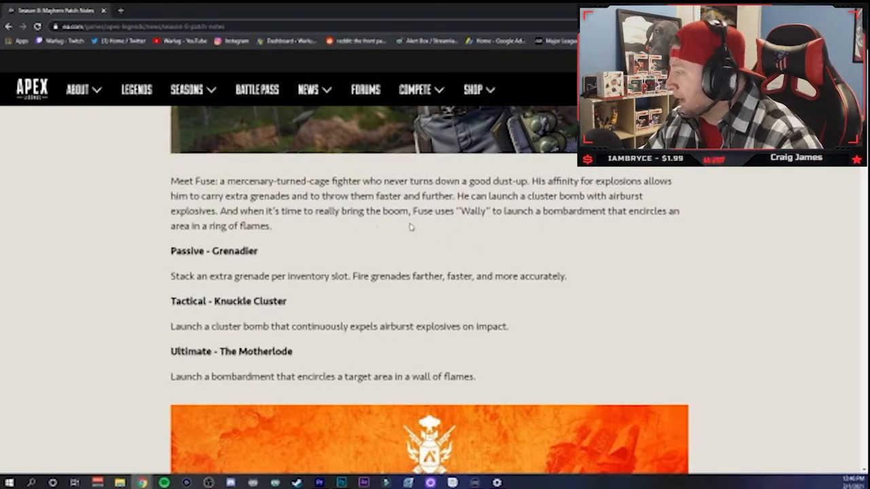
pyautogui.scroll(3)
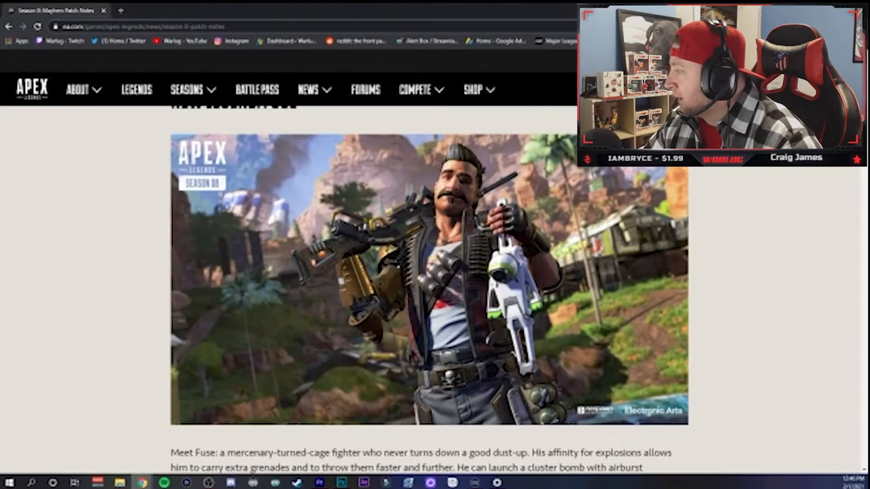
# Step: Scroll to Fuse's Passive, Tactical and Ultimate descriptions, highlighting lines while reading
pyautogui.scroll(-3)
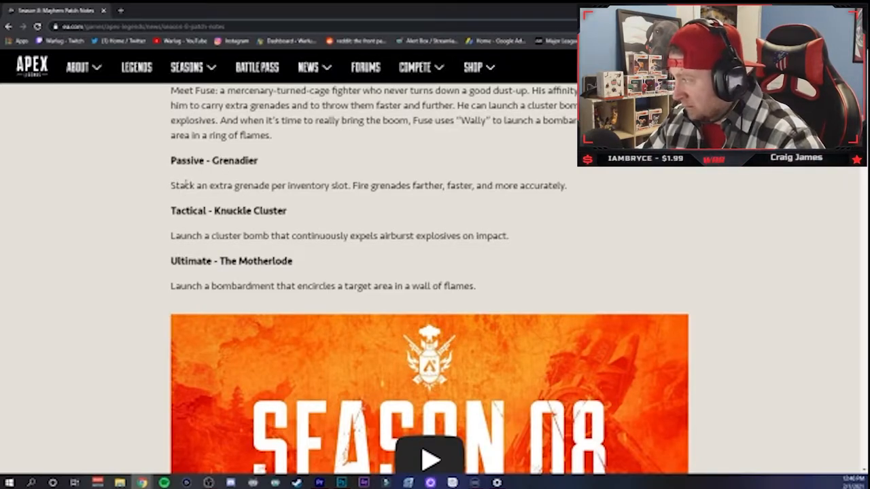
pyautogui.moveTo(353, 185); pyautogui.dragTo(486, 185)
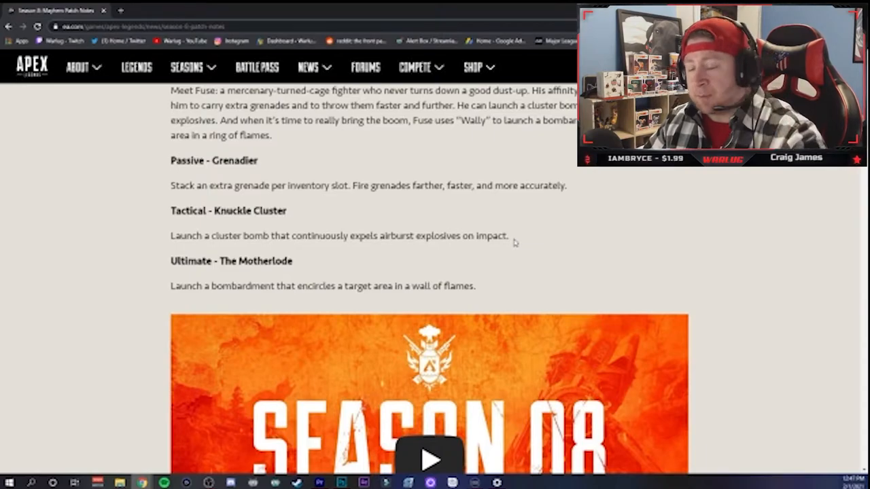
pyautogui.tripleClick(338, 236)
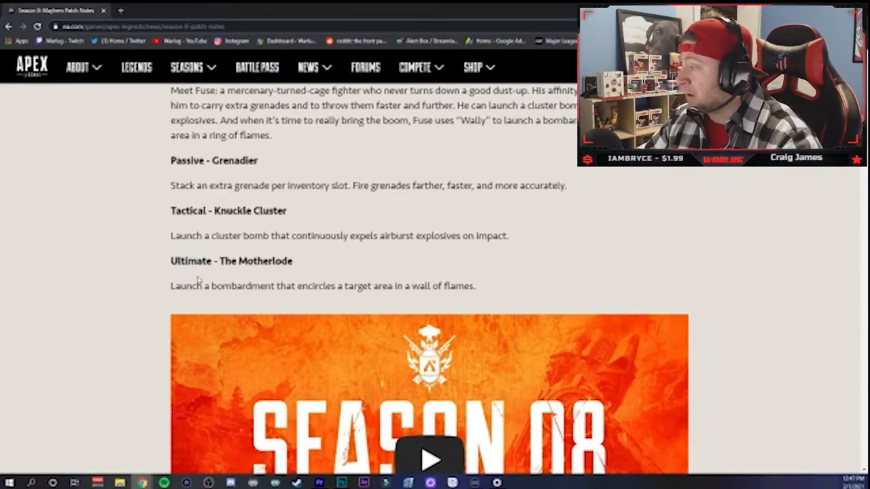
pyautogui.moveTo(481, 292)
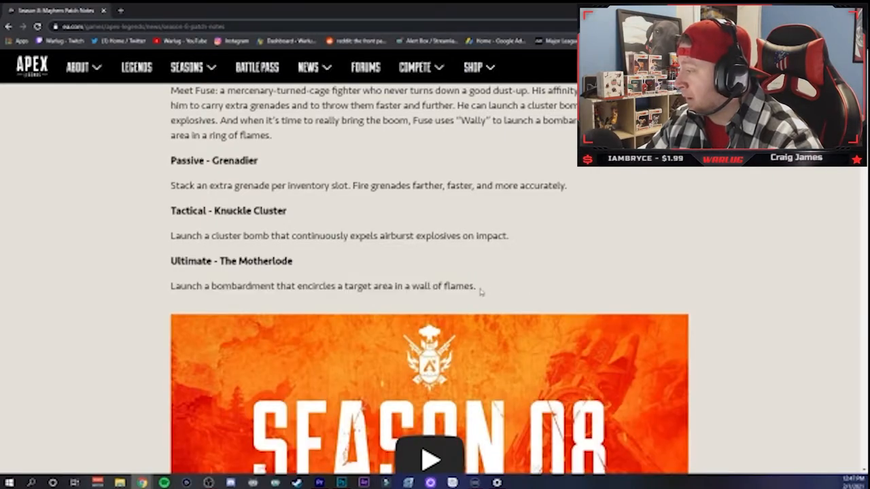
# Step: Scroll past the Season 08 trailer toward the New Weapon: 30-30 Repeater section
pyautogui.scroll(-3)
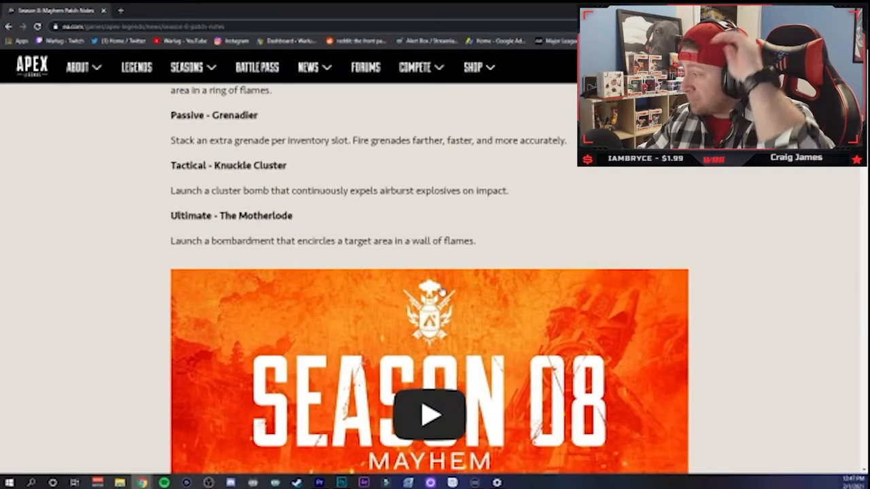
pyautogui.scroll(-3)
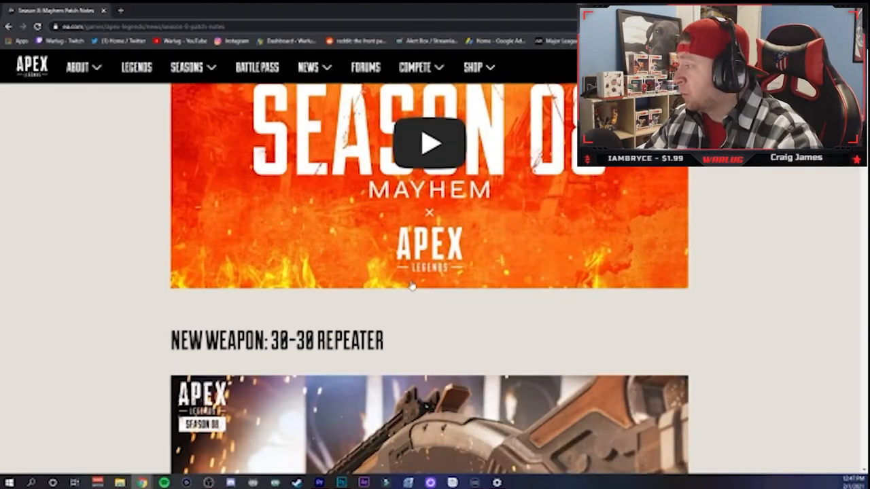
pyautogui.scroll(-3)
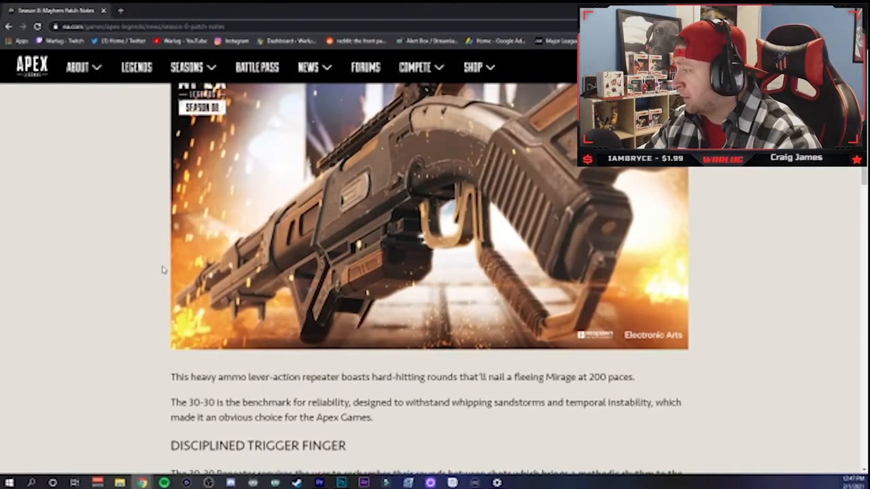
pyautogui.scroll(-3)
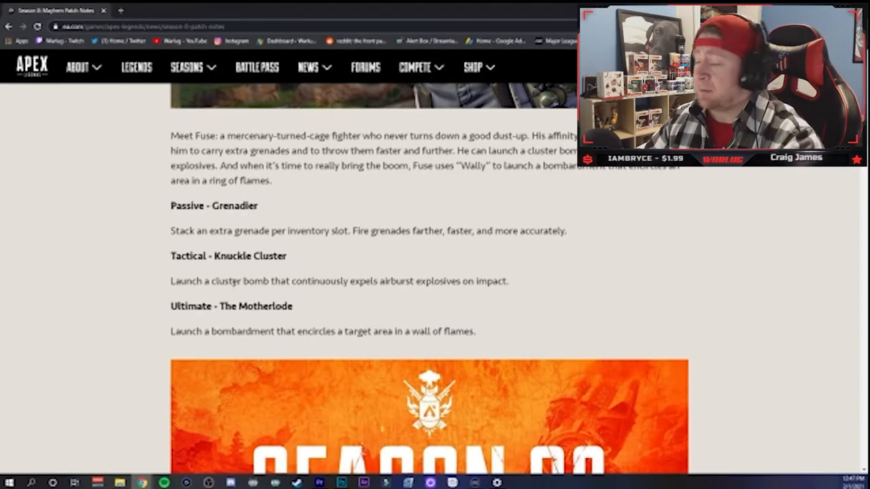
pyautogui.scroll(-3)
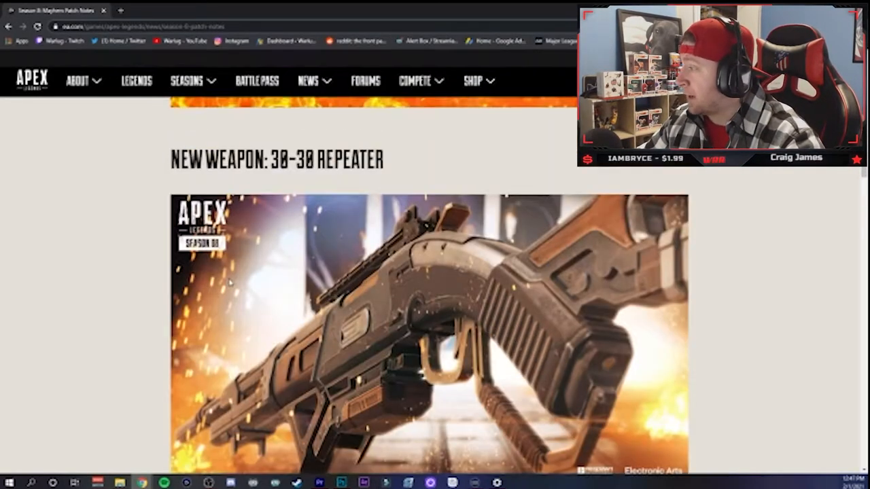
# Step: Settle the view on the 30-30 Repeater description and its Disciplined Trigger Finger text
pyautogui.scroll(-3)
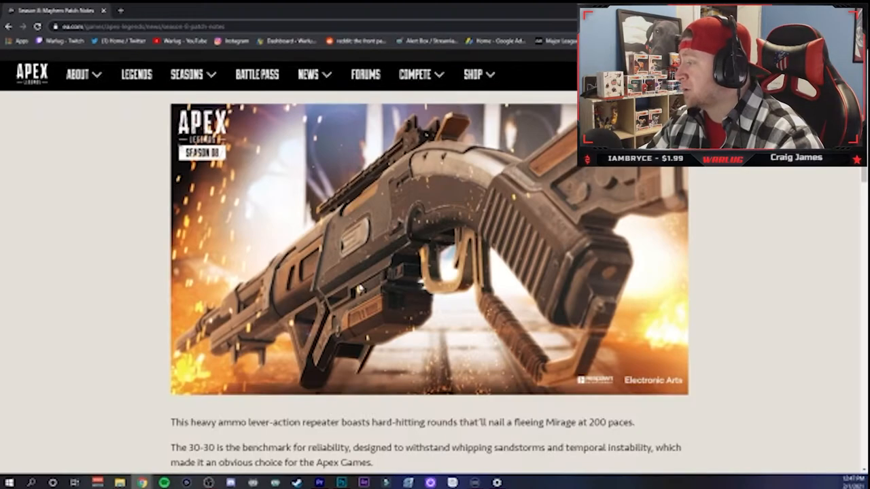
pyautogui.scroll(3)
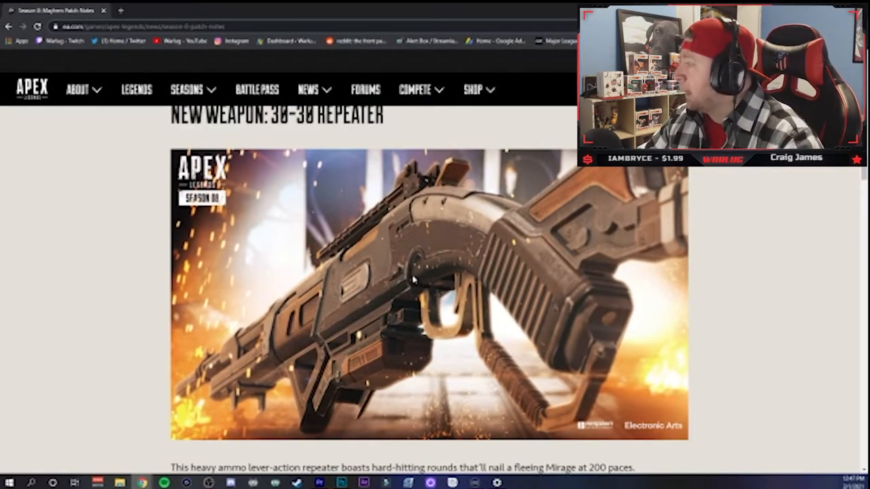
pyautogui.scroll(-3)
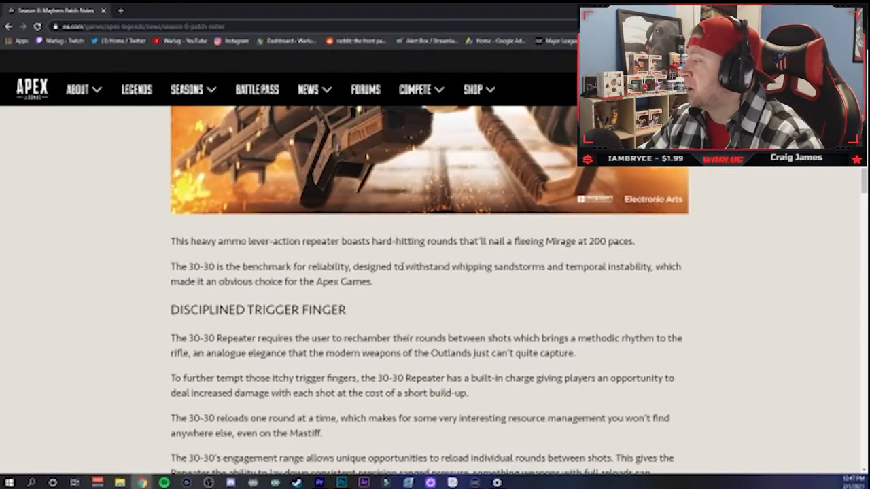
pyautogui.scroll(3)
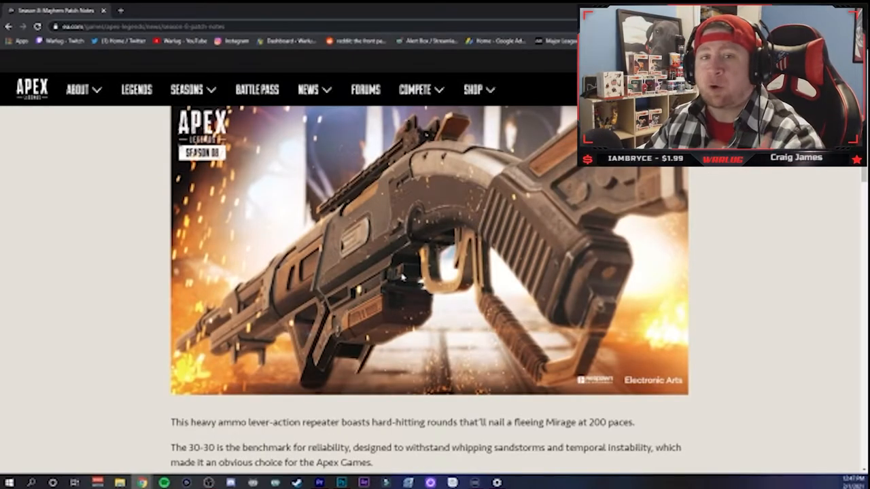
pyautogui.scroll(-3)
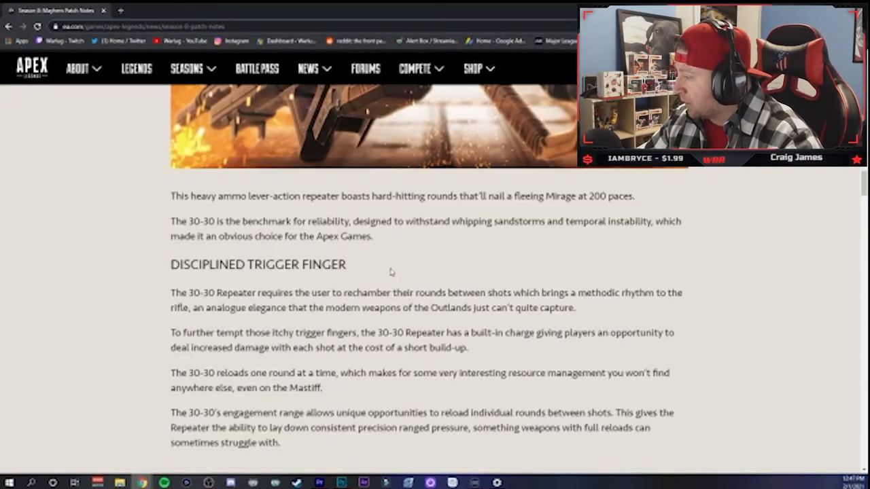
pyautogui.moveTo(105, 218)
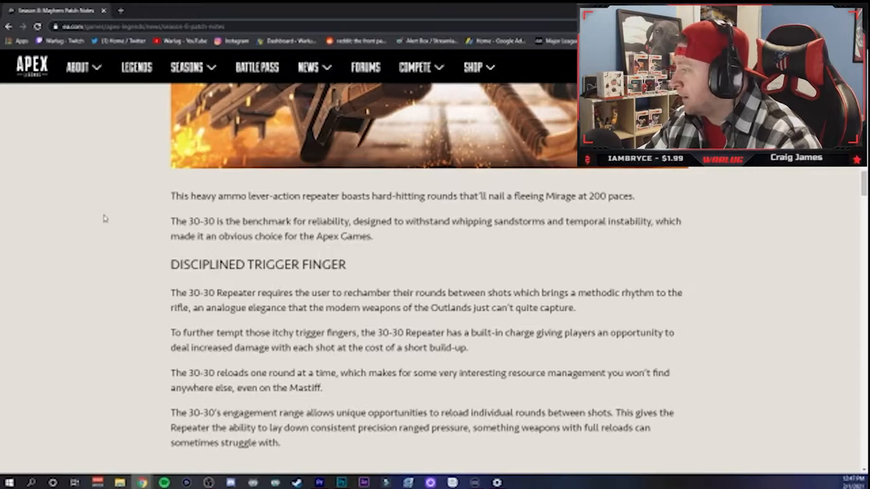
# Step: Highlight the start of the 30-30 Repeater description while reading, then clear it
pyautogui.moveTo(171, 195); pyautogui.dragTo(327, 196)
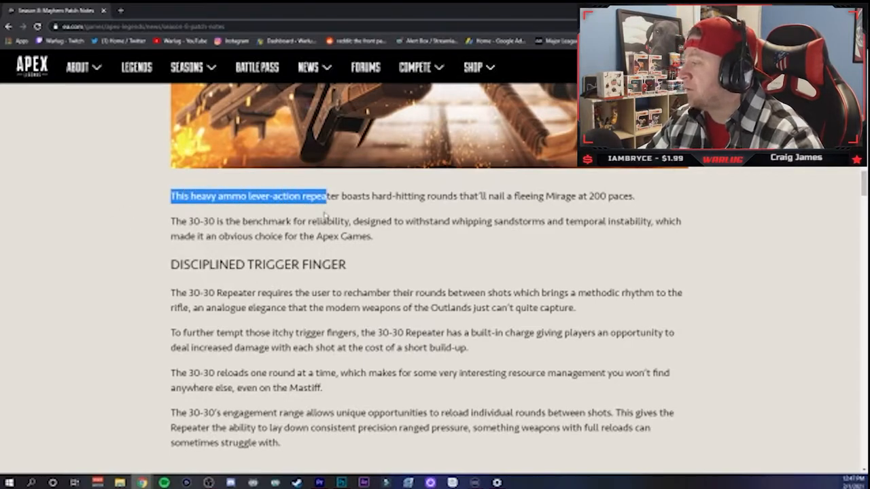
pyautogui.click(326, 214)
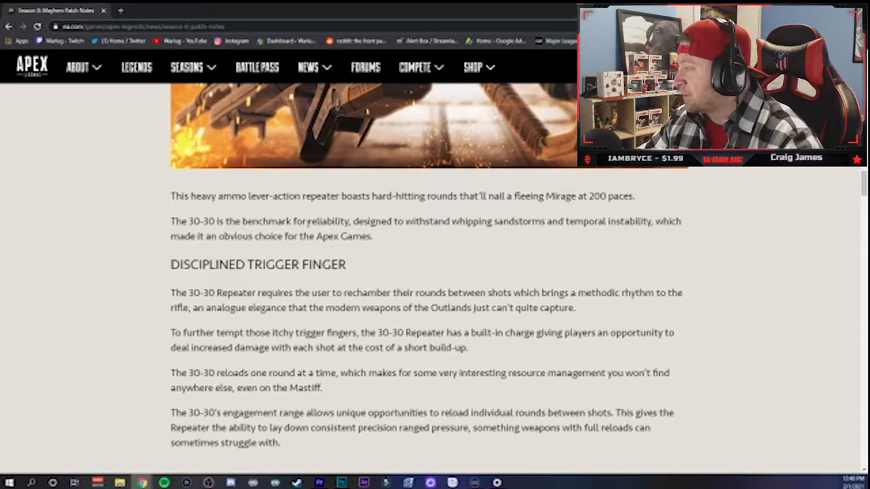
pyautogui.moveTo(477, 237)
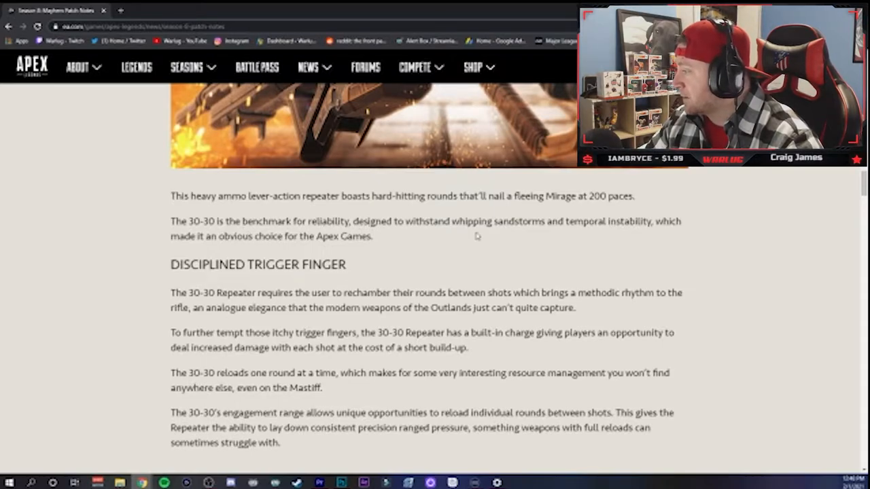
pyautogui.moveTo(436, 249)
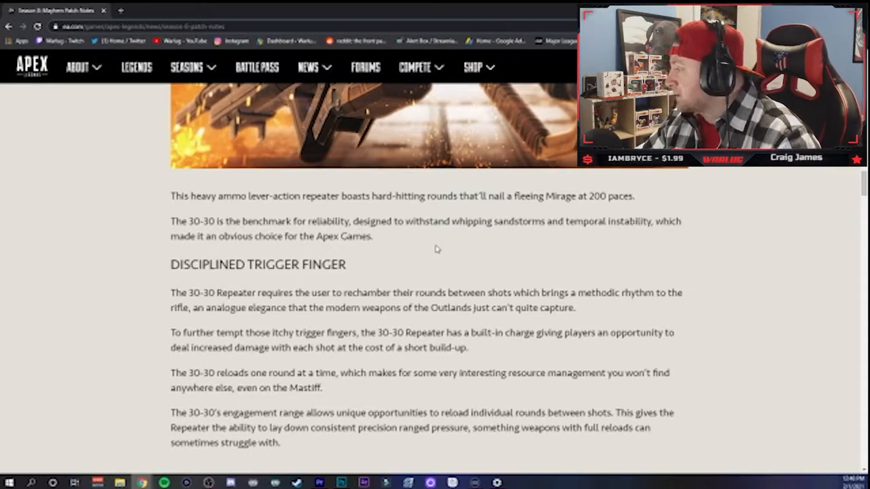
pyautogui.moveTo(399, 256)
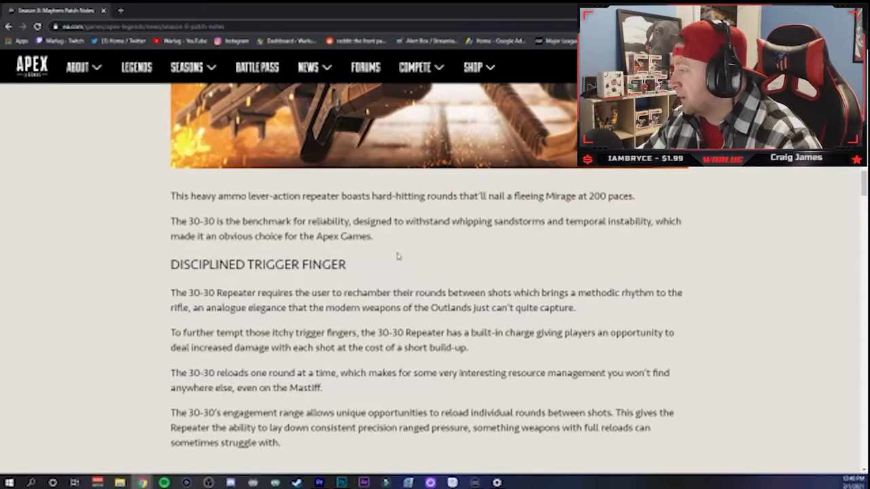
pyautogui.moveTo(337, 240)
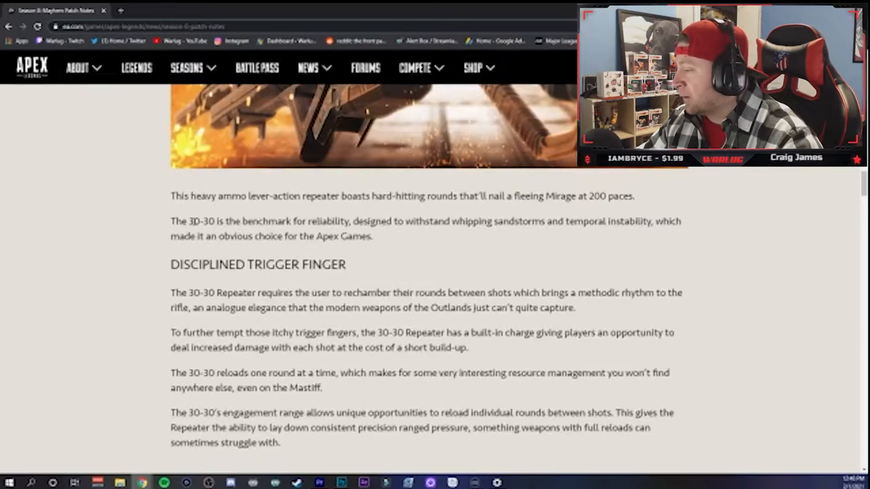
pyautogui.scroll(3)
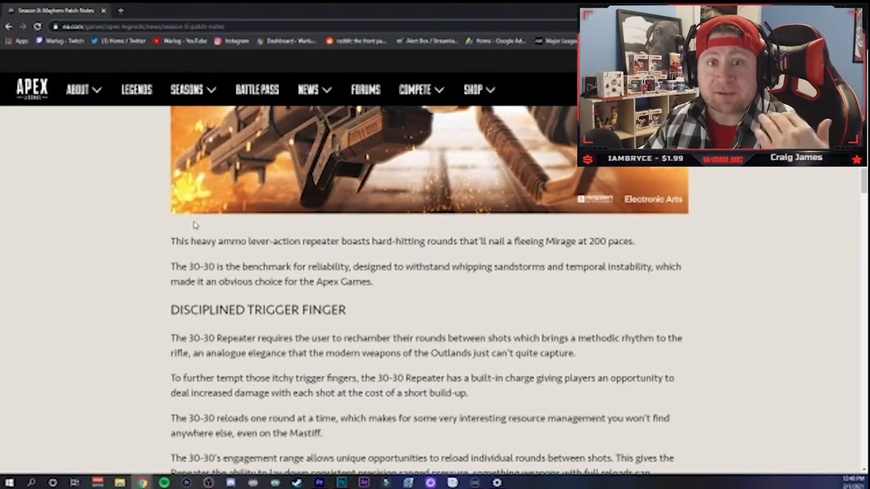
pyautogui.scroll(-3)
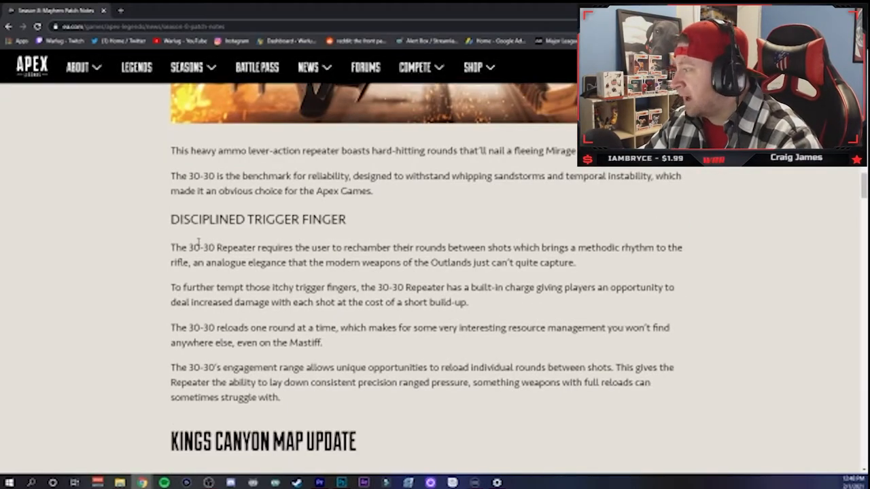
# Step: Scroll through the Disciplined Trigger Finger paragraphs to the Kings Canyon Map Update heading
pyautogui.scroll(3)
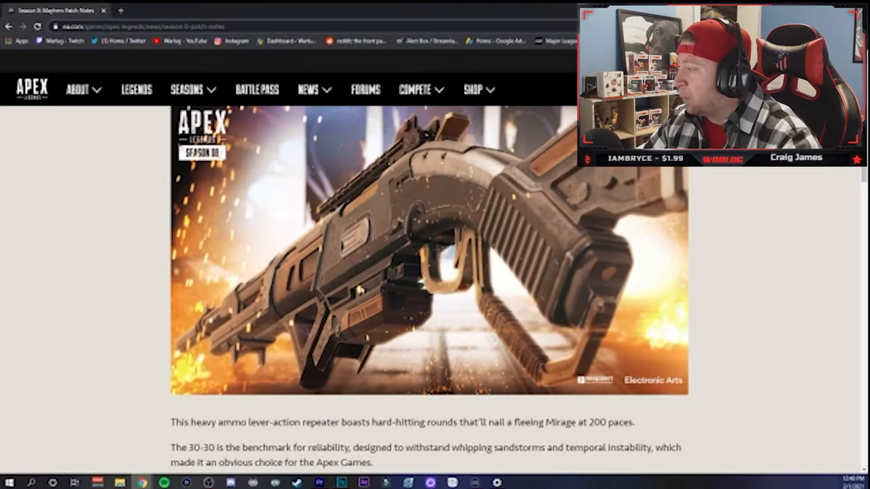
pyautogui.scroll(3)
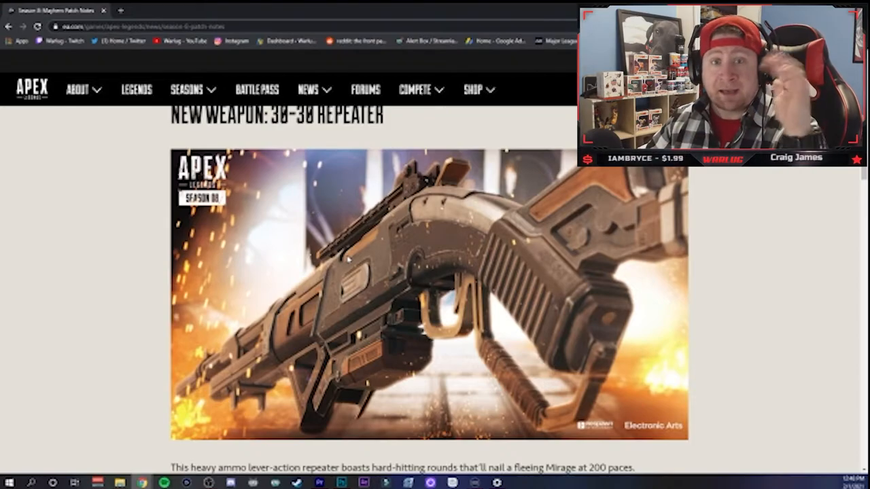
pyautogui.scroll(-3)
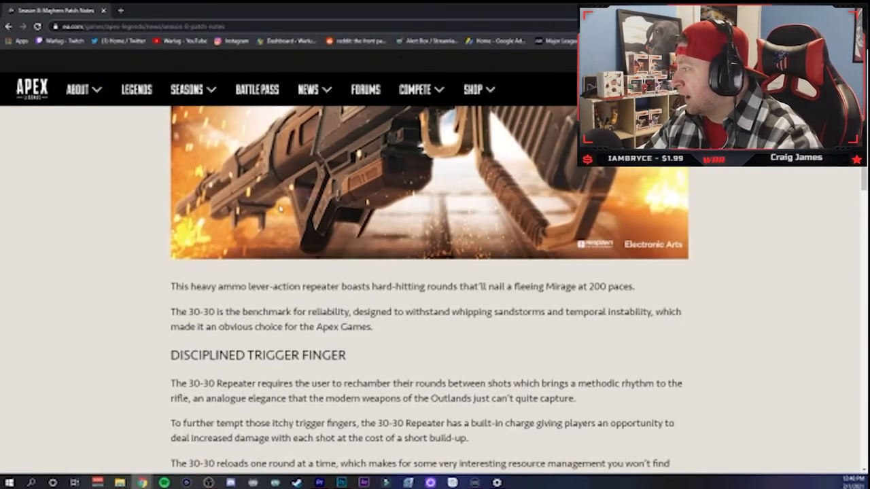
pyautogui.scroll(-3)
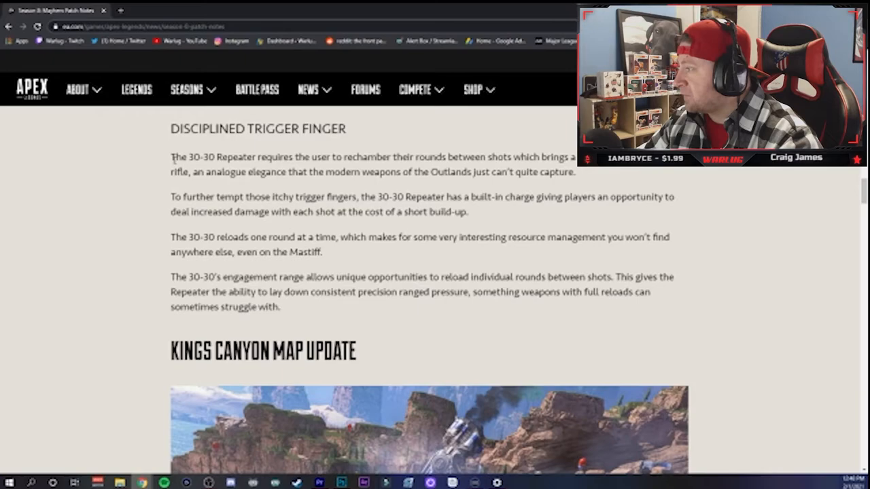
pyautogui.scroll(3)
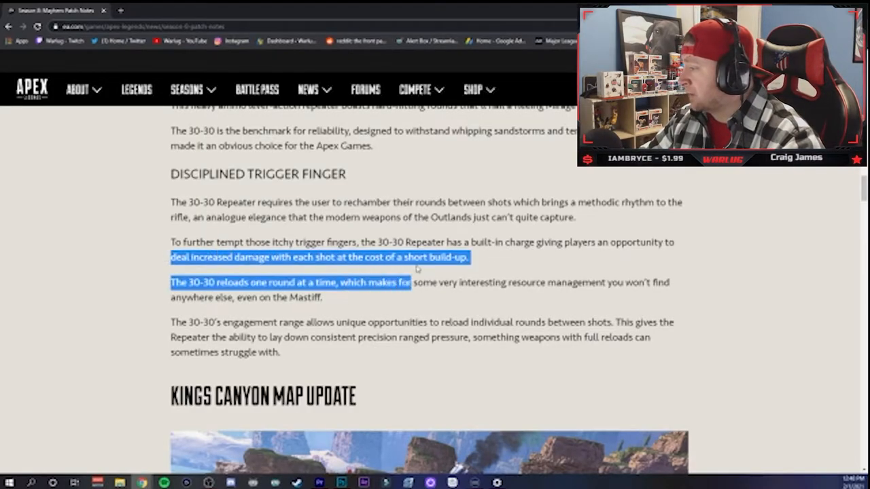
pyautogui.click(476, 258)
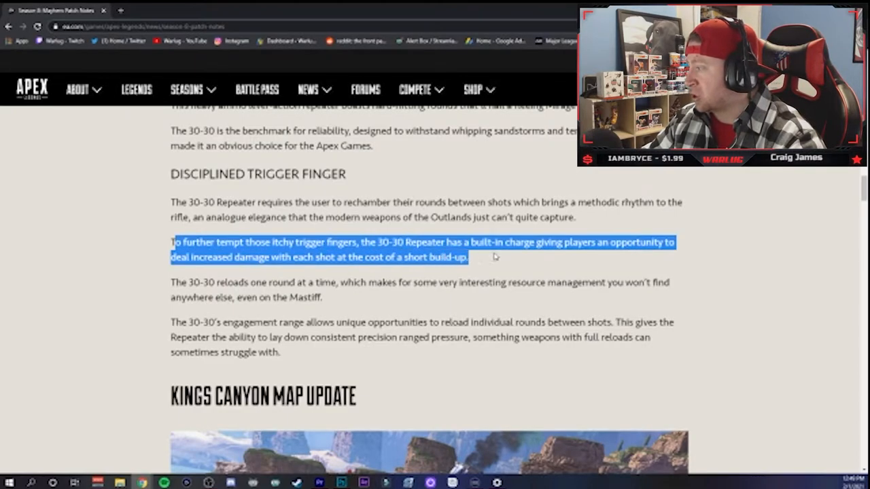
pyautogui.click(496, 257)
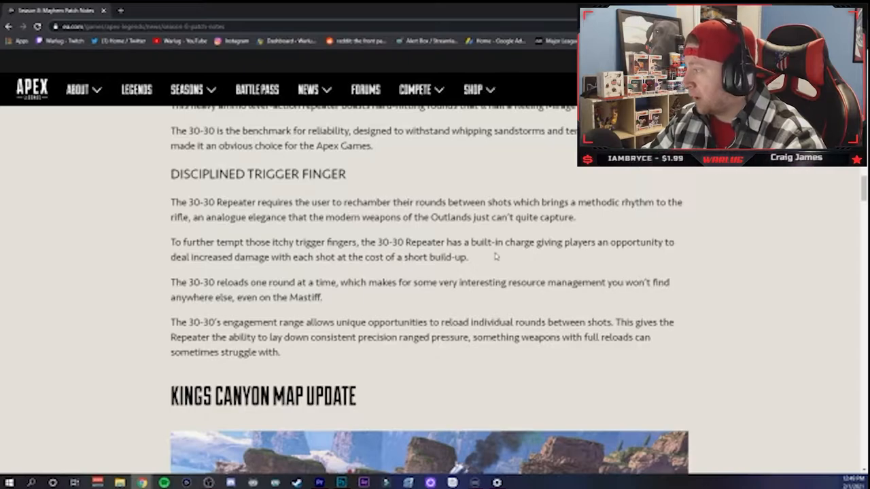
pyautogui.moveTo(171, 242); pyautogui.dragTo(468, 257)
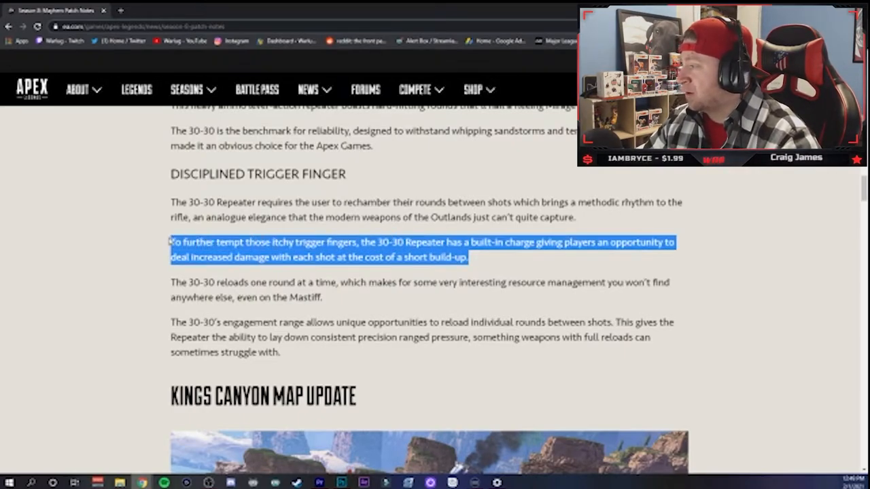
pyautogui.click(197, 279)
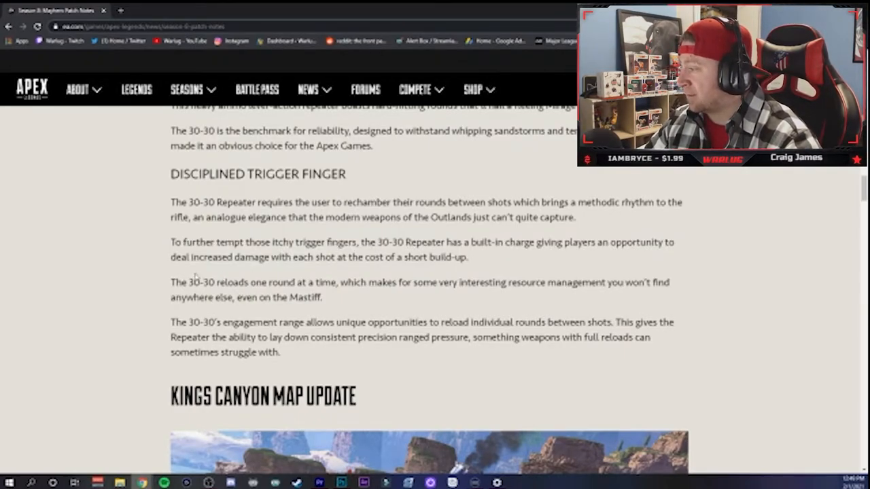
pyautogui.scroll(-3)
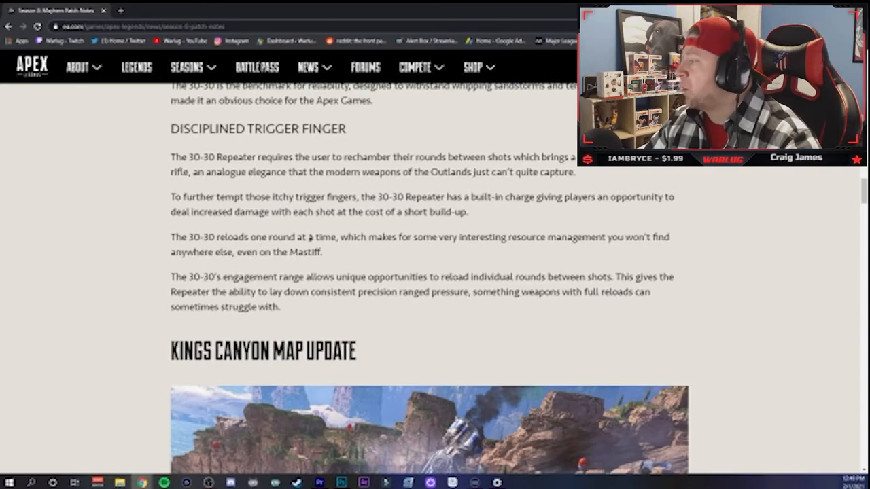
pyautogui.moveTo(347, 237); pyautogui.dragTo(578, 237)
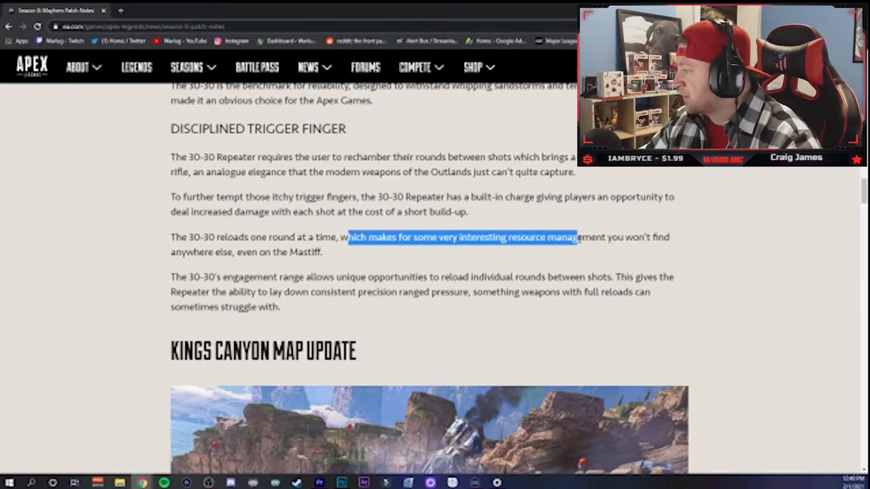
pyautogui.click(330, 252)
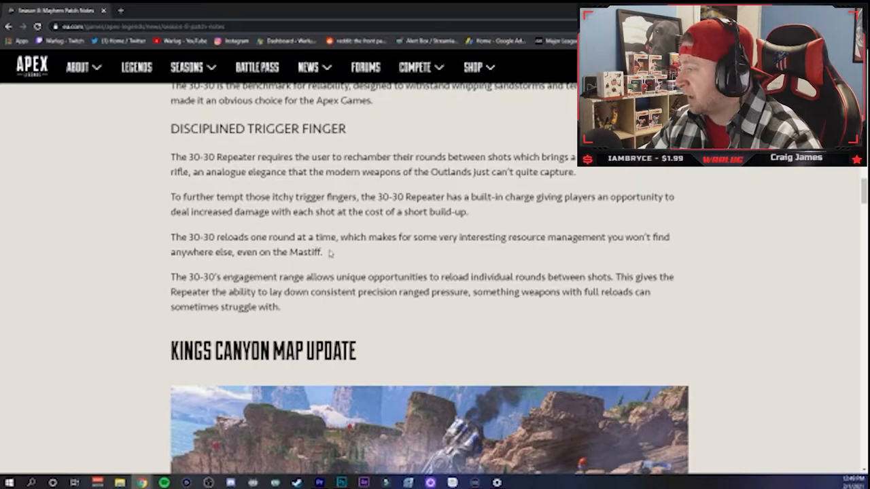
pyautogui.scroll(3)
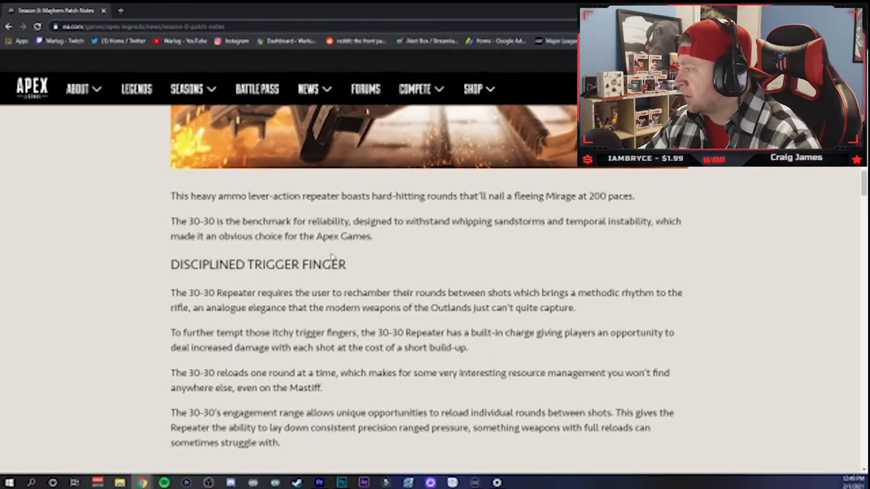
pyautogui.scroll(-3)
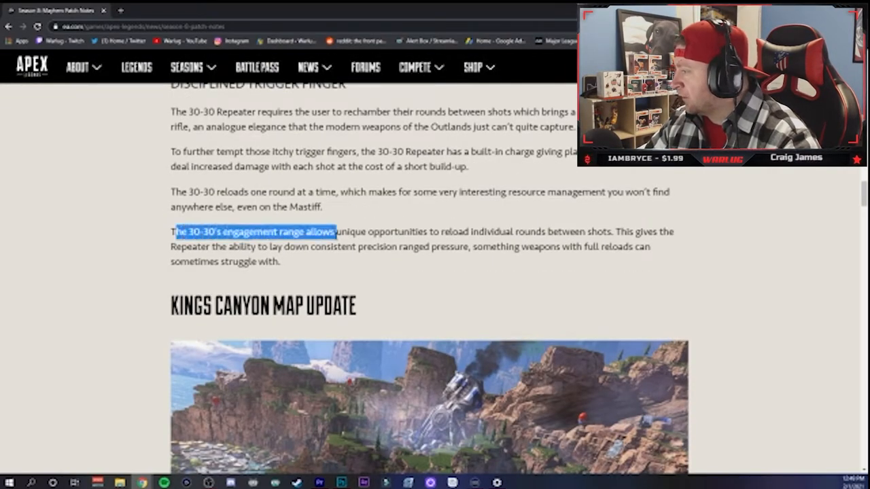
pyautogui.click(316, 263)
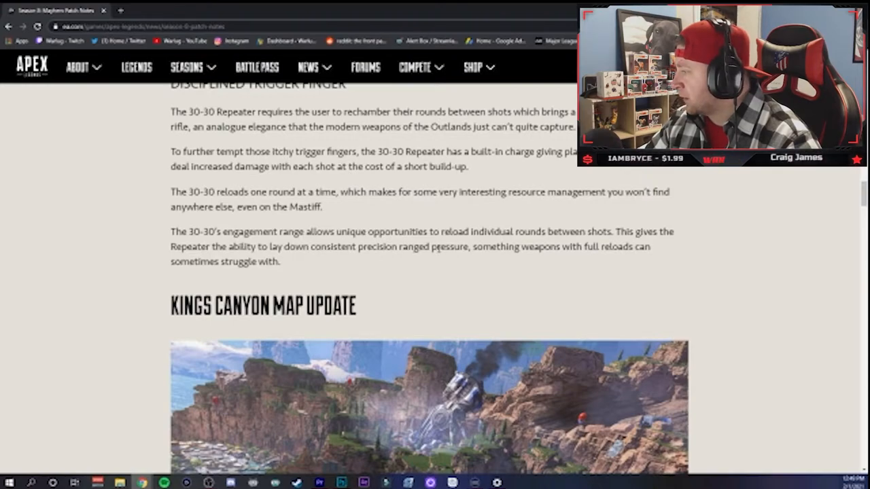
pyautogui.moveTo(476, 246); pyautogui.dragTo(649, 246)
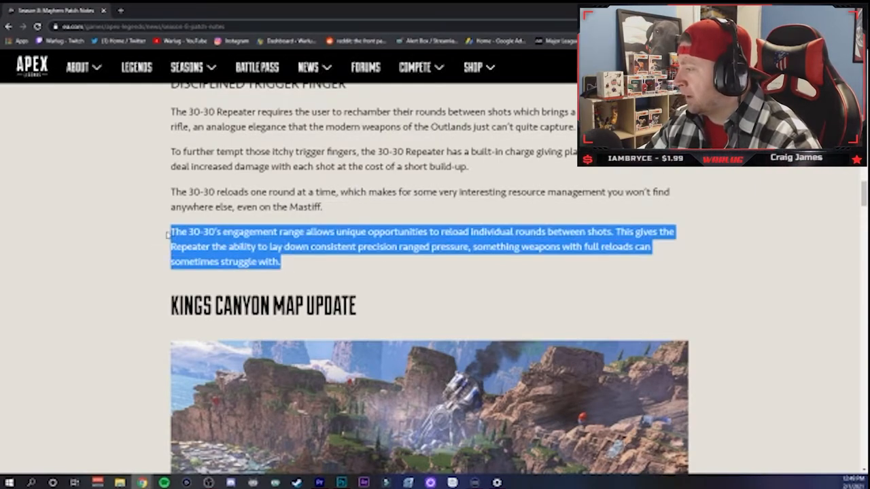
pyautogui.click(286, 261)
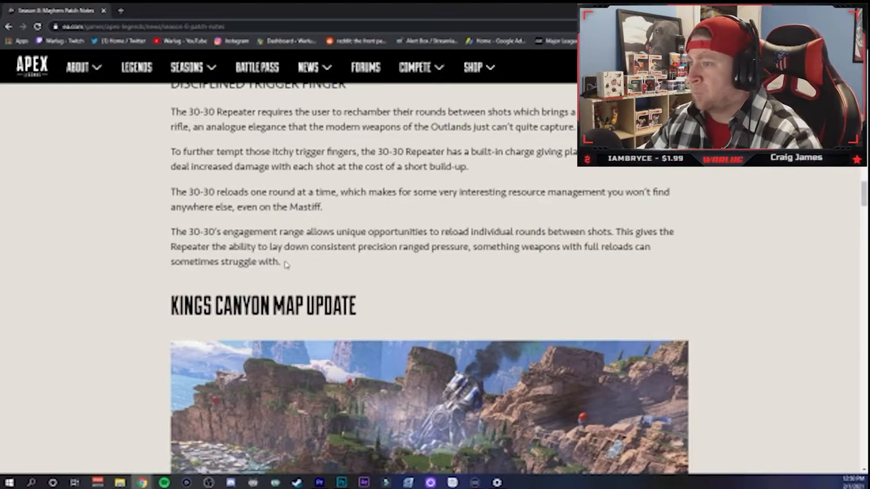
pyautogui.doubleClick(274, 262)
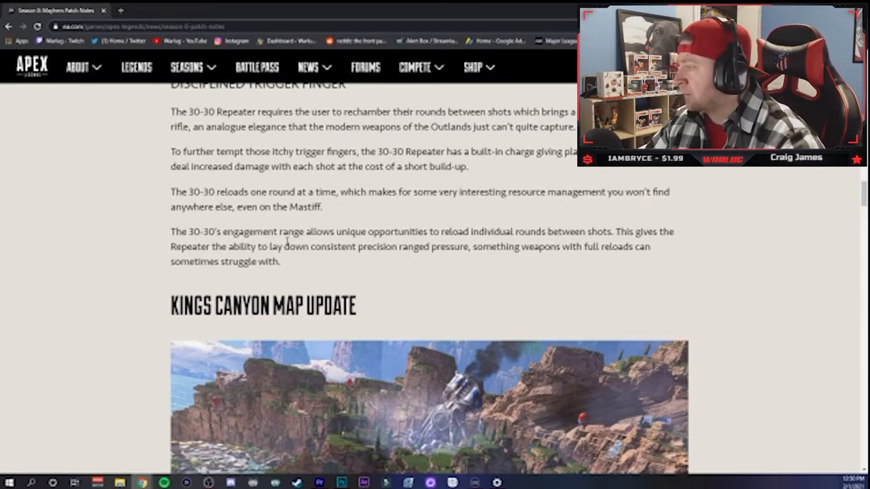
pyautogui.moveTo(215, 237); pyautogui.dragTo(280, 308)
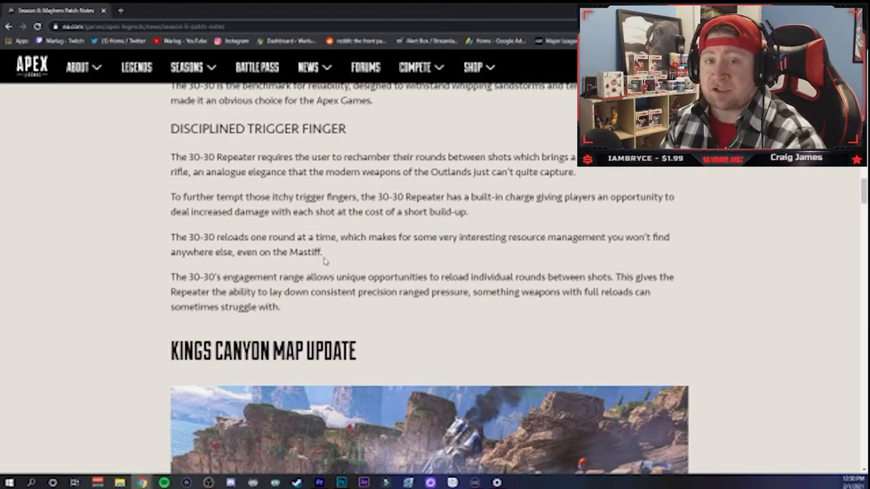
# Step: Scroll to the Kings Canyon Map Update image and its Season 8 map changes paragraph
pyautogui.scroll(-3)
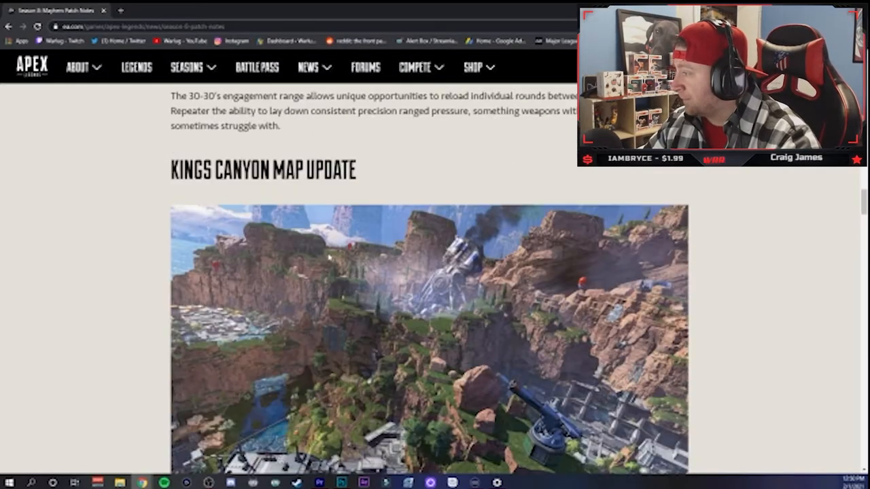
pyautogui.scroll(-3)
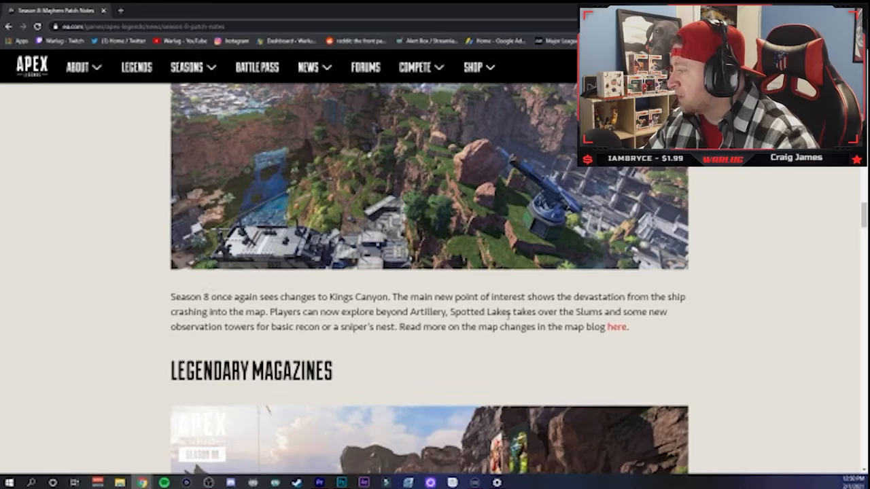
pyautogui.scroll(3)
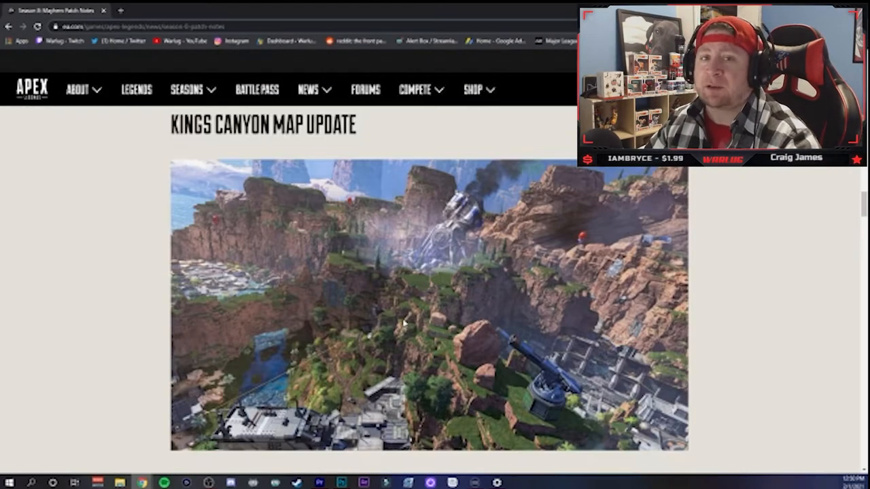
pyautogui.scroll(-3)
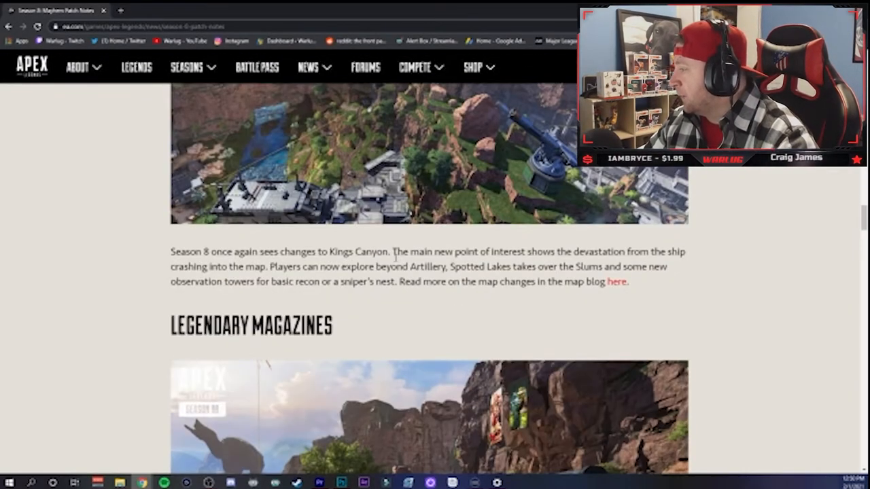
pyautogui.scroll(3)
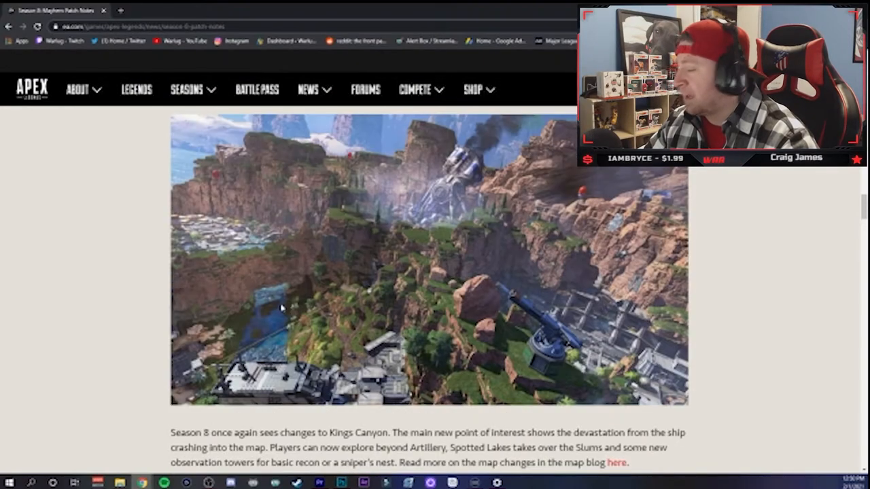
pyautogui.scroll(-3)
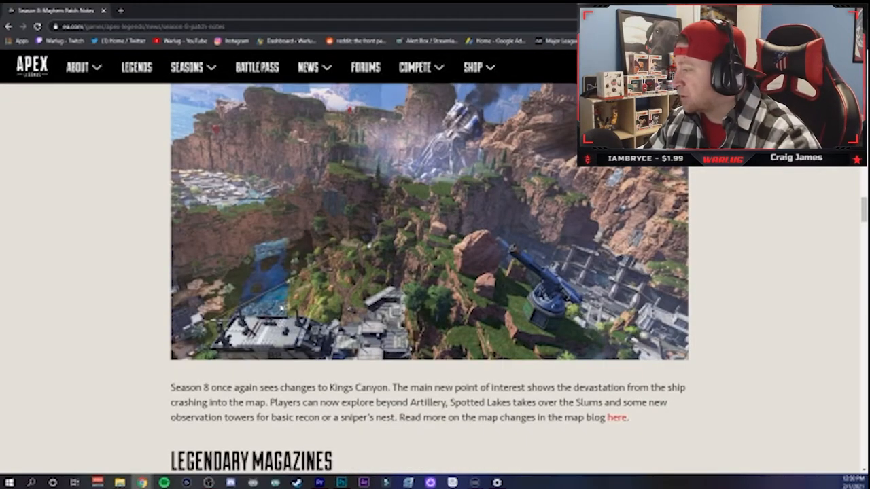
pyautogui.scroll(-3)
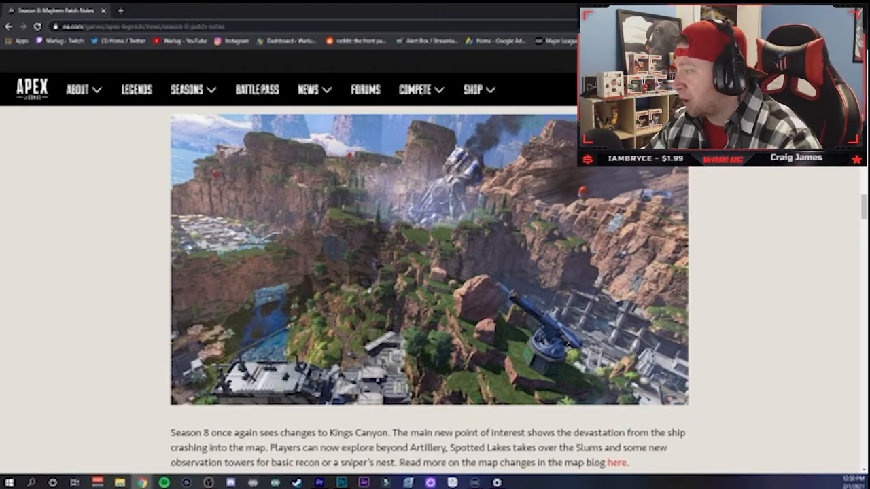
pyautogui.moveTo(503, 276)
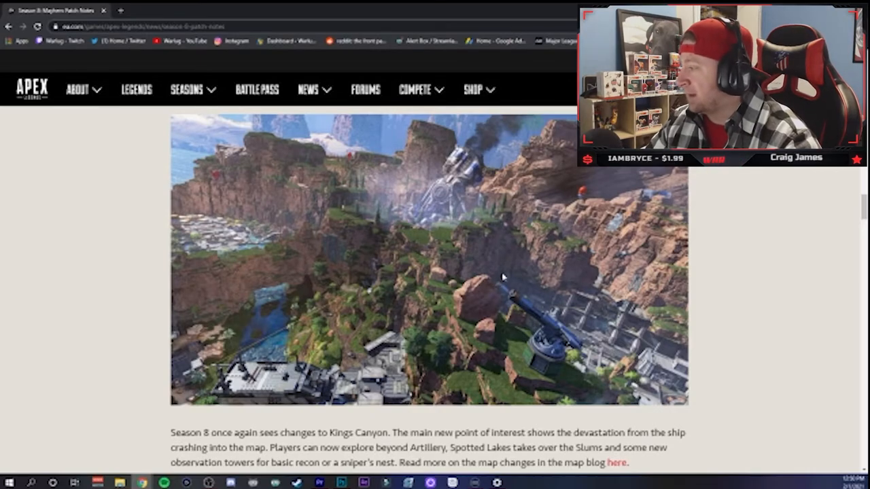
pyautogui.scroll(3)
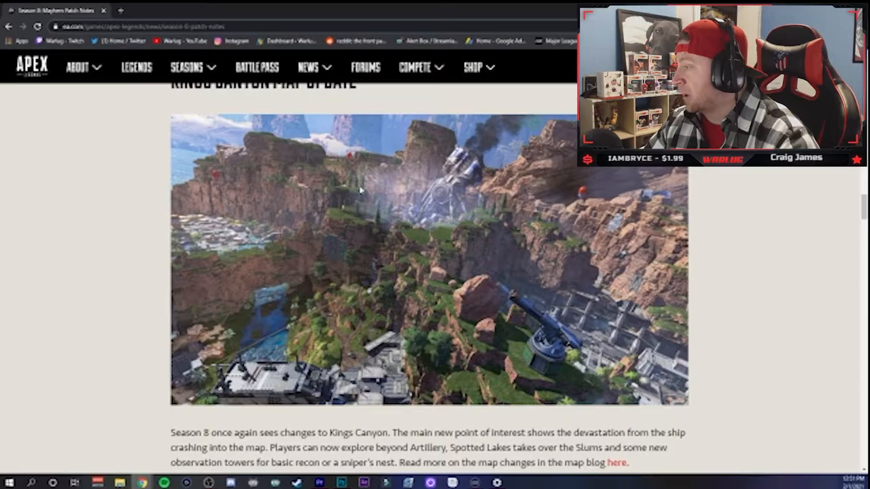
pyautogui.moveTo(503, 253)
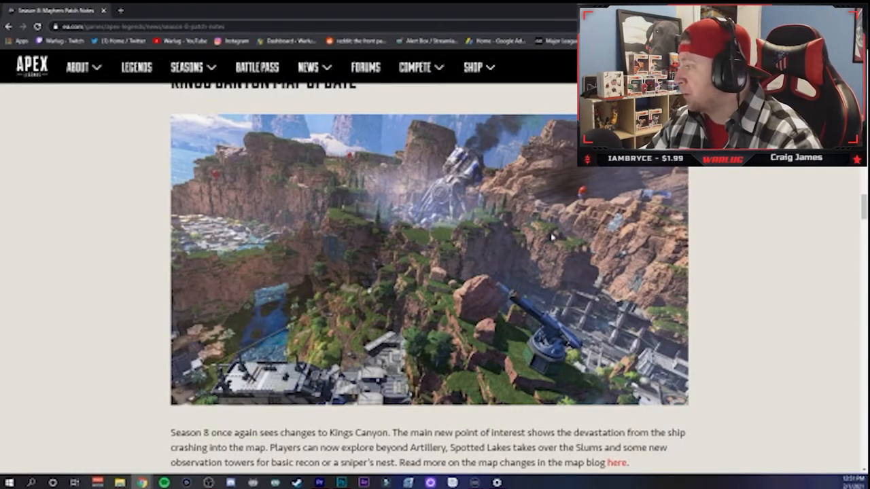
pyautogui.moveTo(346, 176)
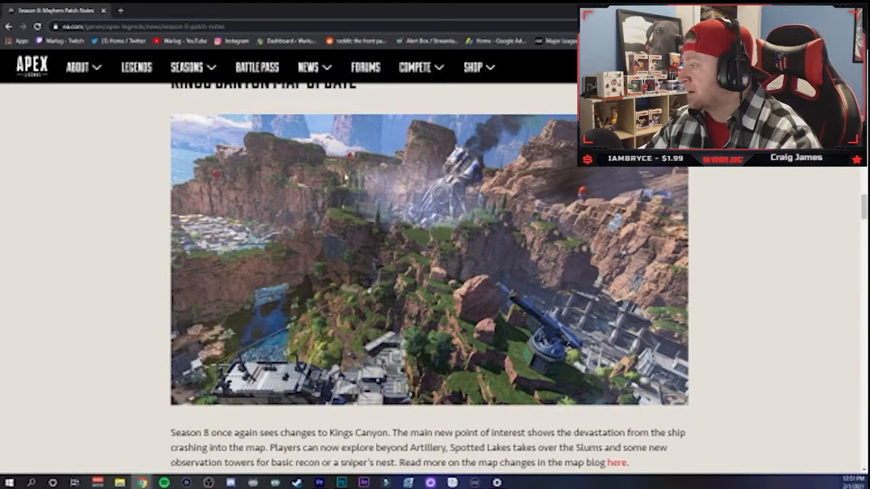
# Step: Scroll past the Legendary Magazines image and highlight the auto-reloading stowed weapons sentence
pyautogui.scroll(-3)
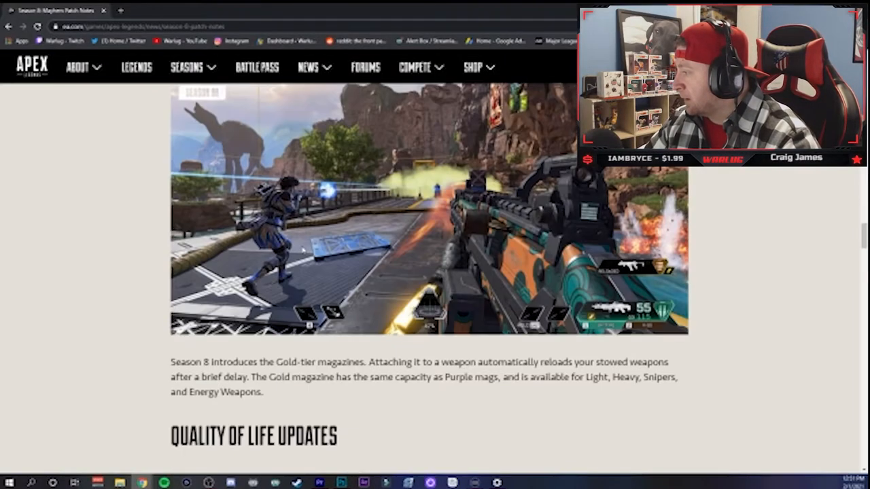
pyautogui.scroll(3)
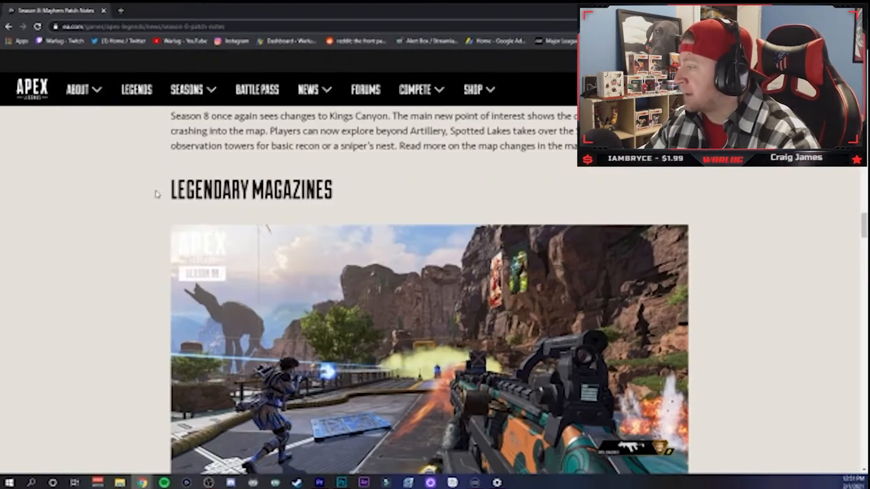
pyautogui.scroll(-3)
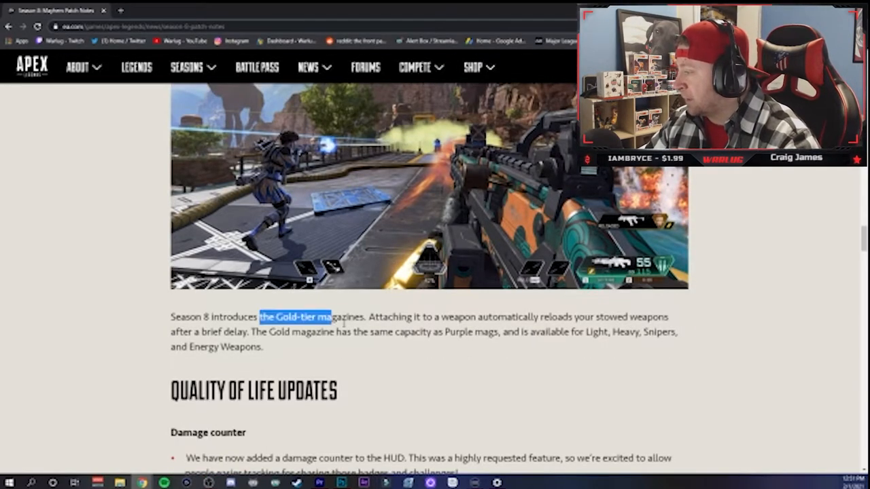
pyautogui.click(367, 317)
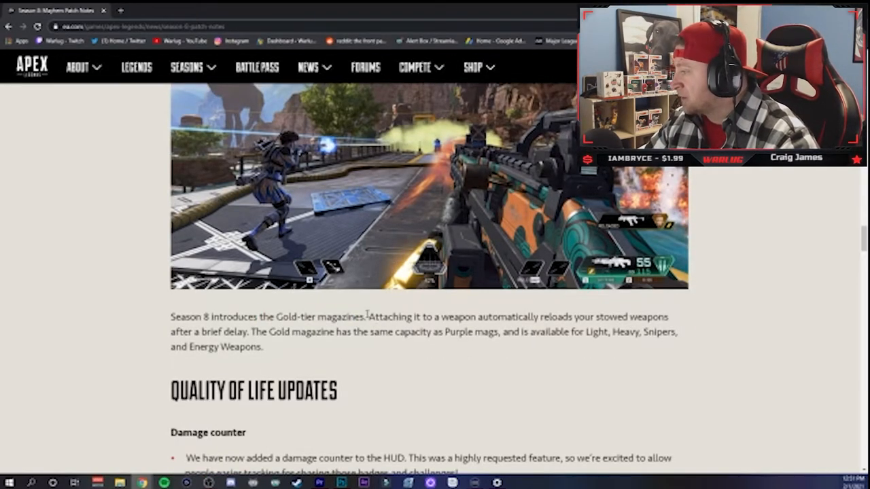
pyautogui.moveTo(368, 317); pyautogui.dragTo(669, 317)
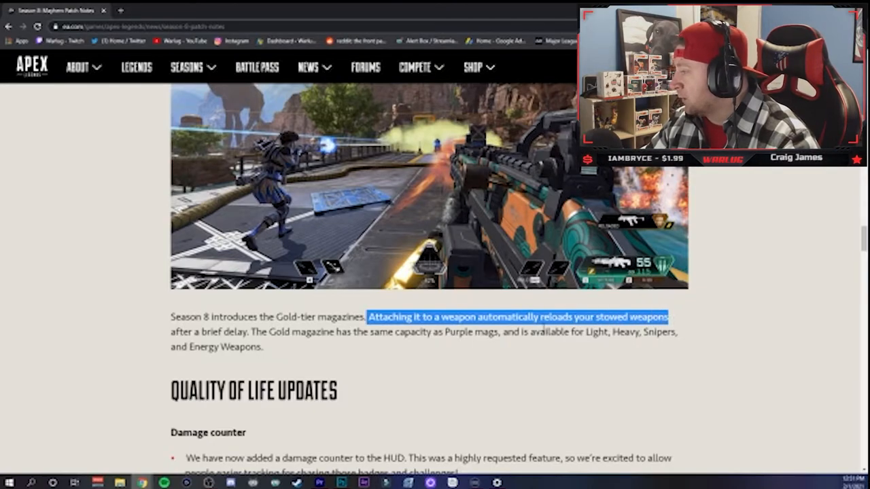
pyautogui.click(277, 348)
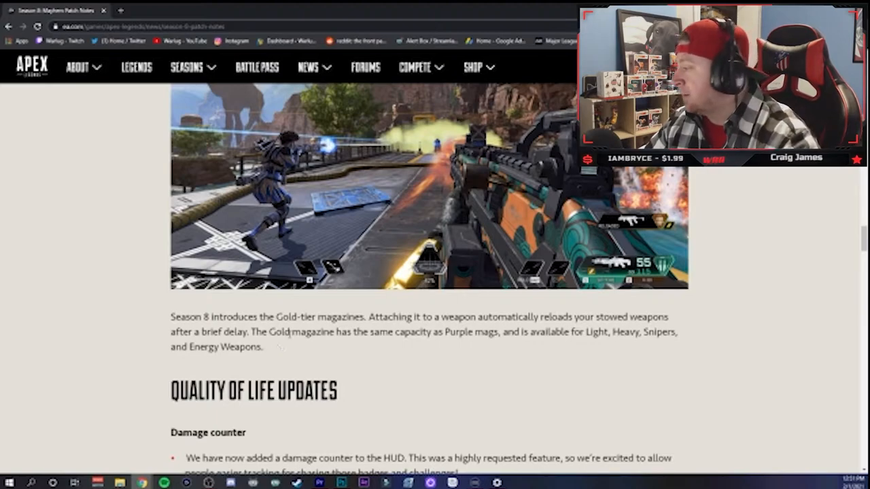
pyautogui.moveTo(295, 350)
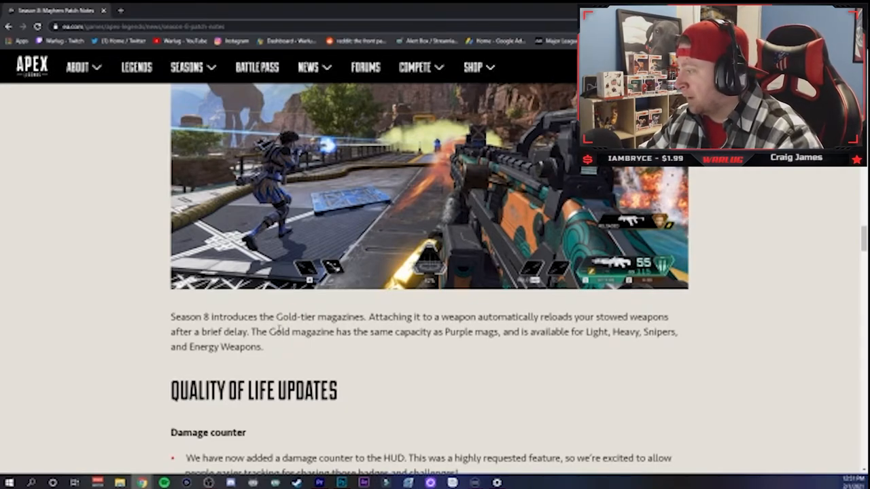
# Step: Highlight the Purple mags capacity text and the weapon types the Gold magazine fits
pyautogui.doubleClick(458, 332)
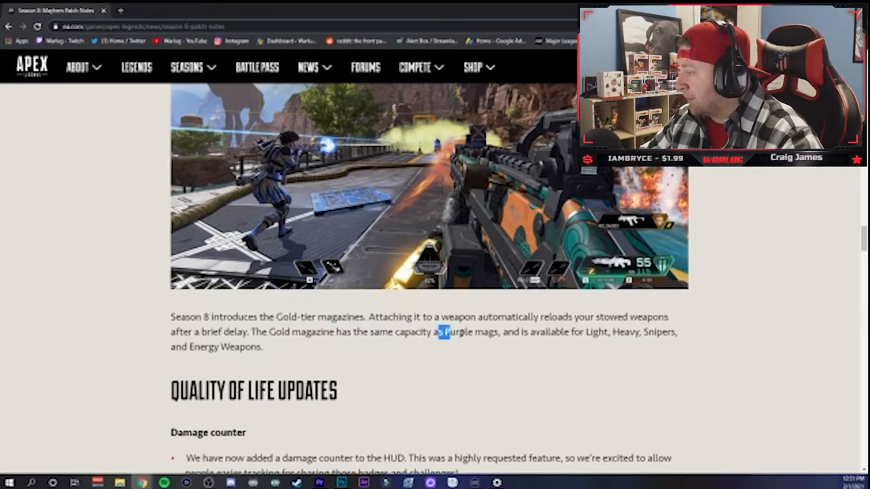
pyautogui.moveTo(442, 332); pyautogui.dragTo(683, 332)
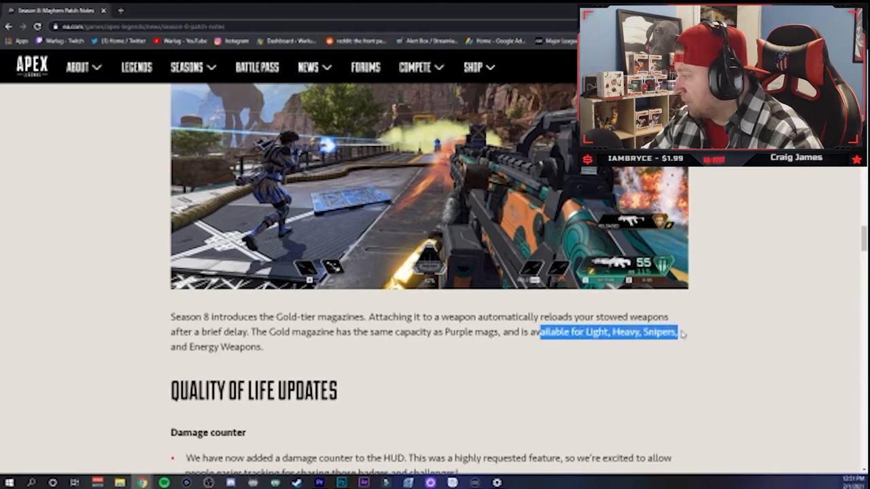
pyautogui.click(352, 352)
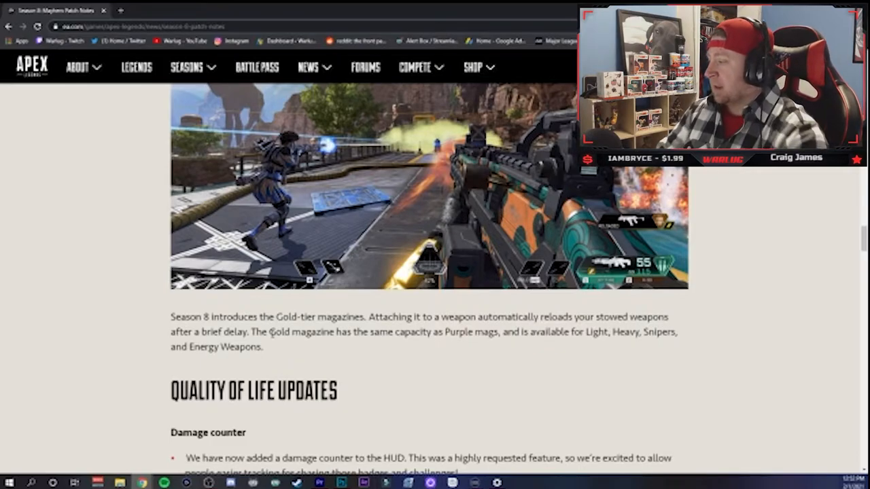
# Step: Scroll down to the Quality of Life Updates list, highlighting the Gold-tier magazine introduction
pyautogui.scroll(-3)
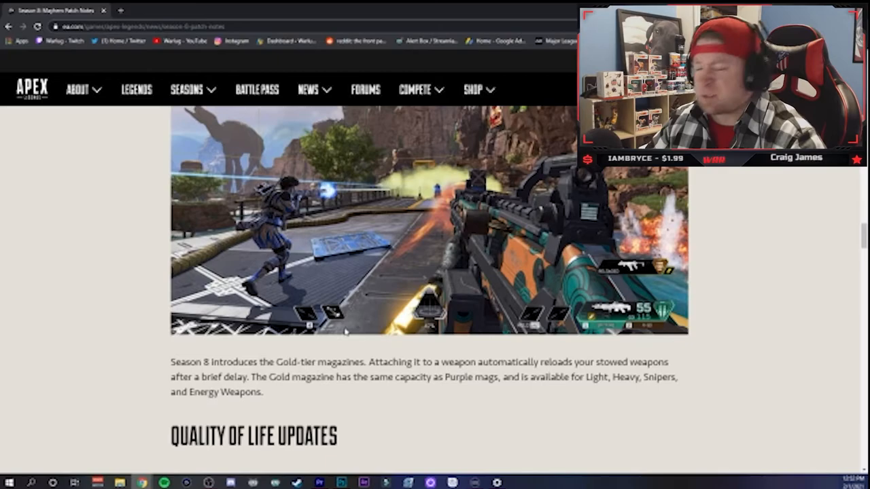
pyautogui.scroll(-3)
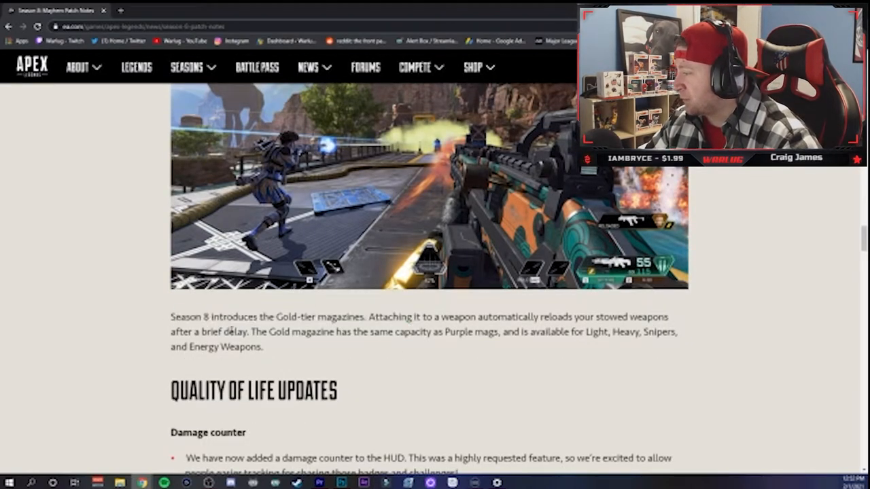
pyautogui.scroll(-3)
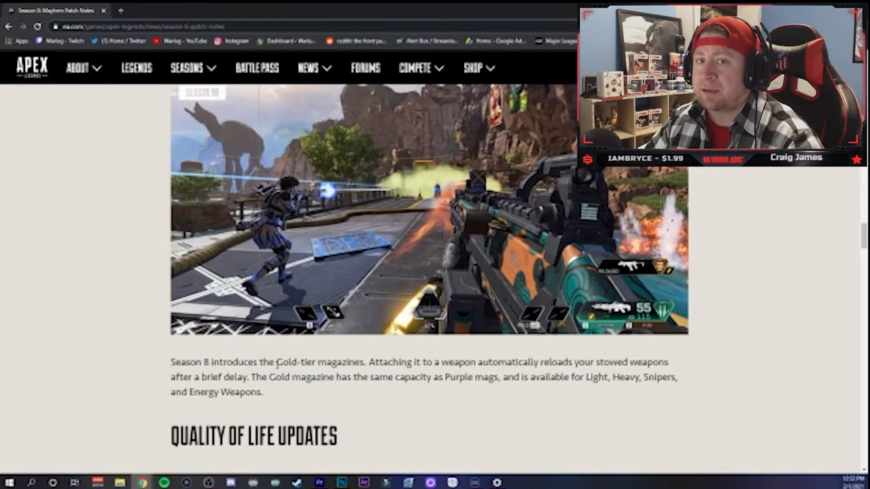
pyautogui.scroll(-3)
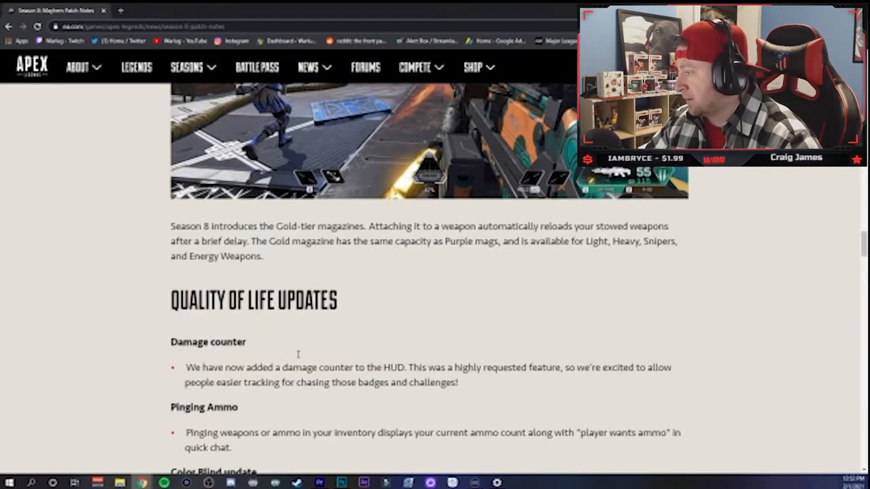
pyautogui.scroll(3)
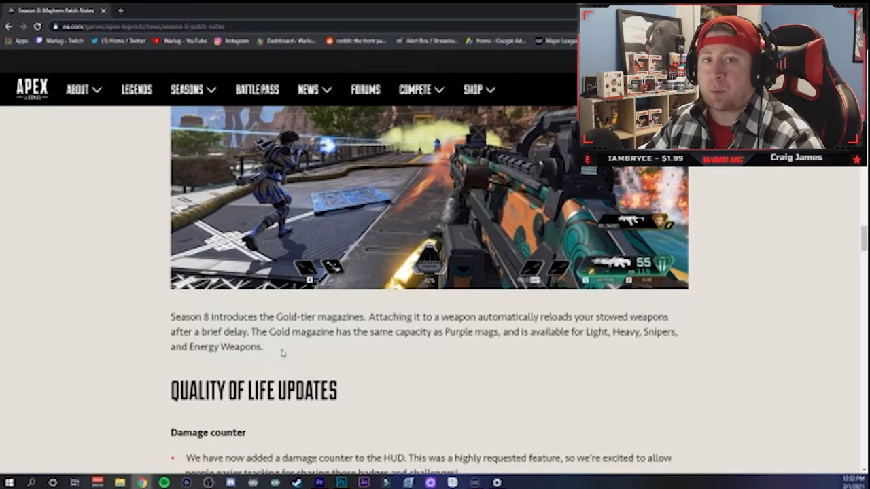
pyautogui.moveTo(171, 361); pyautogui.dragTo(367, 378)
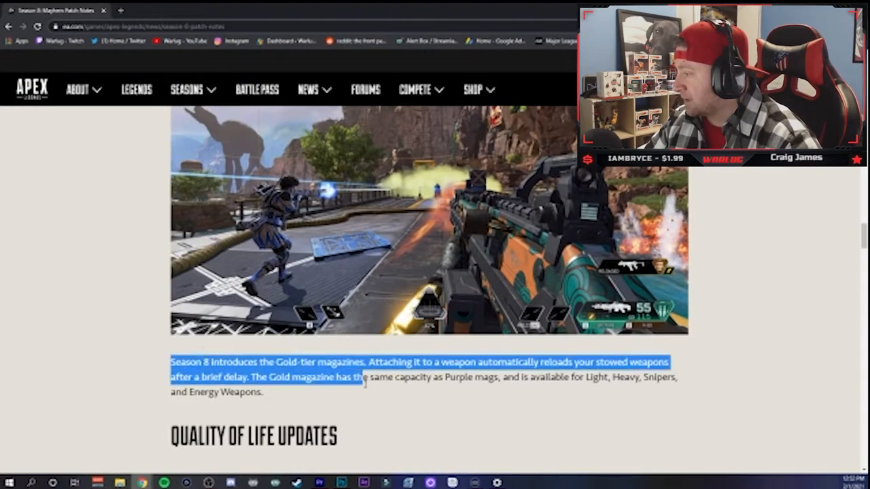
pyautogui.scroll(-3)
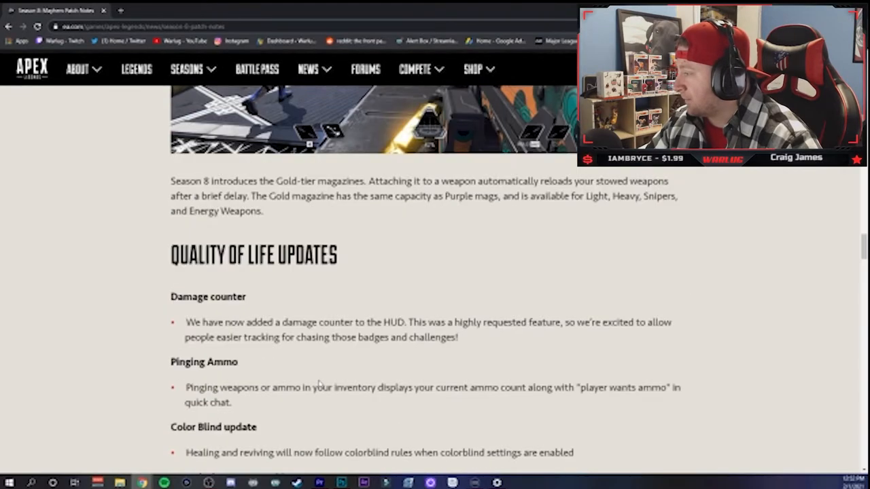
# Step: Highlight the damage counter bullet in Quality of Life Updates while reading, then clear it
pyautogui.scroll(-3)
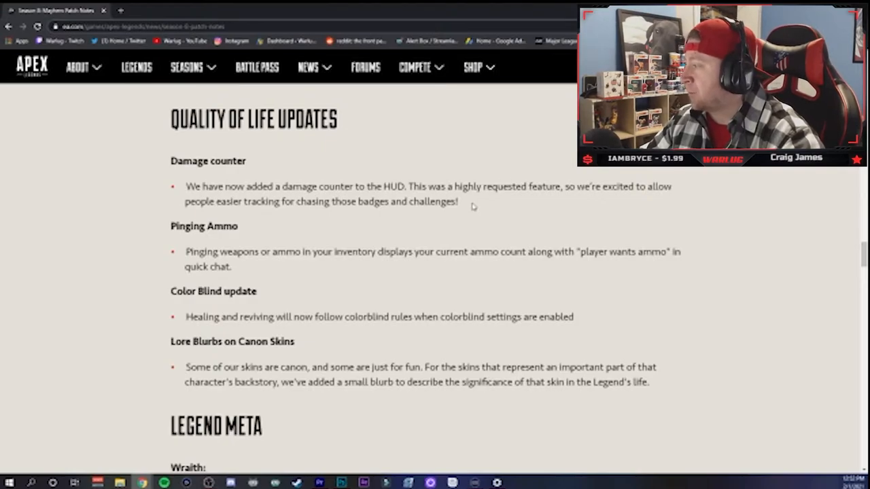
pyautogui.moveTo(185, 187); pyautogui.dragTo(285, 187)
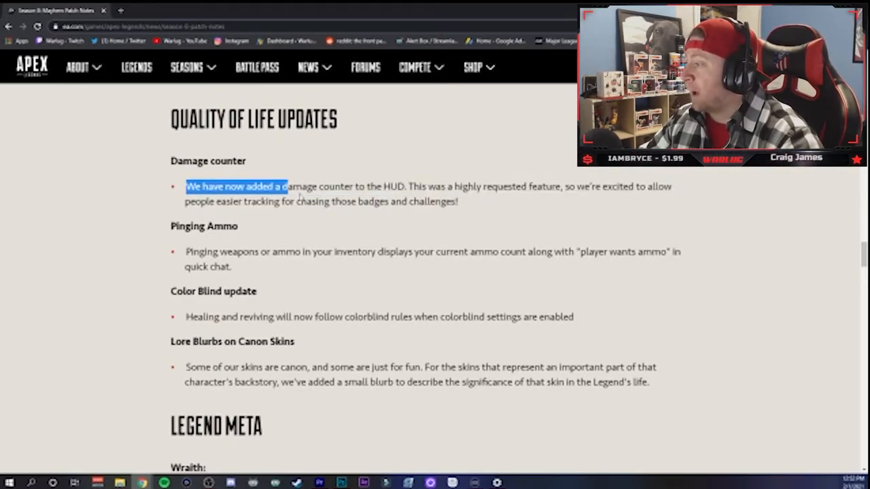
pyautogui.click(486, 206)
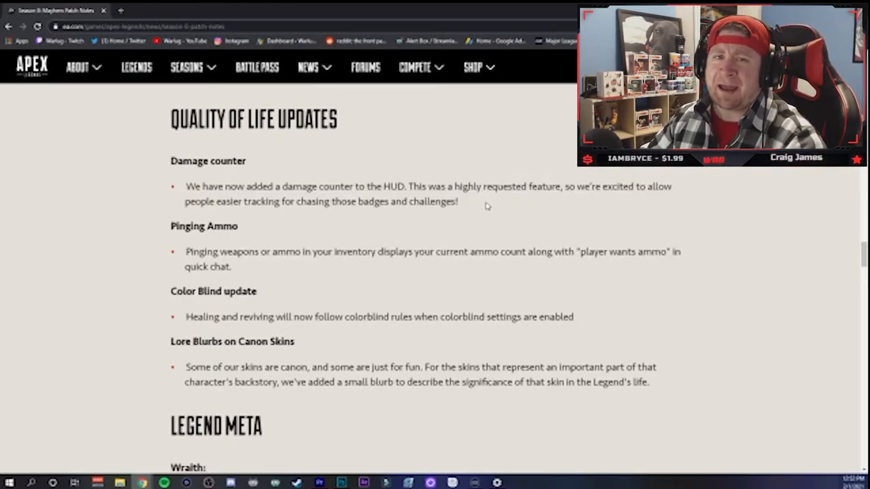
pyautogui.moveTo(335, 186); pyautogui.dragTo(458, 201)
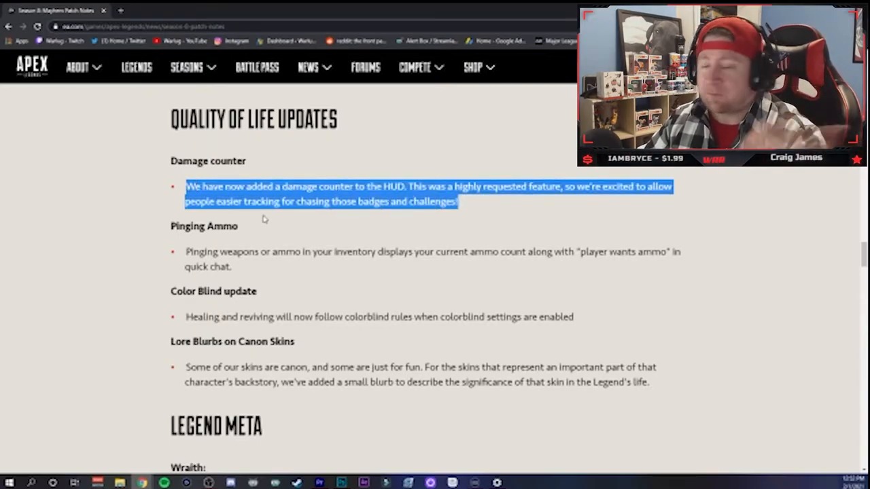
pyautogui.click(475, 208)
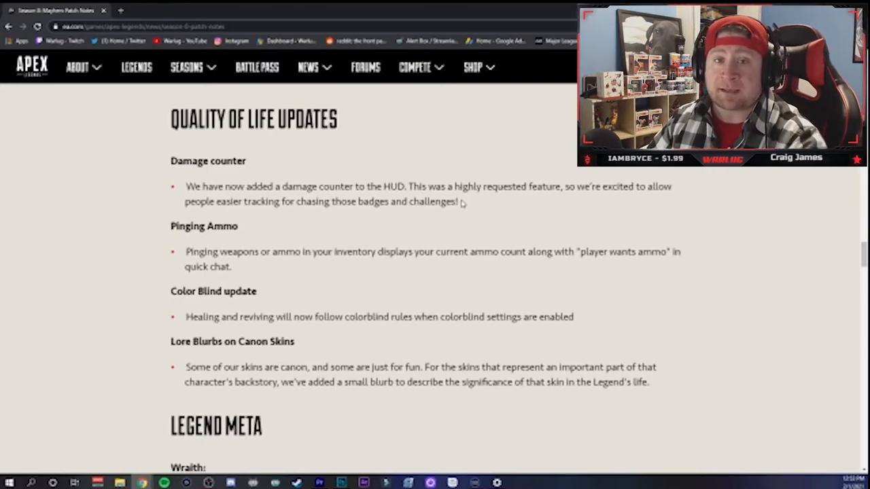
# Step: Mark further Quality of Life lines and scroll down toward the Lore Blurbs note
pyautogui.doubleClick(207, 161)
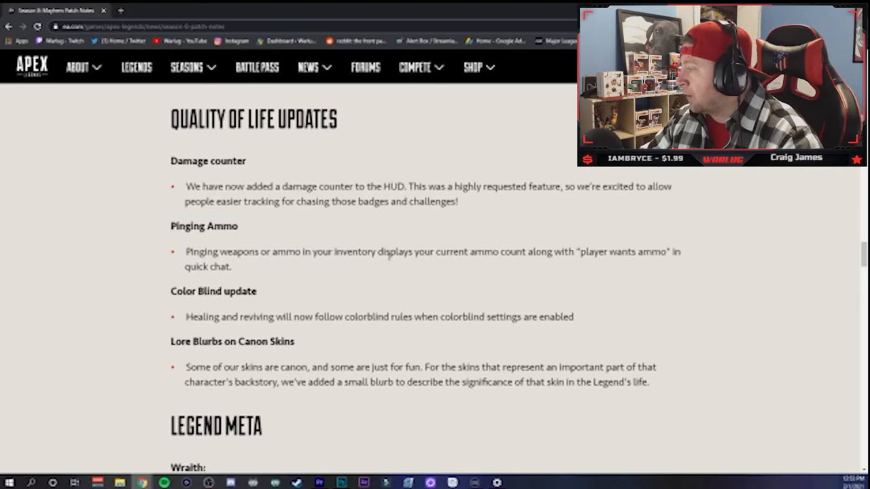
pyautogui.moveTo(469, 251); pyautogui.dragTo(679, 252)
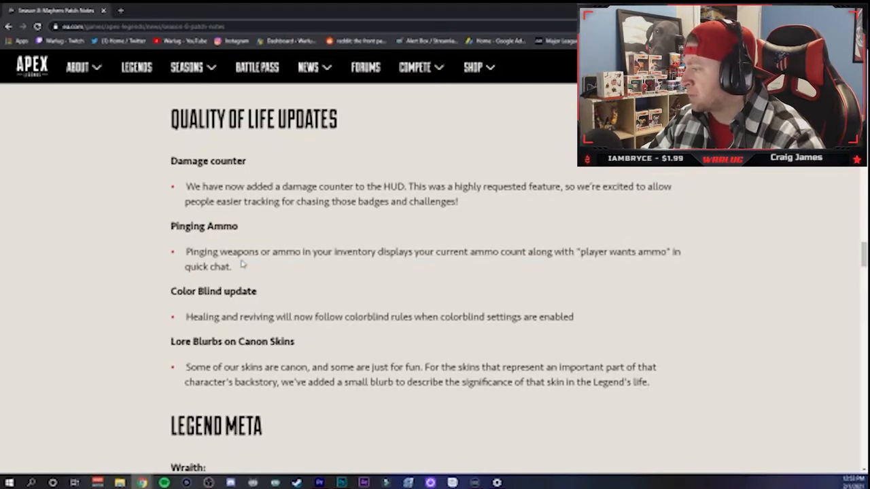
pyautogui.moveTo(266, 273)
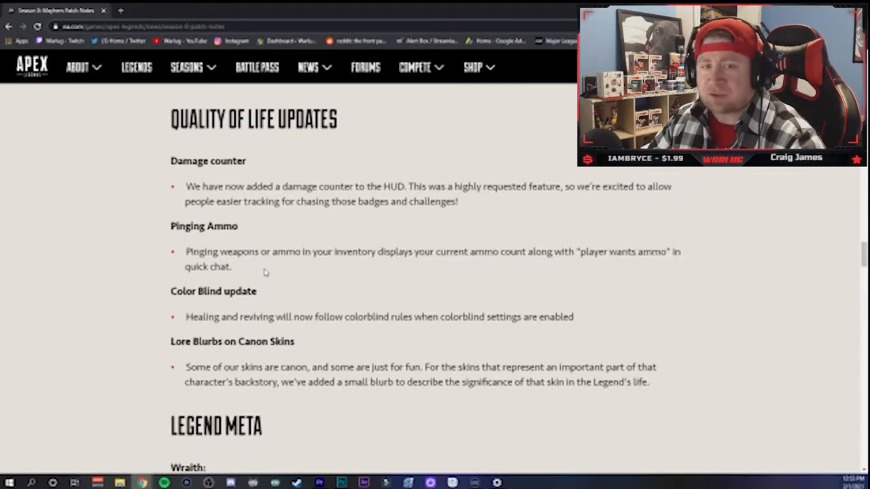
pyautogui.scroll(-3)
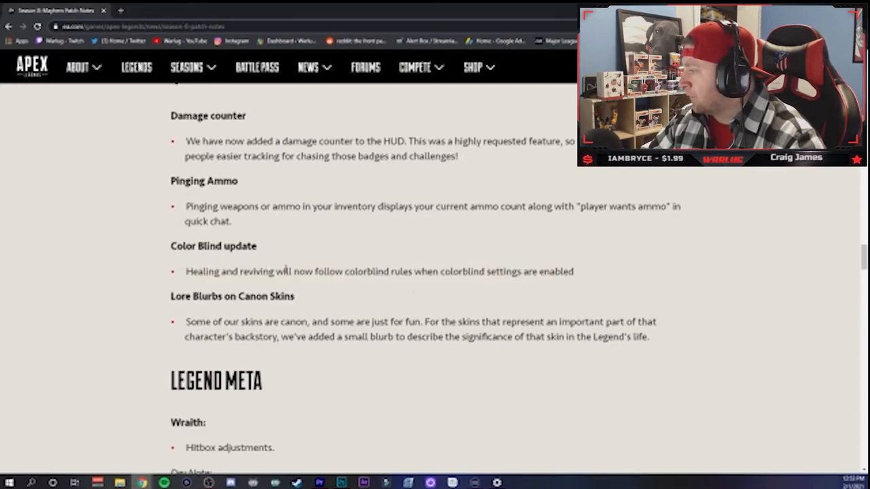
pyautogui.moveTo(495, 290)
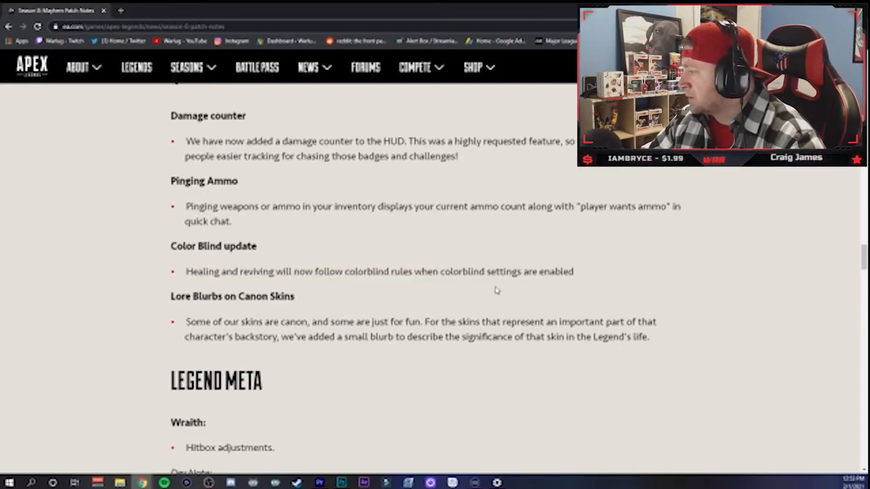
pyautogui.scroll(-3)
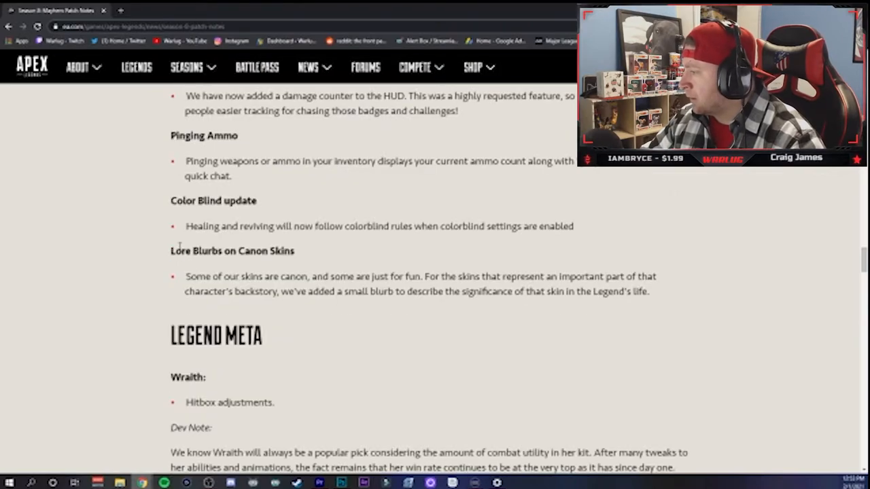
# Step: Highlight the Lore Blurbs on Canon Skins note, clear it and scroll to the Legend Meta heading
pyautogui.doubleClick(232, 251)
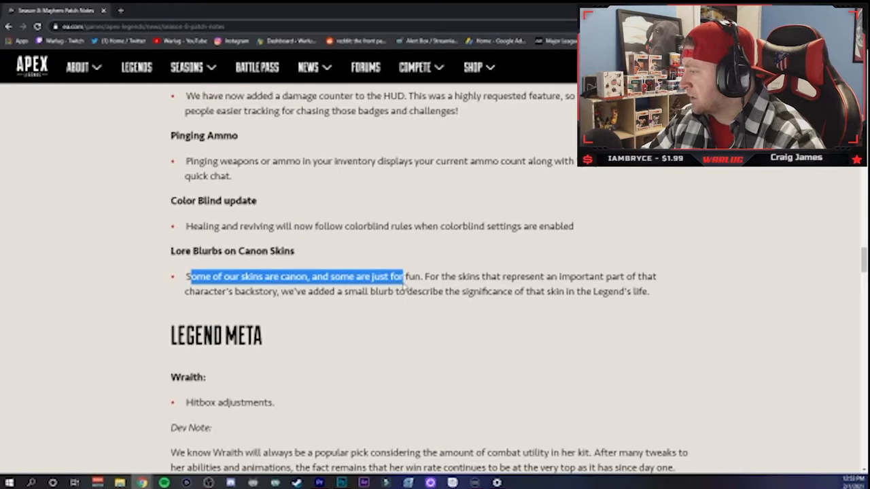
pyautogui.click(352, 316)
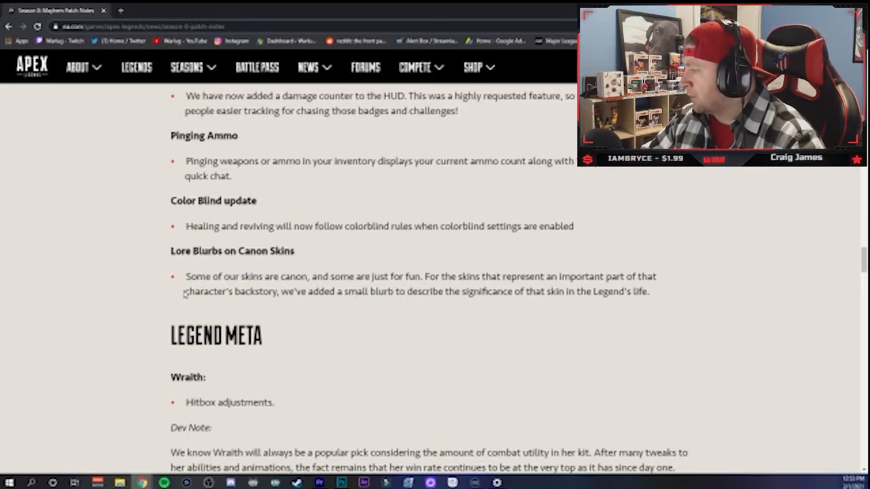
pyautogui.moveTo(411, 306)
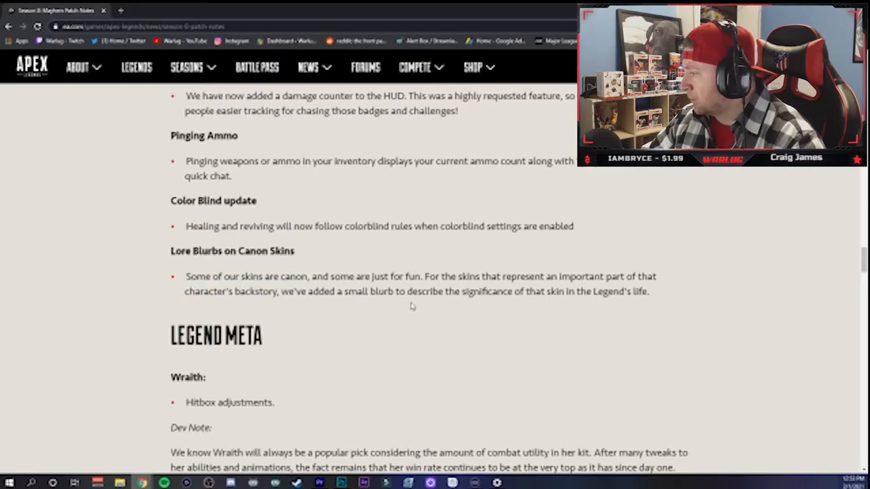
pyautogui.moveTo(469, 305)
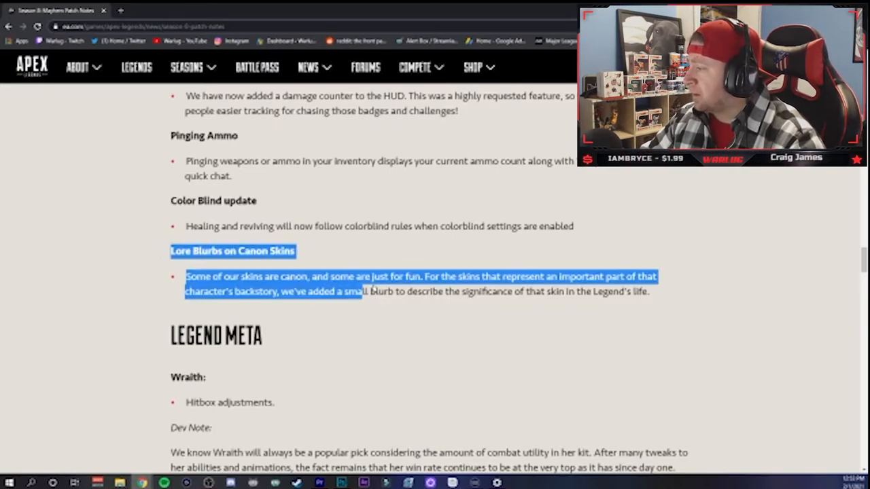
pyautogui.click(333, 312)
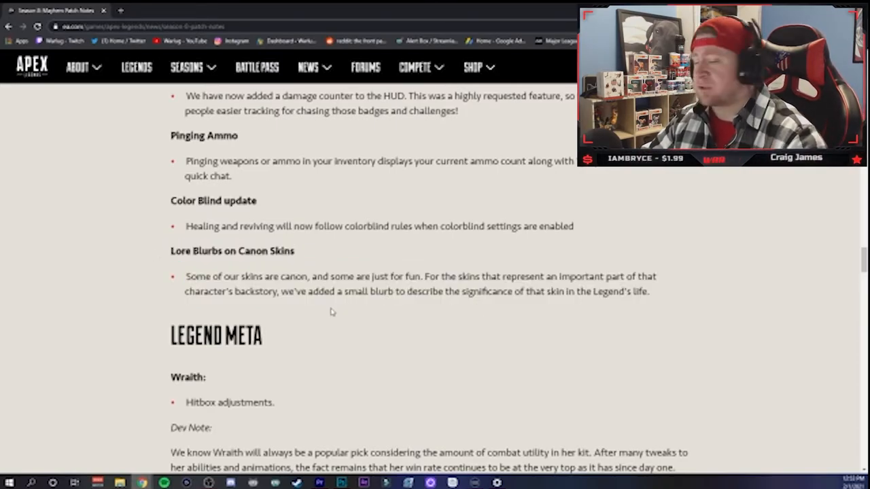
pyautogui.scroll(-3)
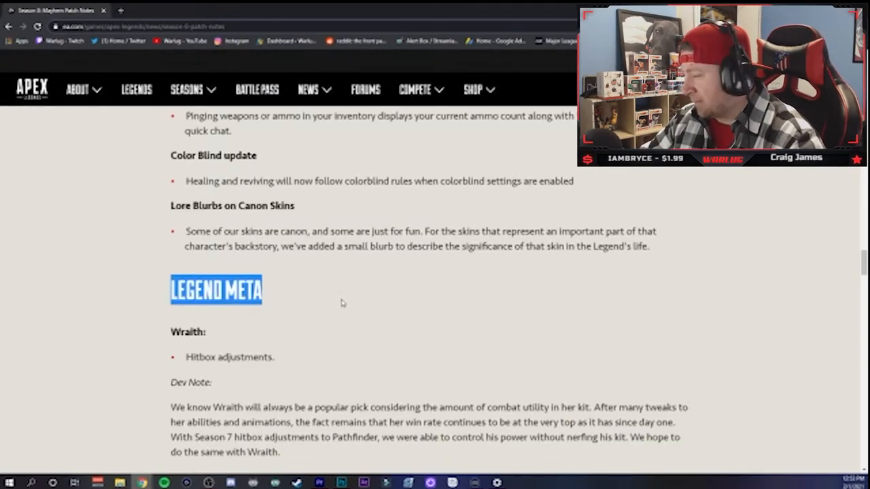
# Step: Clear the Legend Meta highlight and scroll to Wraith's hitbox adjustment Dev Note
pyautogui.click(326, 304)
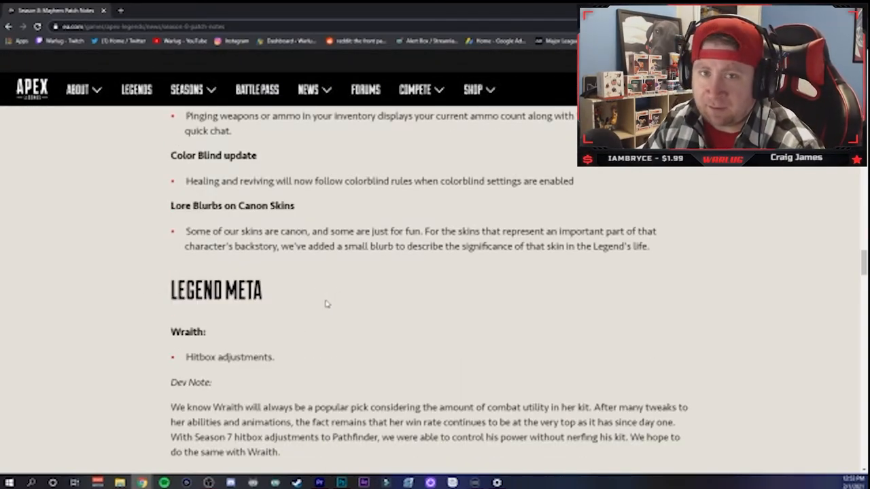
pyautogui.scroll(-3)
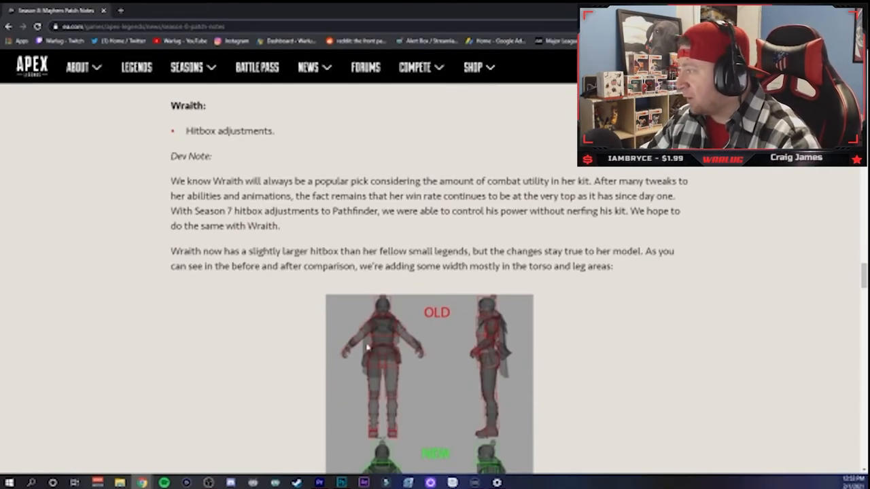
pyautogui.scroll(-3)
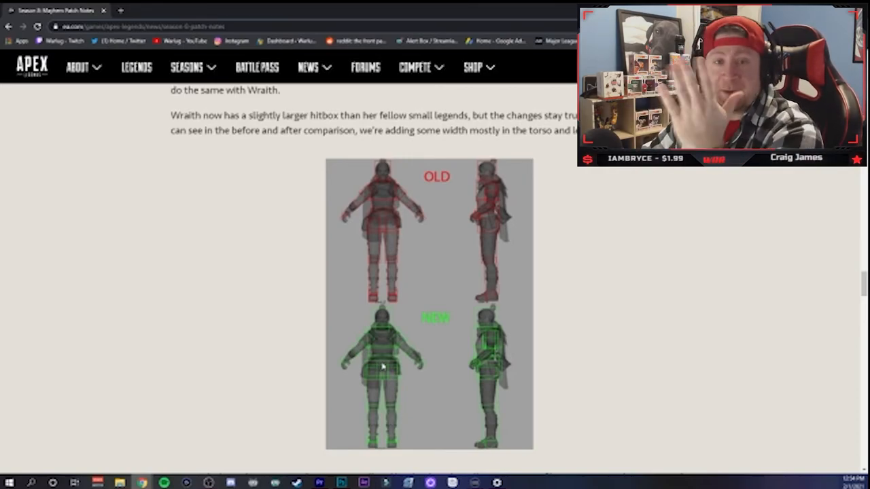
pyautogui.scroll(3)
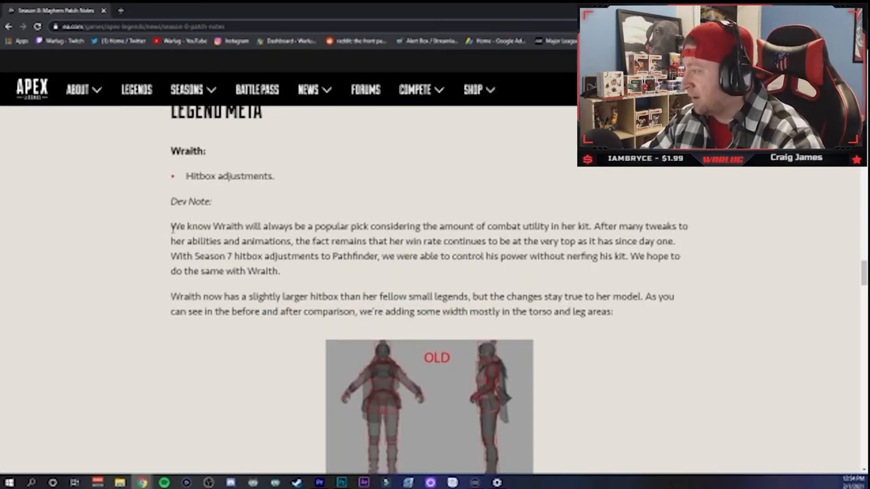
# Step: Highlight the Dev Note sentences about Wraith's popularity and win rate while reading
pyautogui.moveTo(171, 225); pyautogui.dragTo(533, 226)
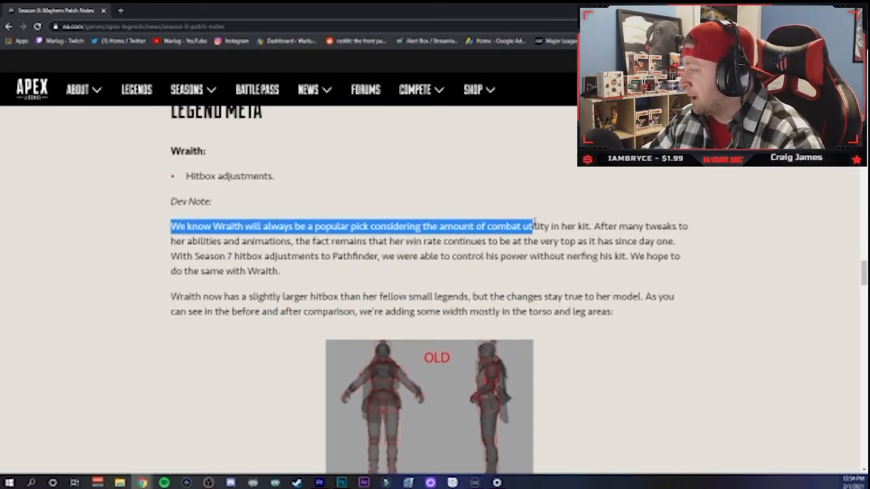
pyautogui.moveTo(533, 226); pyautogui.dragTo(649, 225)
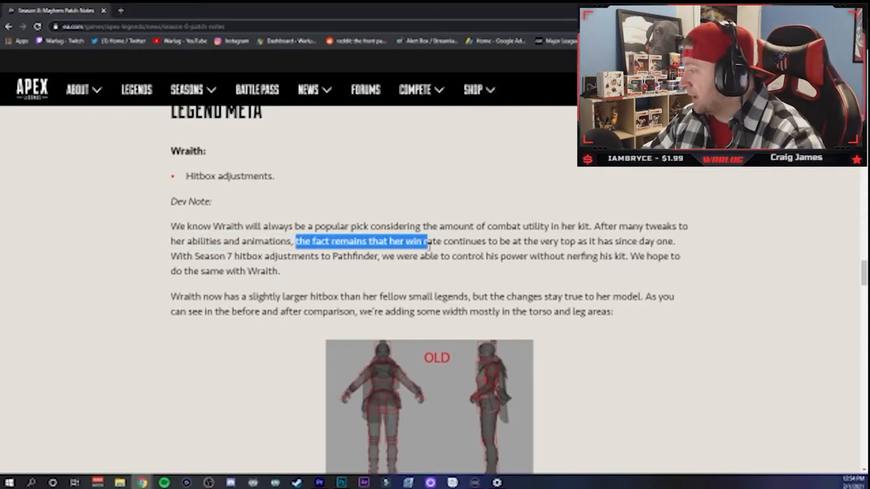
pyautogui.moveTo(423, 241); pyautogui.dragTo(537, 241)
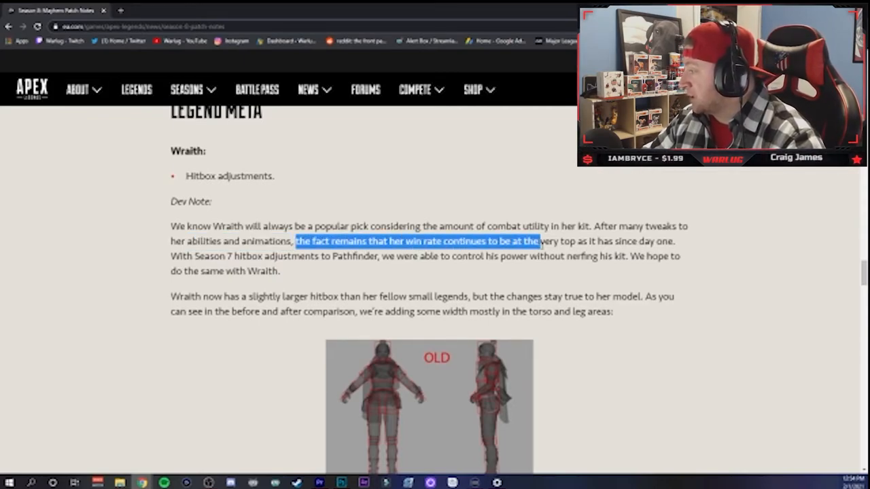
pyautogui.click(685, 244)
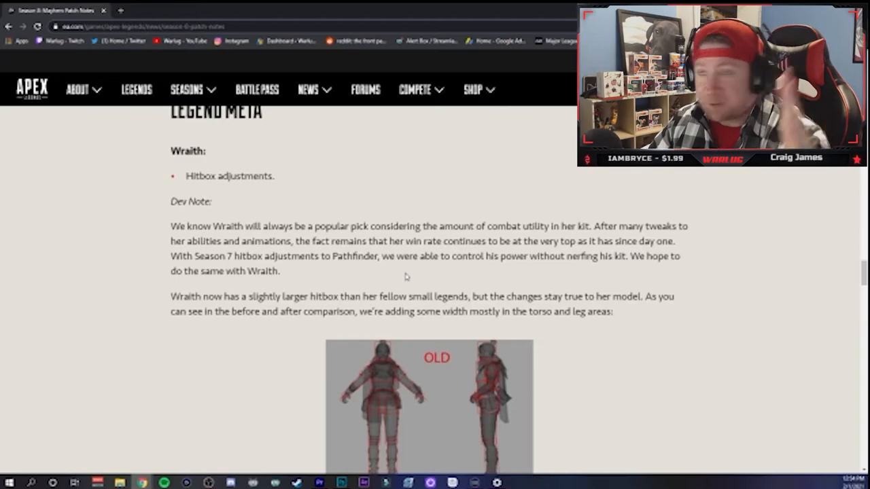
pyautogui.moveTo(170, 257); pyautogui.dragTo(352, 256)
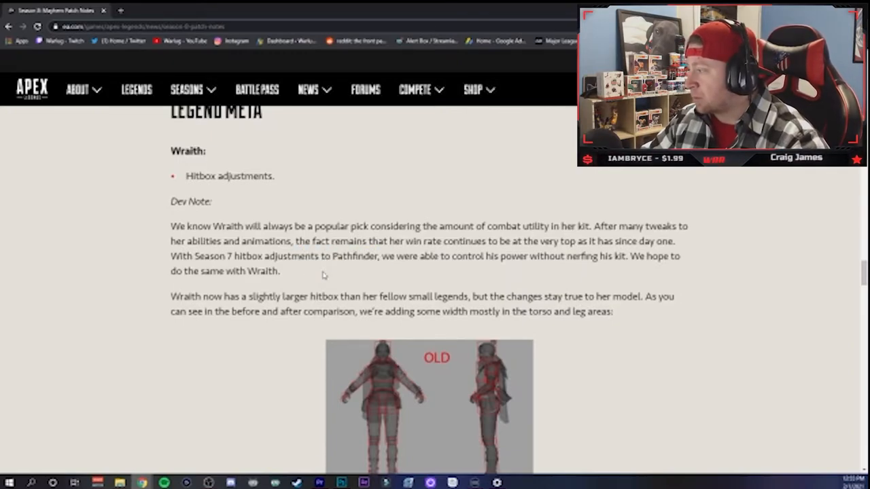
pyautogui.scroll(-3)
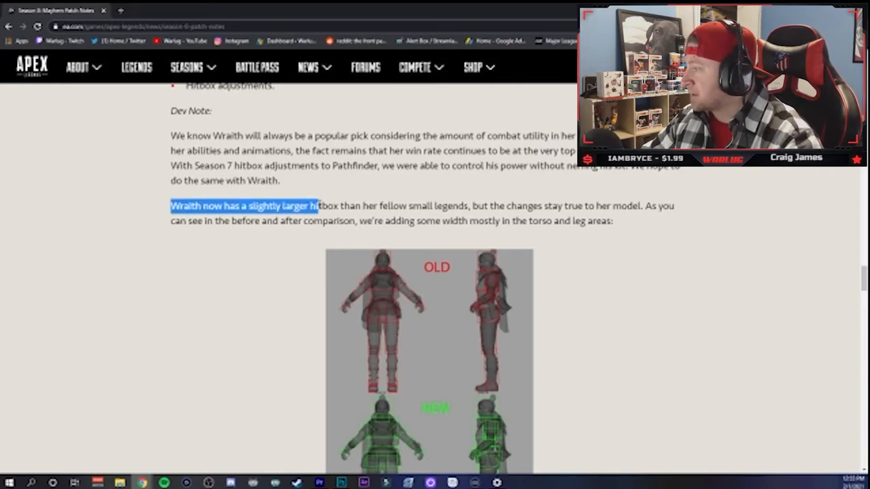
# Step: Highlight the lines about Wraith's larger hitbox and added torso and leg width, scrolling past the OLD/NEW image
pyautogui.moveTo(316, 206); pyautogui.dragTo(493, 205)
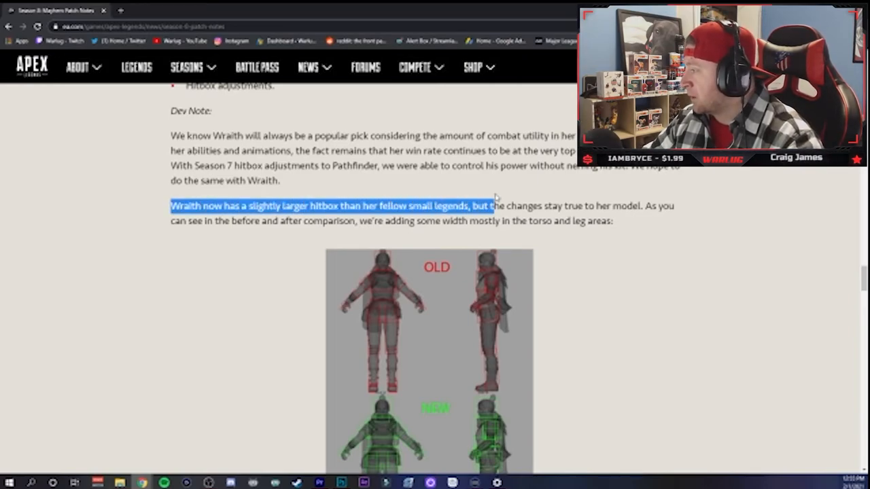
pyautogui.click(414, 220)
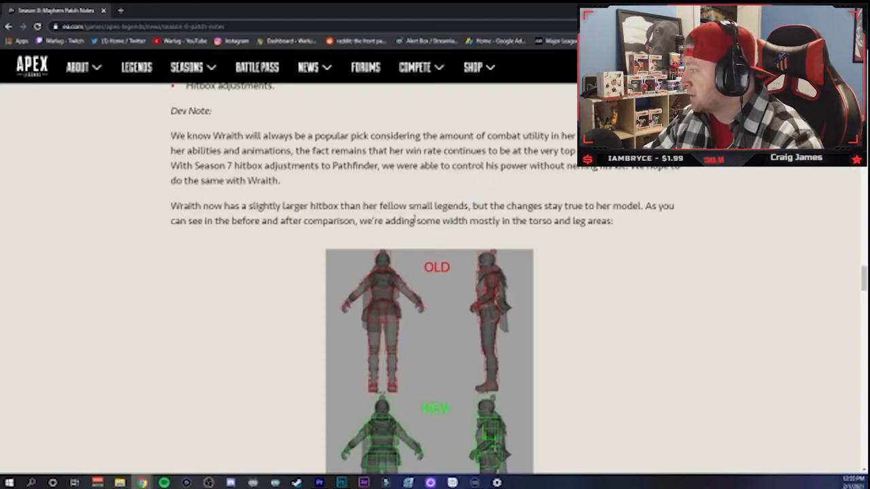
pyautogui.moveTo(171, 221); pyautogui.dragTo(613, 221)
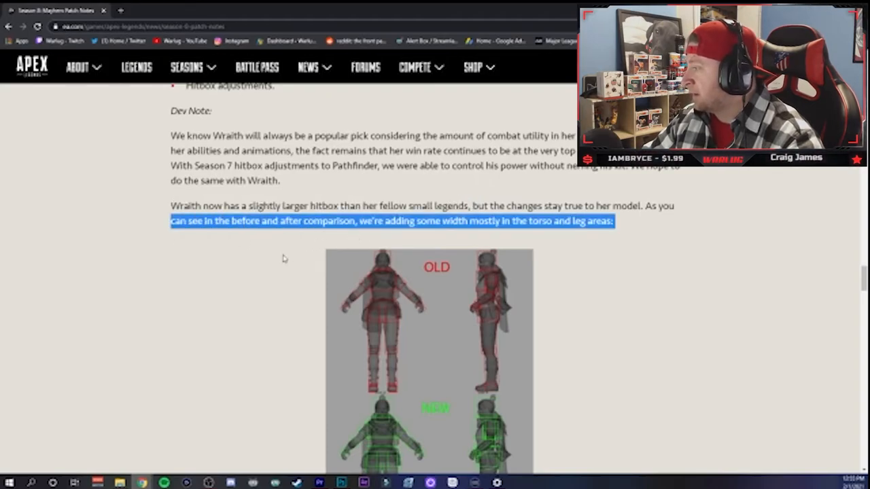
pyautogui.scroll(-3)
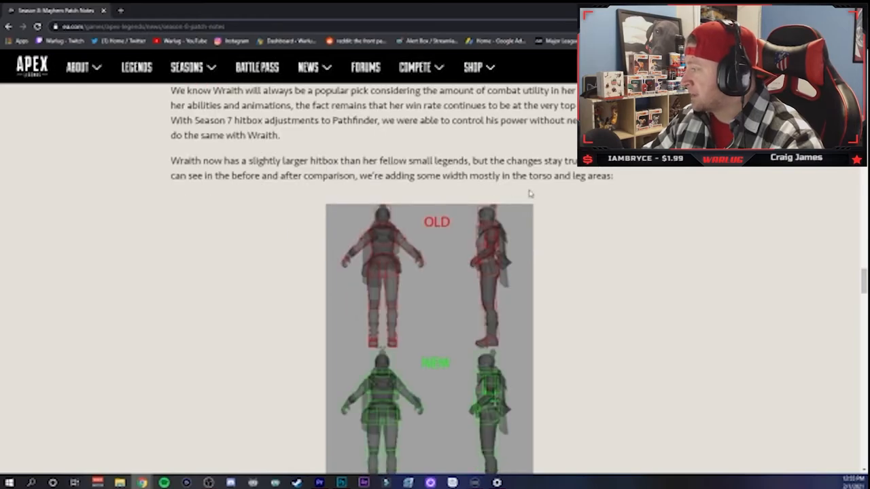
pyautogui.scroll(-3)
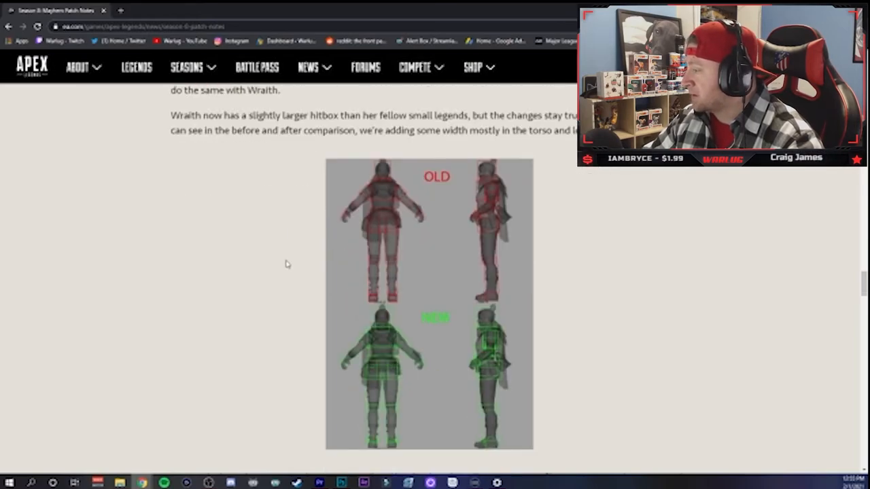
pyautogui.scroll(3)
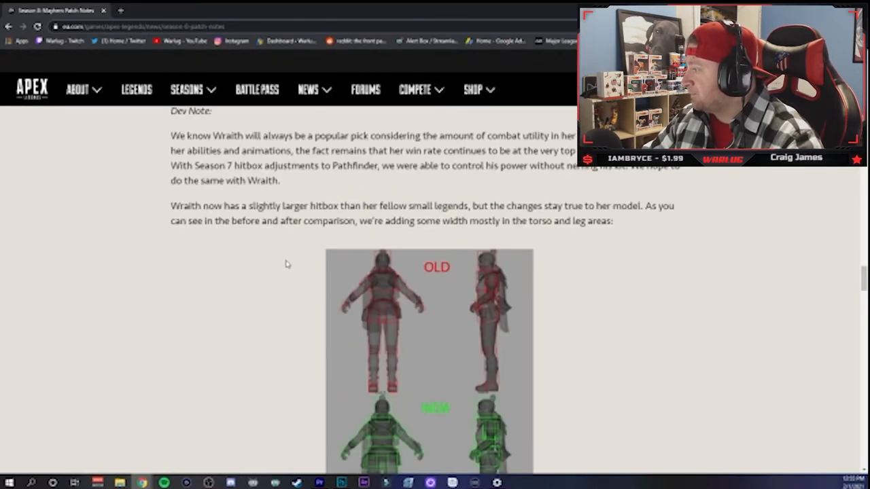
# Step: Highlight the phrase comparing Wraith to other small legends and scroll to the Rampart heading
pyautogui.scroll(-3)
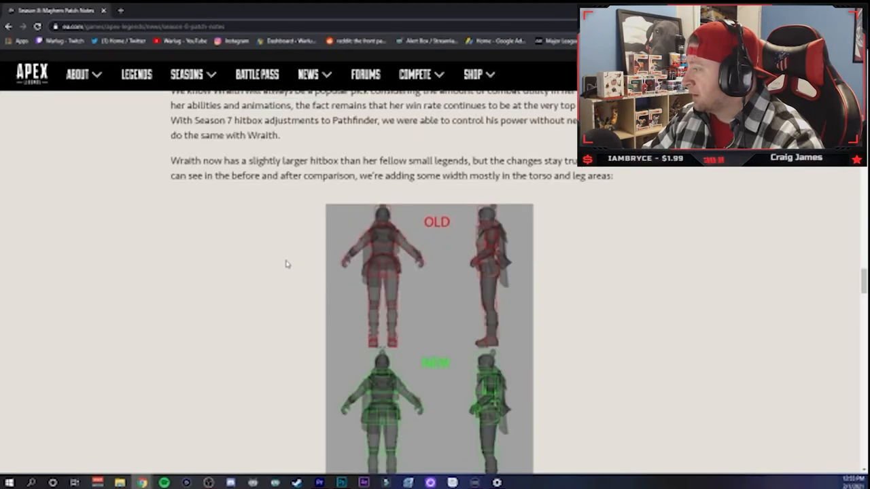
pyautogui.scroll(-3)
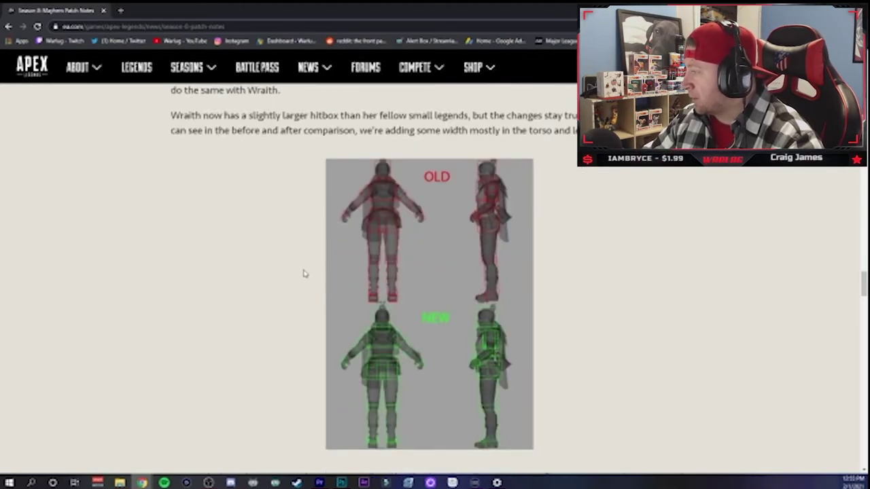
pyautogui.scroll(3)
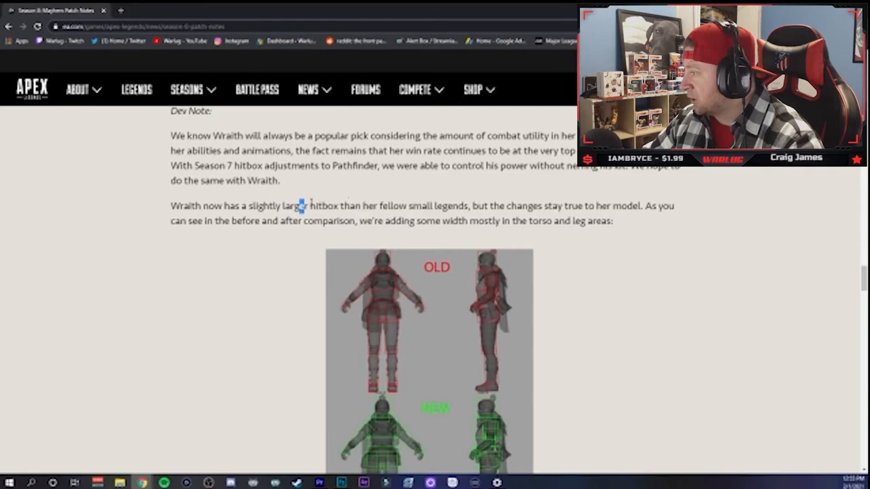
pyautogui.moveTo(297, 206); pyautogui.dragTo(468, 206)
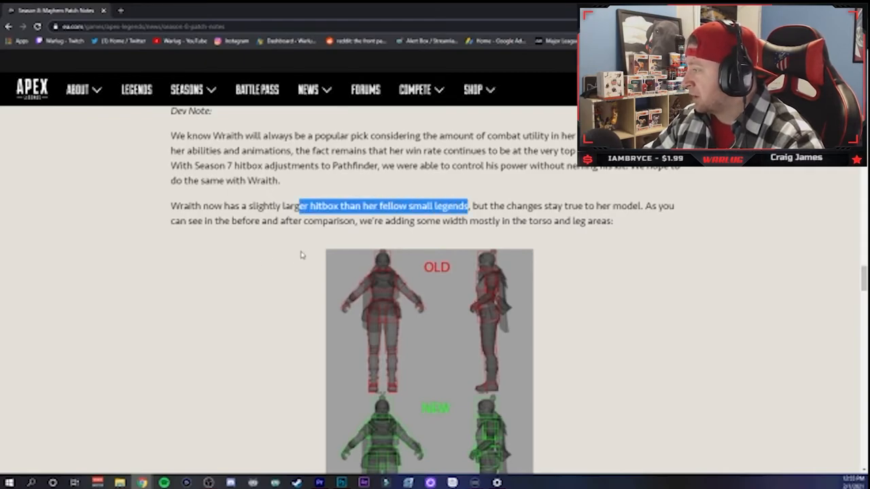
pyautogui.scroll(-3)
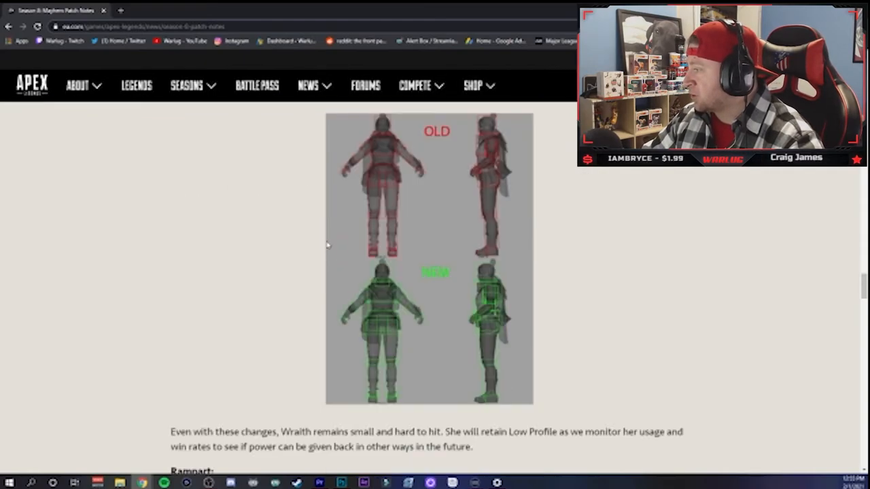
pyautogui.scroll(-3)
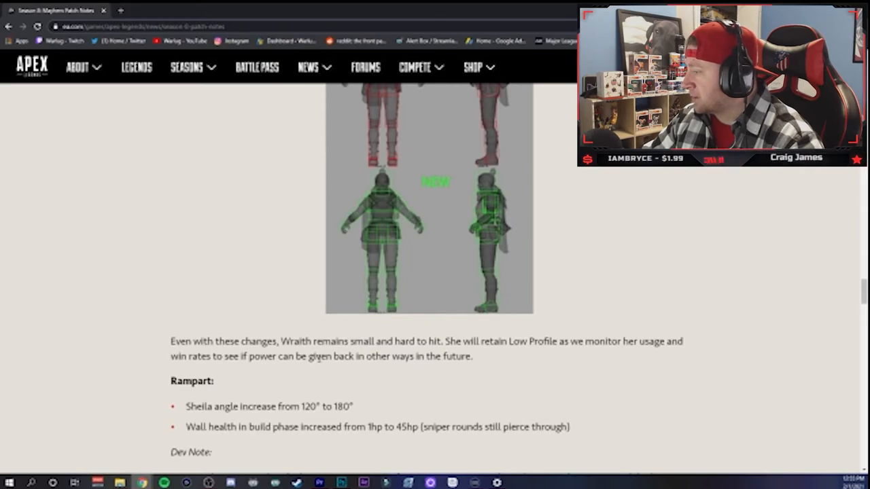
pyautogui.moveTo(304, 379)
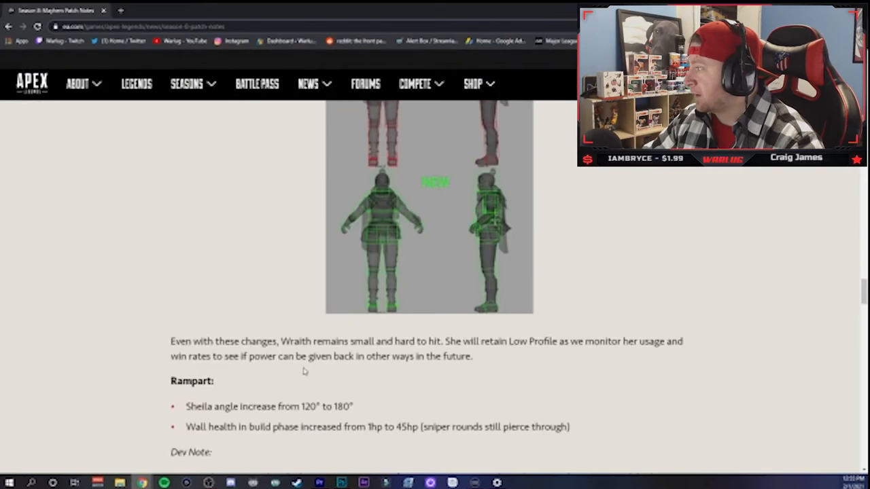
pyautogui.scroll(3)
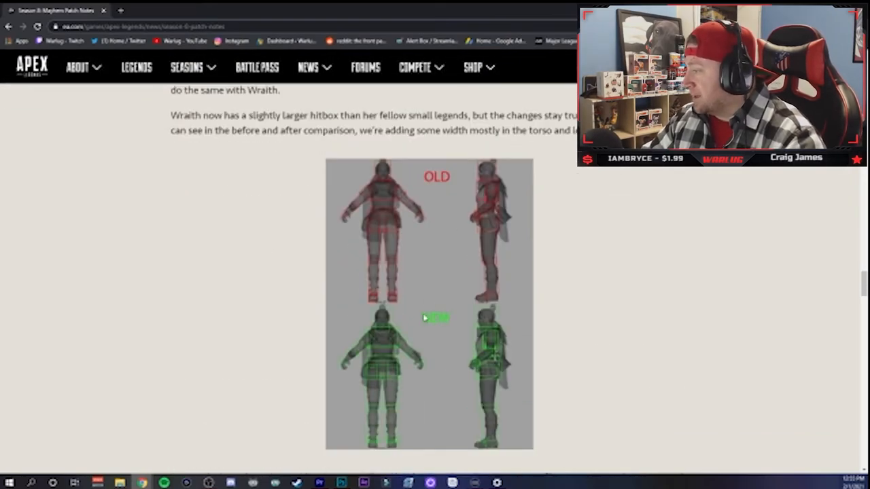
pyautogui.moveTo(370, 235)
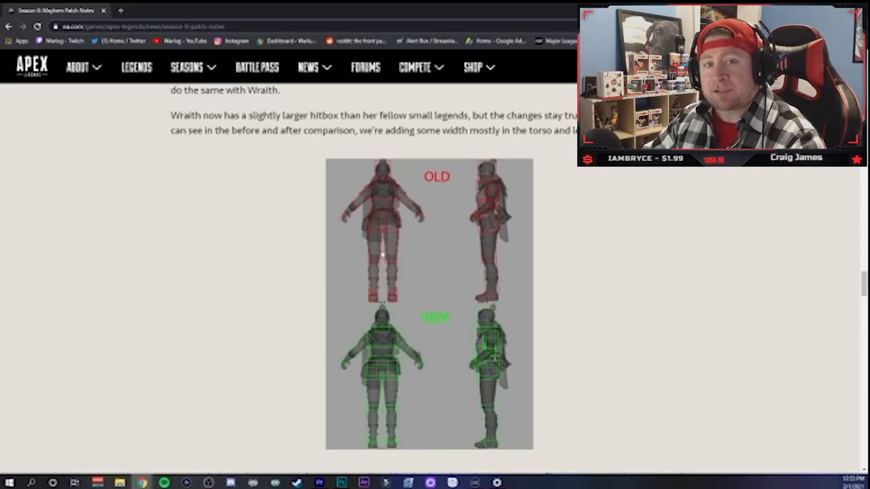
pyautogui.scroll(3)
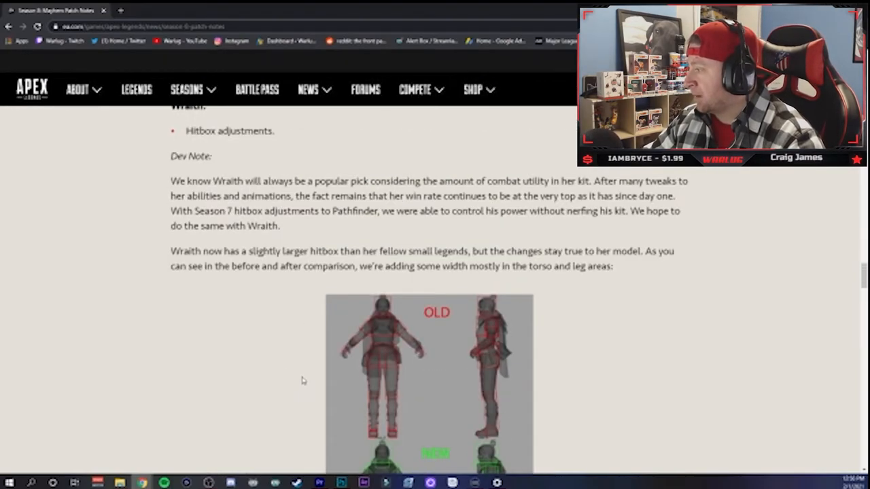
pyautogui.scroll(3)
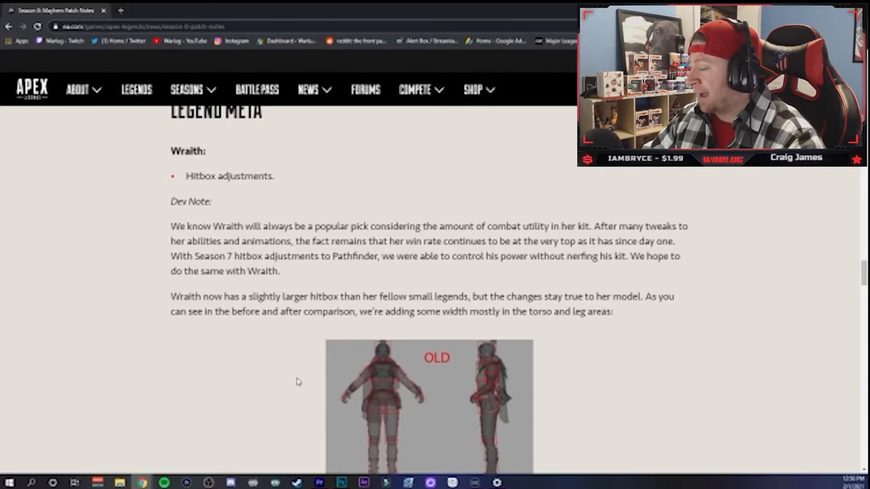
pyautogui.scroll(-3)
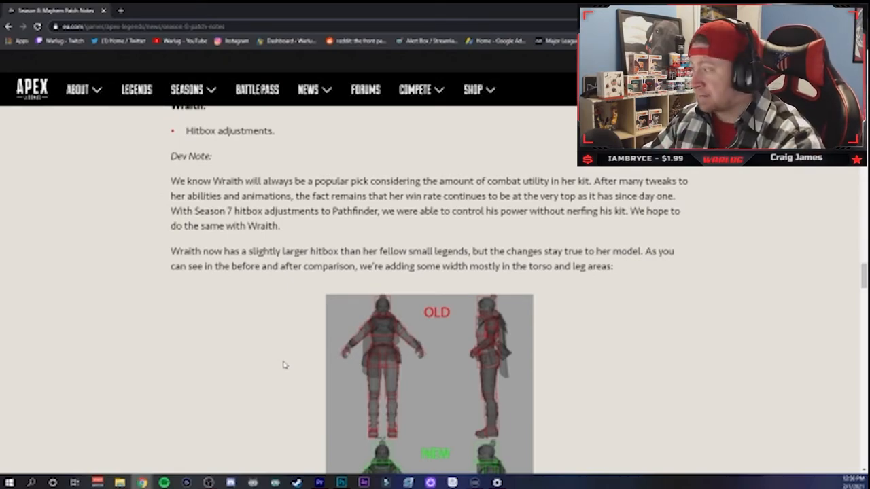
pyautogui.scroll(-3)
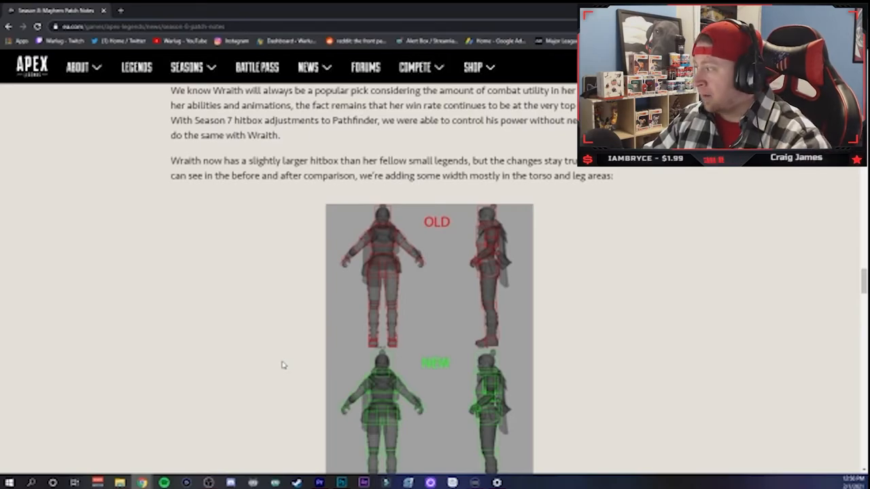
pyautogui.scroll(-3)
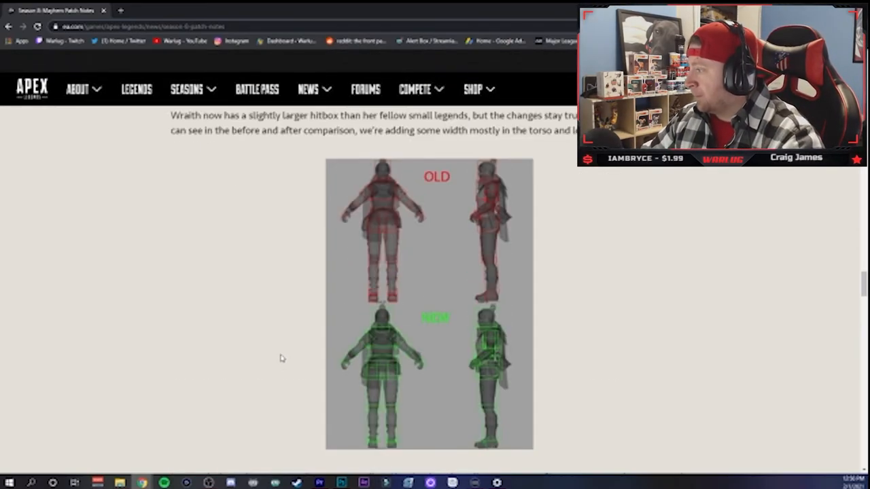
pyautogui.moveTo(365, 308)
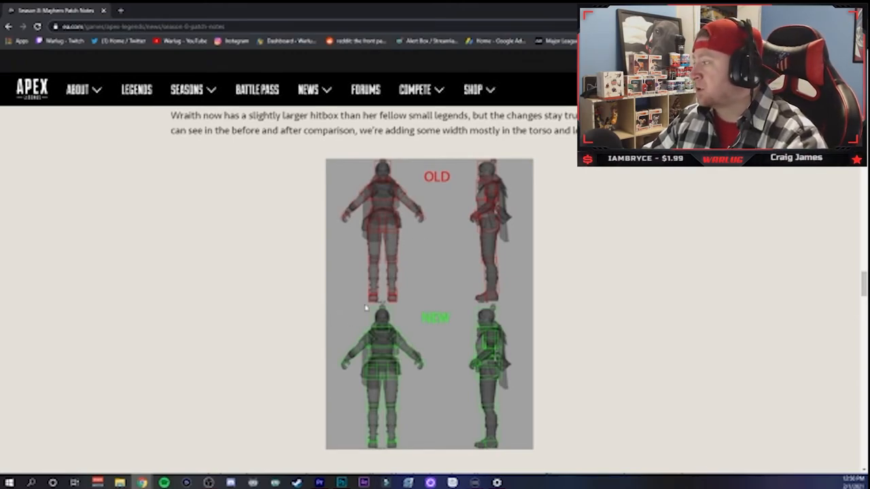
pyautogui.moveTo(363, 280)
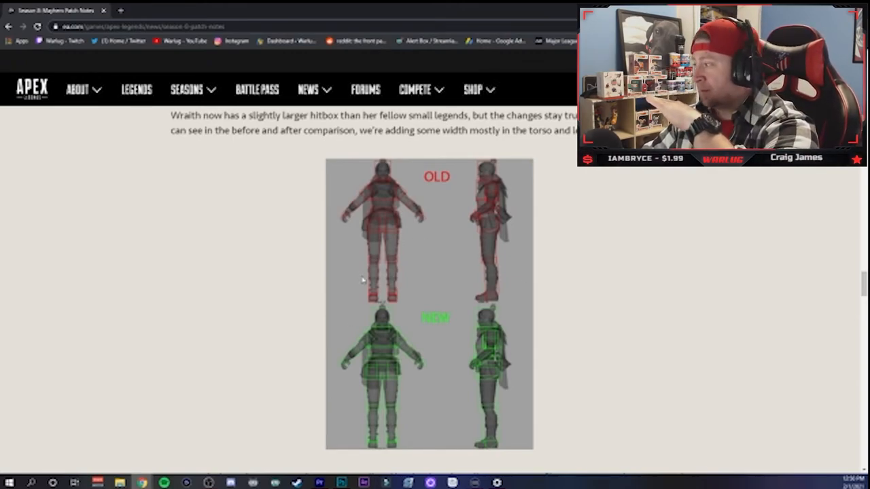
pyautogui.scroll(3)
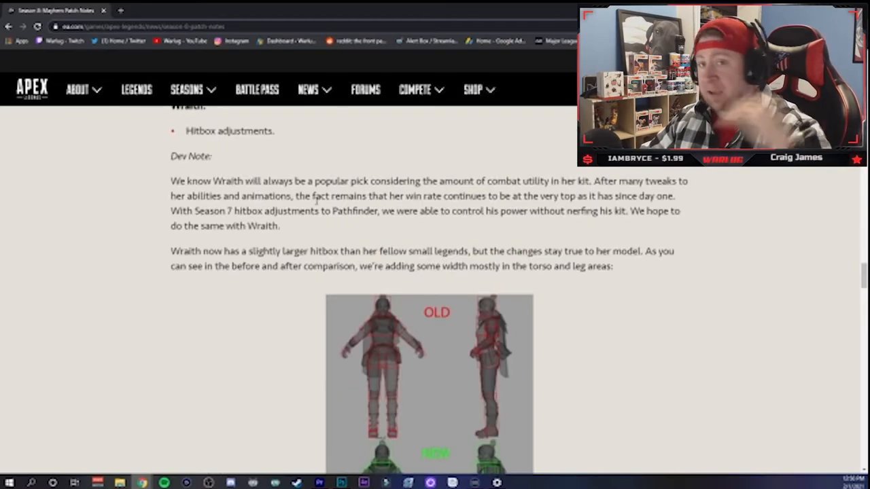
pyautogui.scroll(-3)
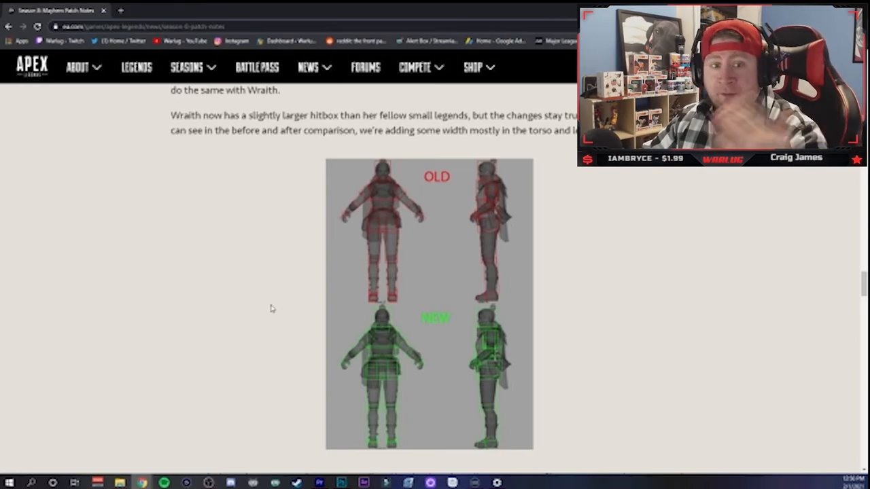
pyautogui.scroll(-3)
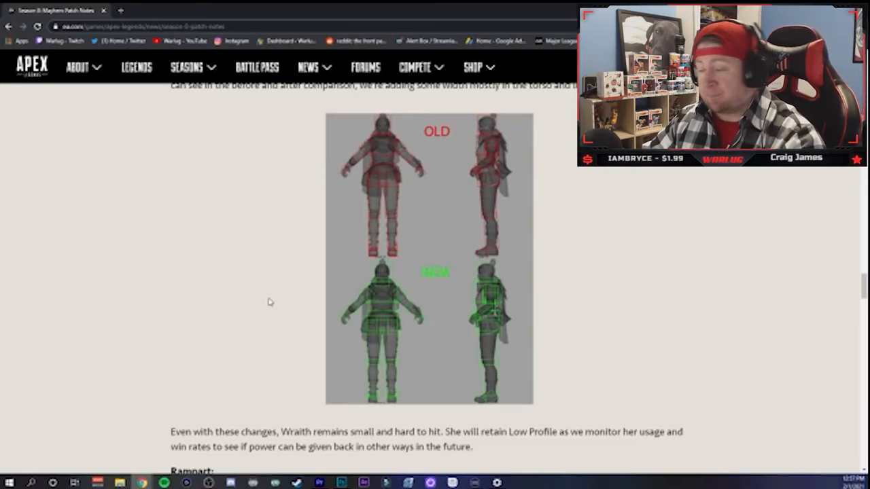
pyautogui.scroll(3)
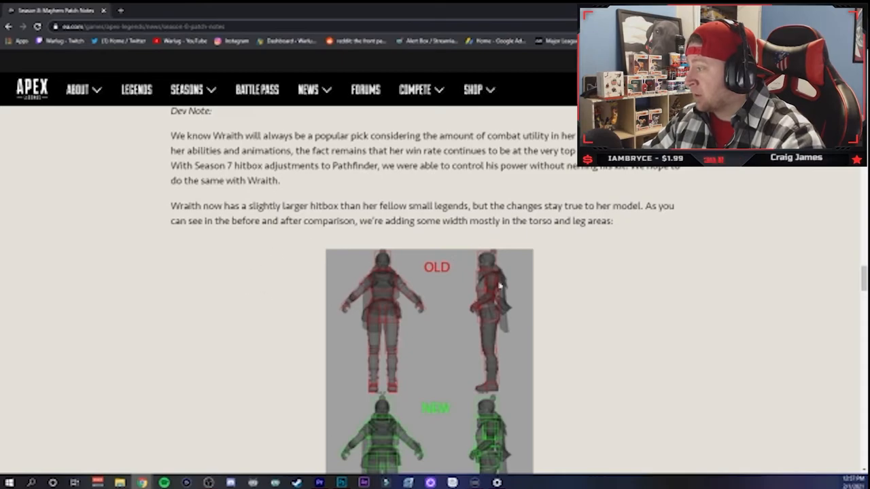
pyautogui.scroll(-3)
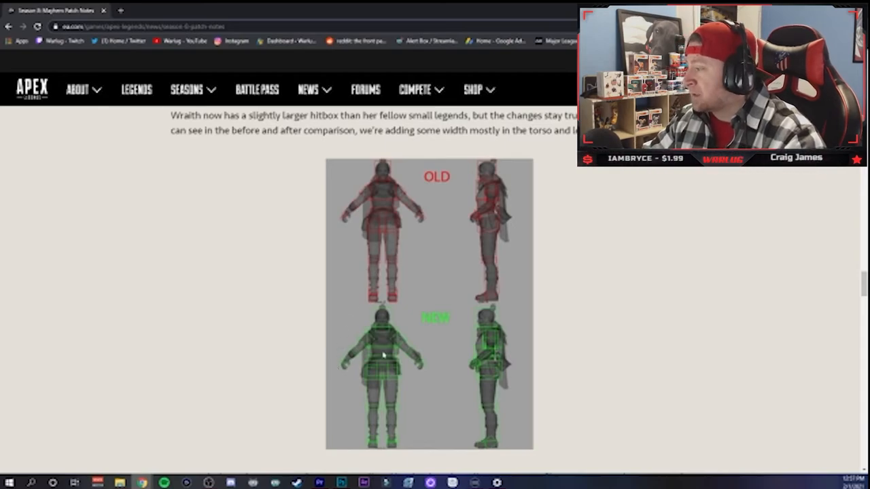
pyautogui.moveTo(415, 233)
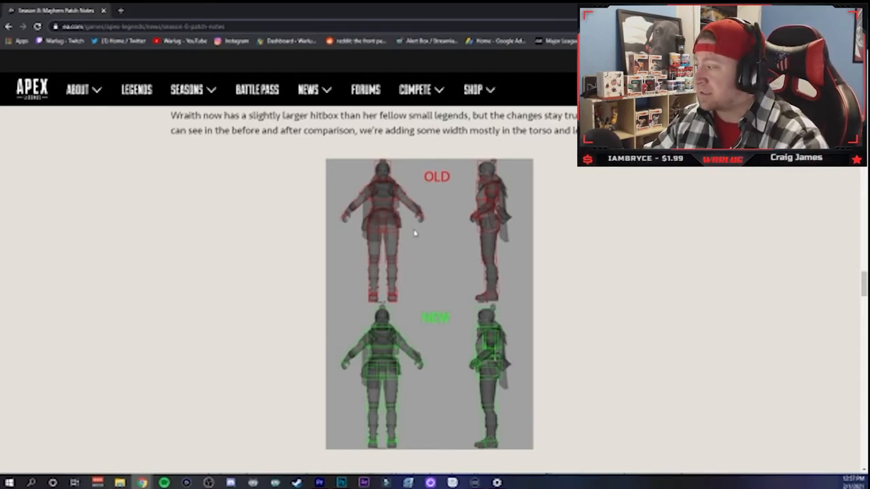
pyautogui.moveTo(302, 268)
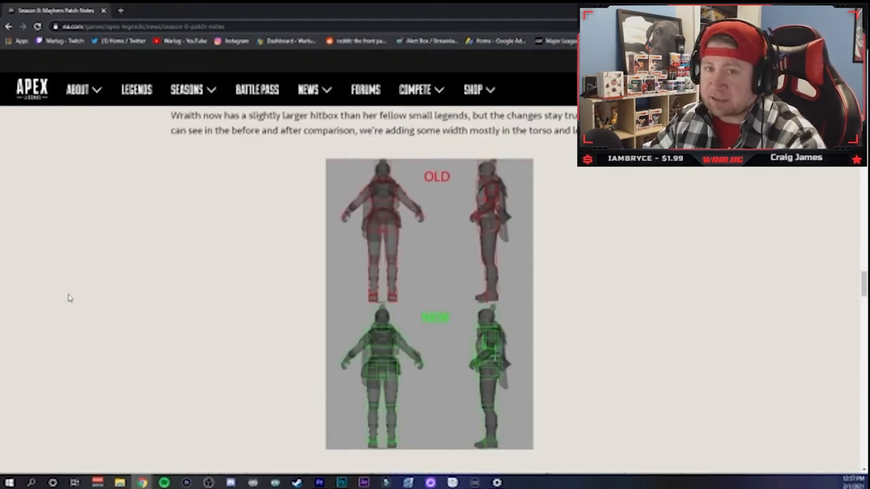
# Step: Scroll to Rampart's balance bullets and highlight the opening of its dev note
pyautogui.scroll(-3)
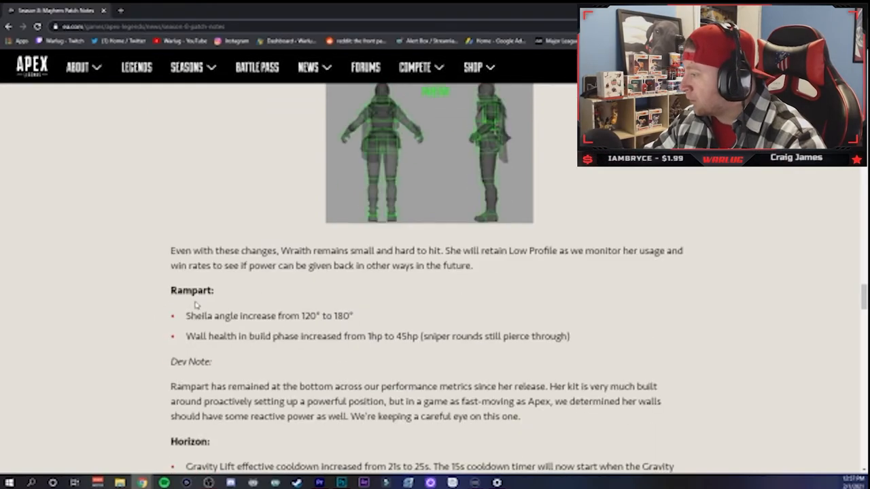
pyautogui.scroll(-3)
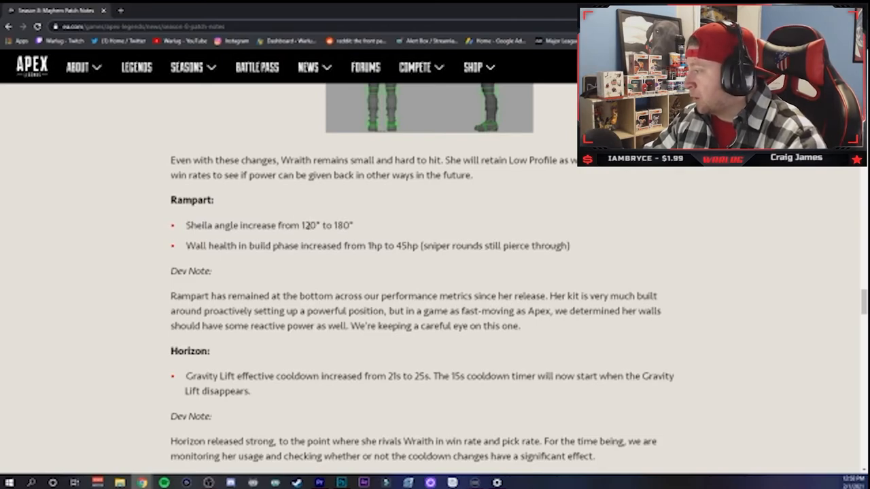
pyautogui.moveTo(183, 246); pyautogui.dragTo(279, 246)
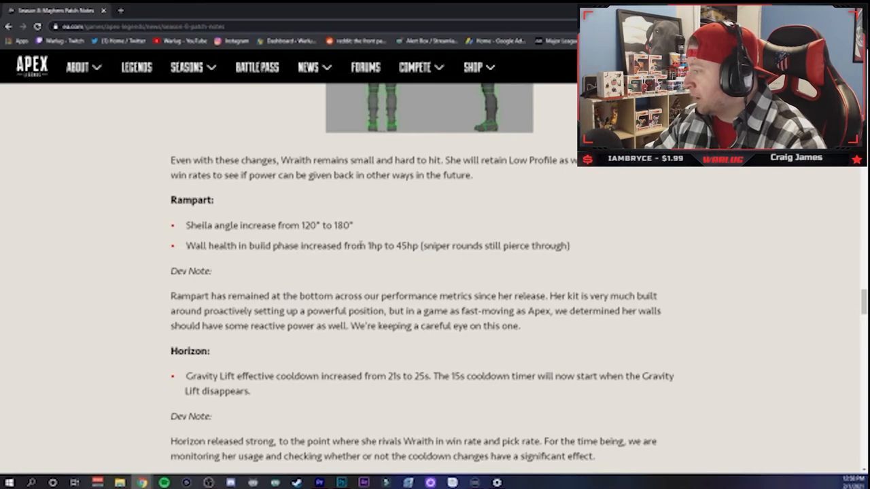
pyautogui.moveTo(297, 281)
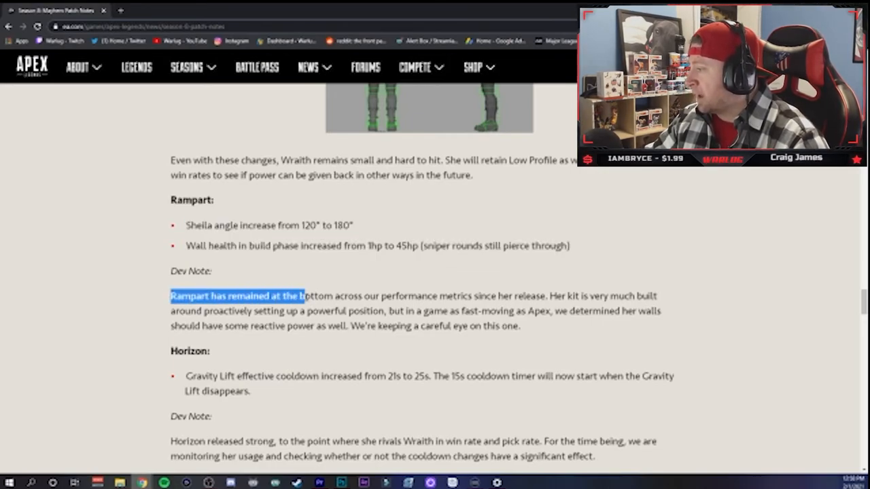
pyautogui.moveTo(302, 295); pyautogui.dragTo(548, 295)
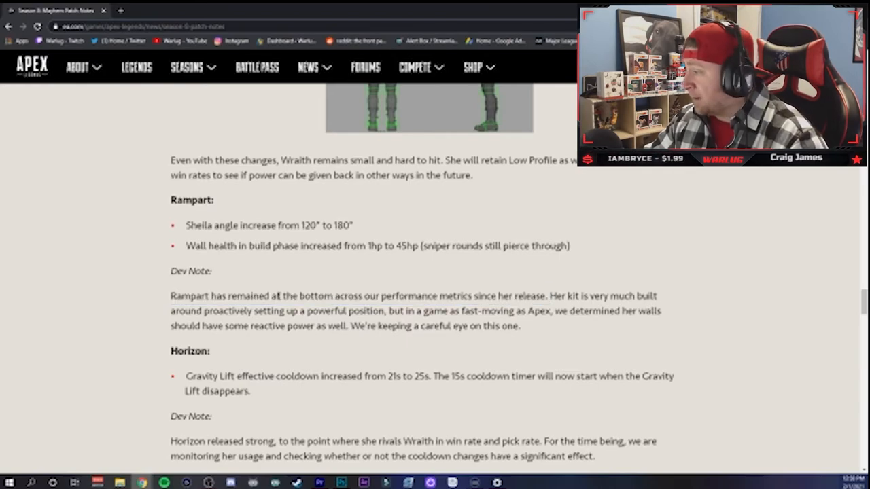
# Step: Highlight 'proactively setting up a powerful position' and the wall health increase from 1hp to 45hp
pyautogui.doubleClick(229, 310)
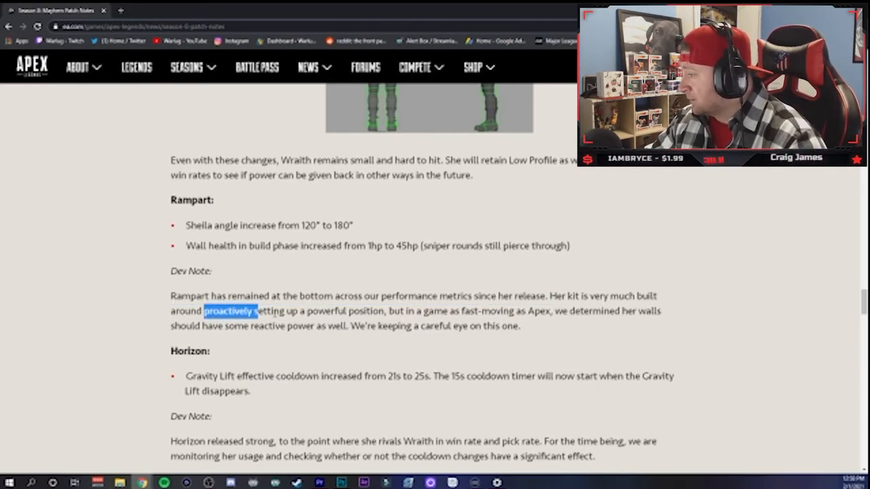
pyautogui.moveTo(204, 311); pyautogui.dragTo(384, 311)
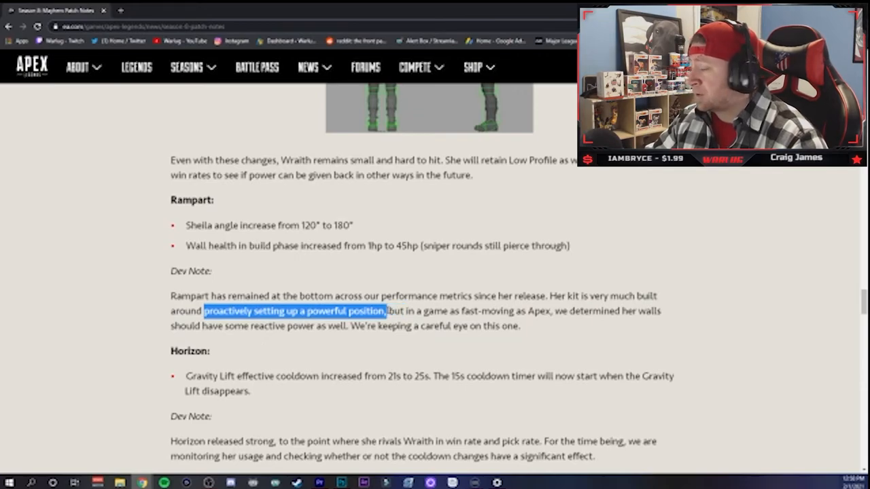
pyautogui.click(191, 221)
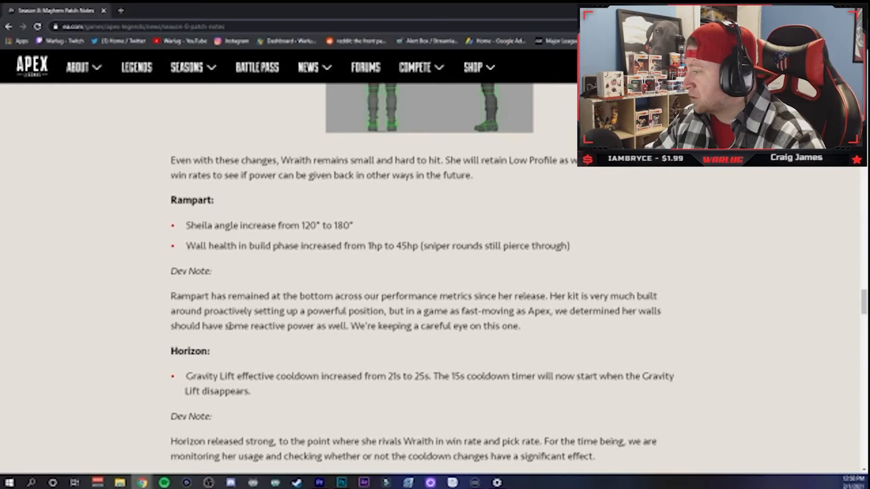
pyautogui.moveTo(298, 246); pyautogui.dragTo(471, 246)
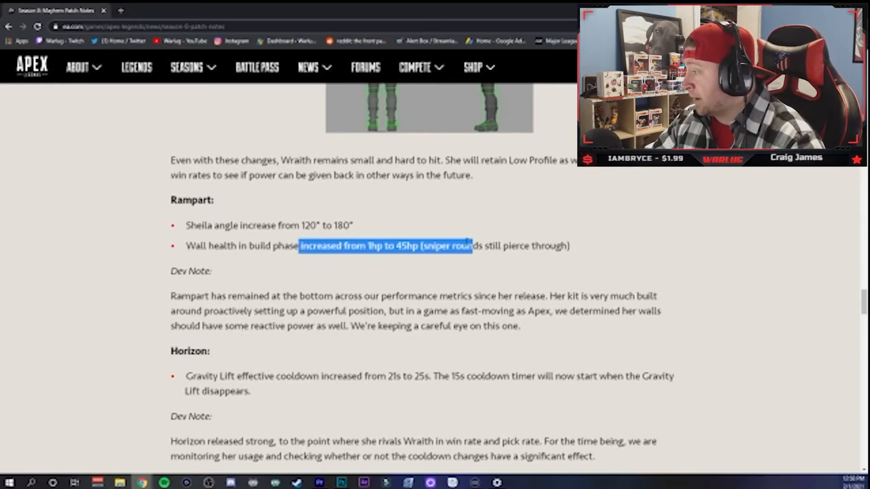
pyautogui.click(200, 291)
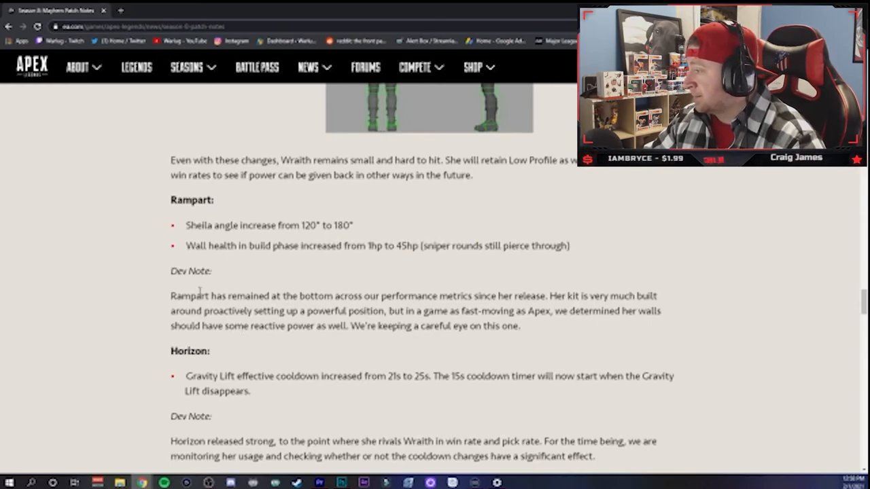
# Step: Read the note about the 15s cooldown timer, highlighting it while reading
pyautogui.scroll(-3)
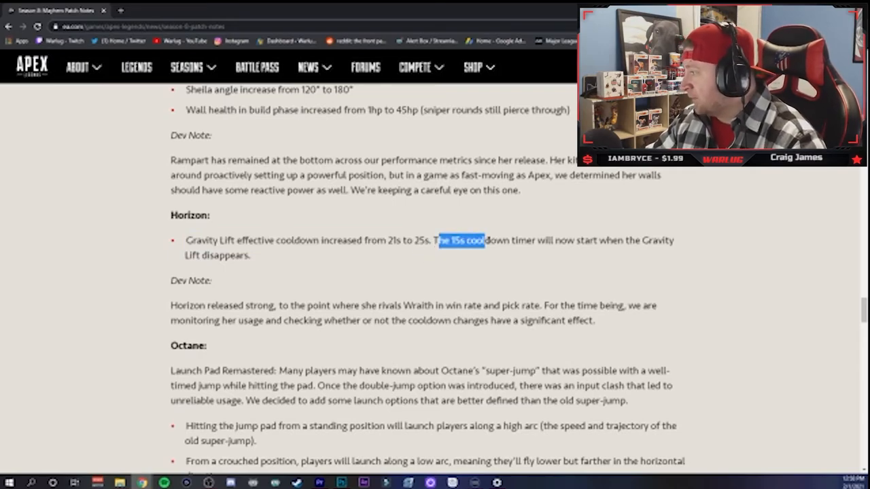
pyautogui.moveTo(482, 240); pyautogui.dragTo(675, 240)
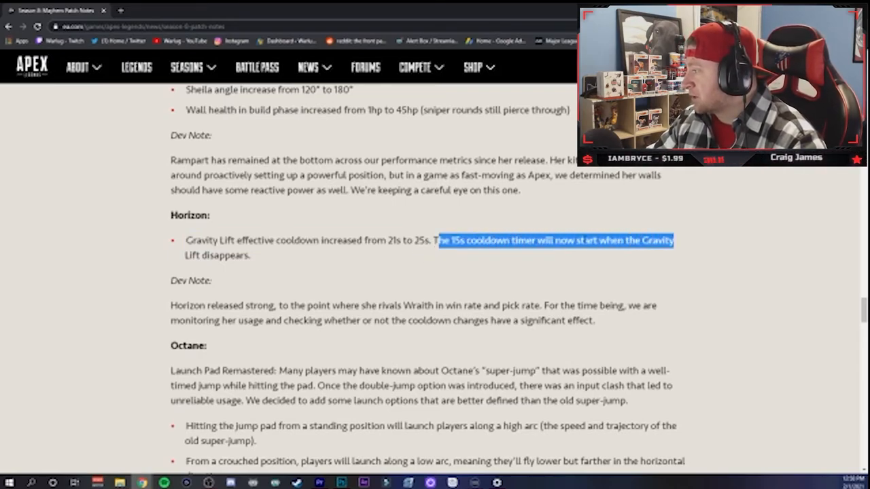
pyautogui.click(179, 252)
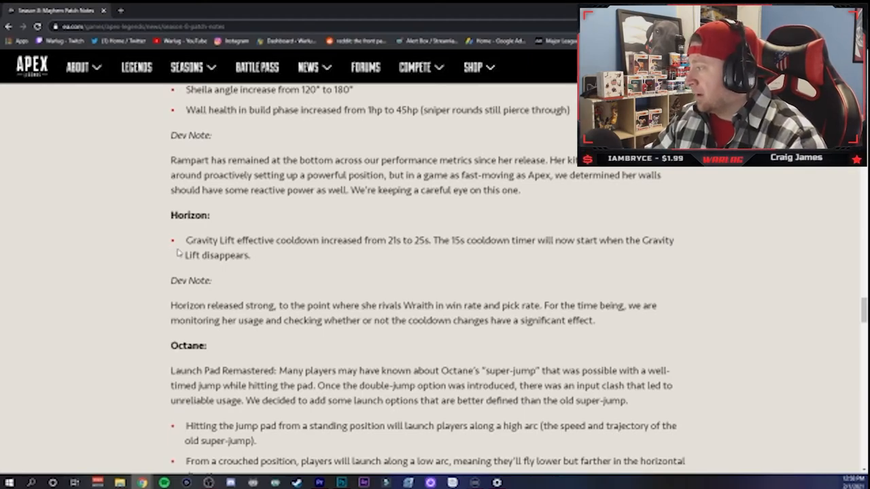
pyautogui.moveTo(185, 240); pyautogui.dragTo(401, 240)
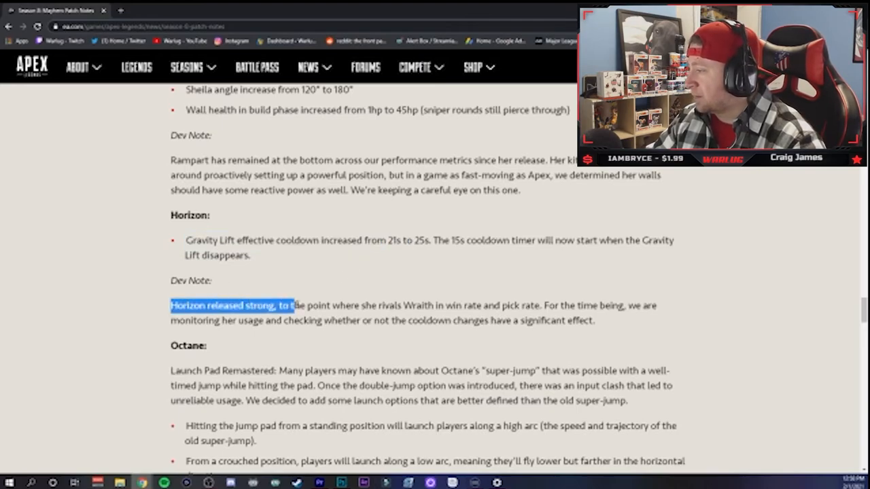
# Step: Highlight Horizon's dev note about rivaling Wraith in win rate and pick rate
pyautogui.moveTo(292, 305); pyautogui.dragTo(496, 305)
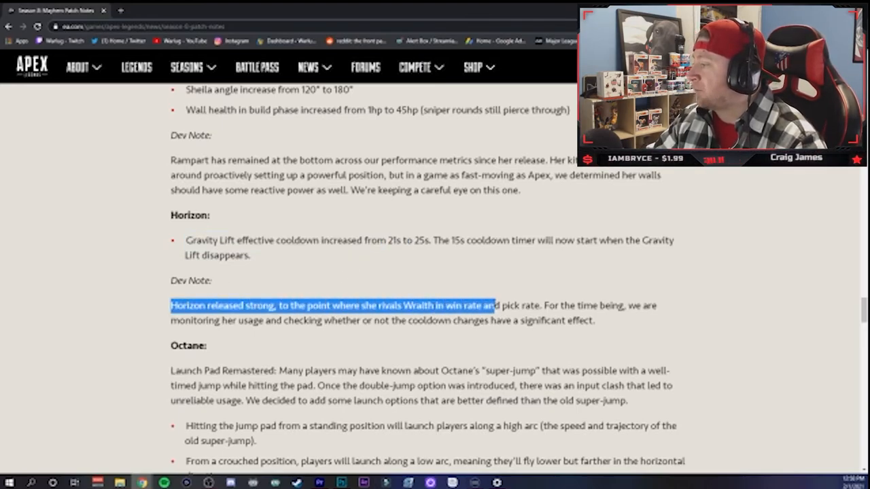
pyautogui.moveTo(495, 305); pyautogui.dragTo(537, 305)
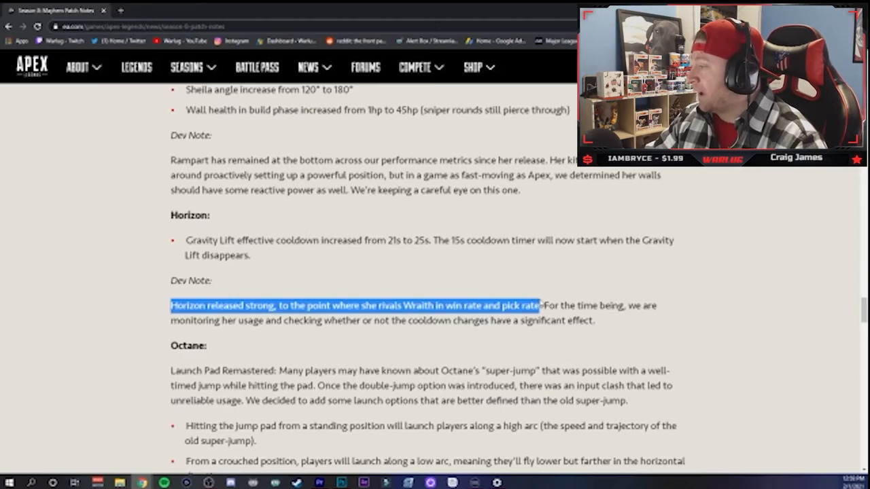
pyautogui.moveTo(537, 305); pyautogui.dragTo(653, 305)
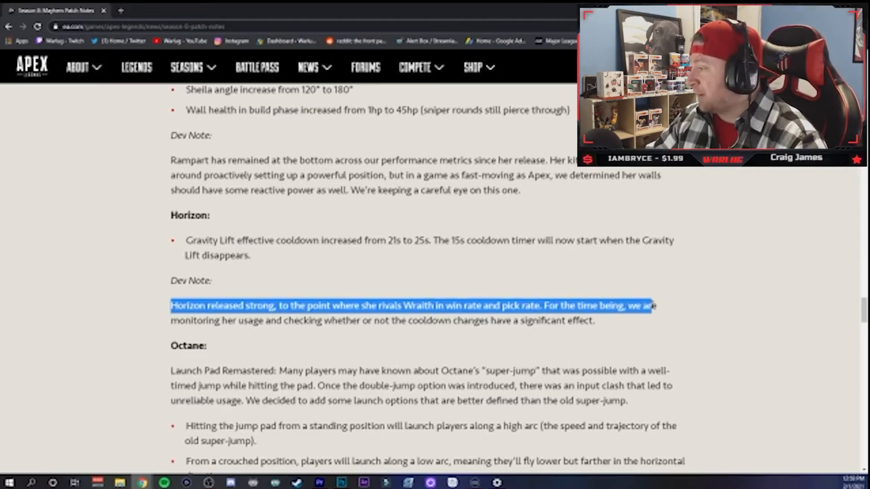
pyautogui.moveTo(649, 305); pyautogui.dragTo(595, 321)
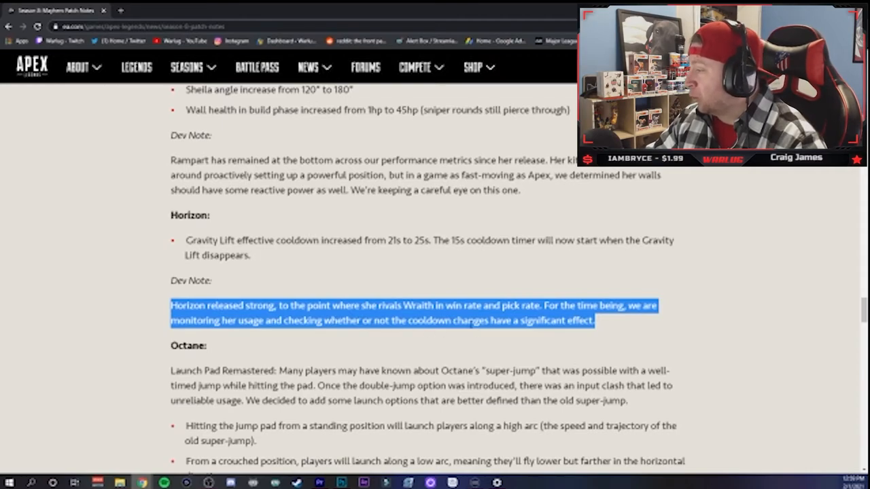
pyautogui.click(218, 304)
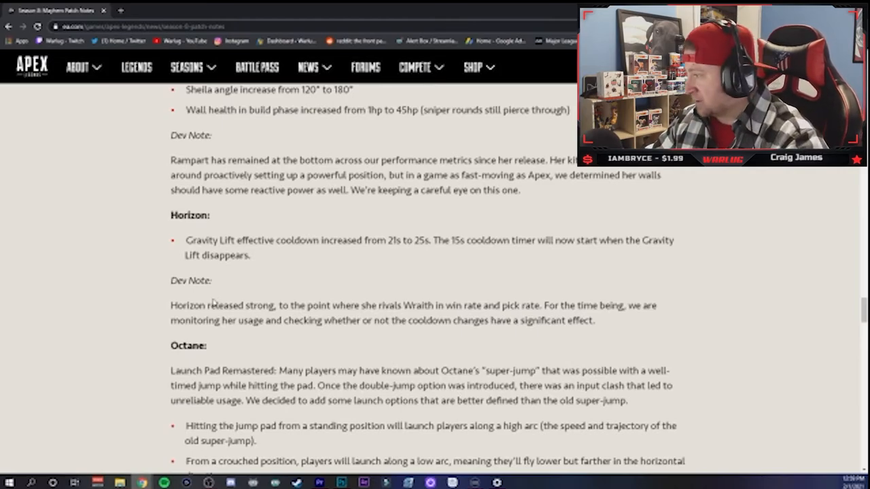
# Step: Re-read the sentence that Horizon released strong, rivaling Wraith
pyautogui.moveTo(171, 305); pyautogui.dragTo(433, 305)
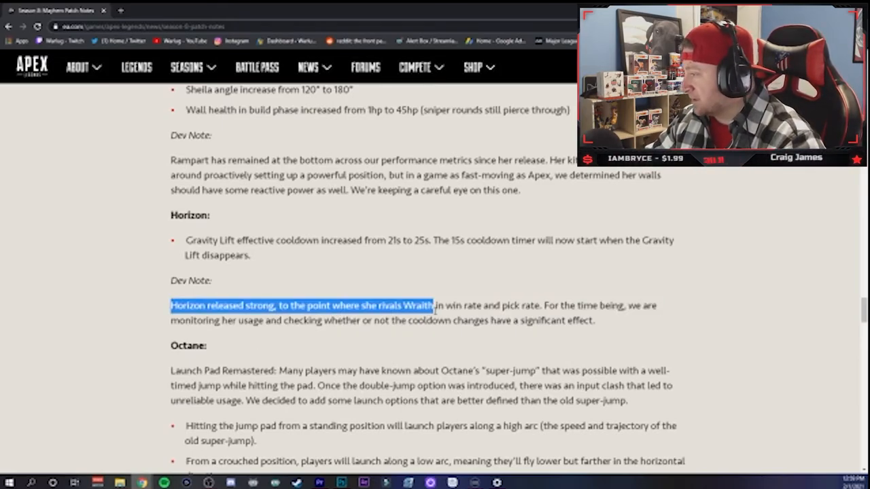
pyautogui.moveTo(432, 305); pyautogui.dragTo(537, 305)
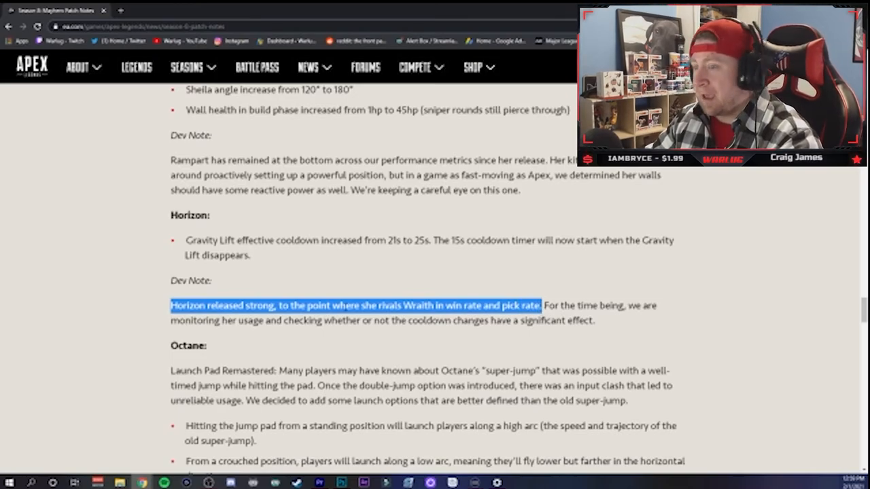
pyautogui.click(159, 308)
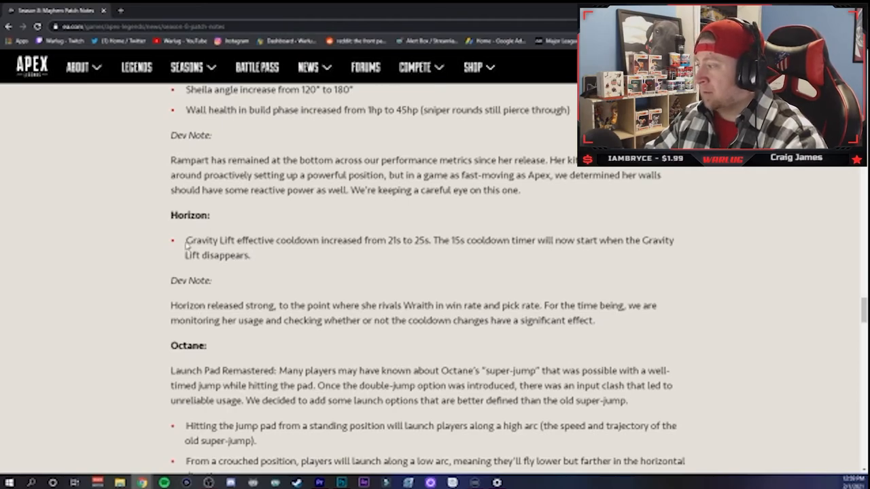
pyautogui.moveTo(349, 274)
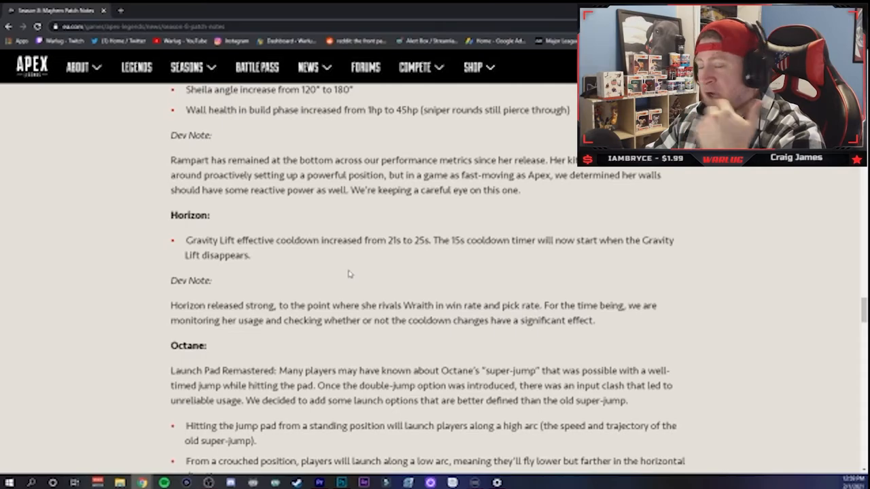
pyautogui.moveTo(171, 300)
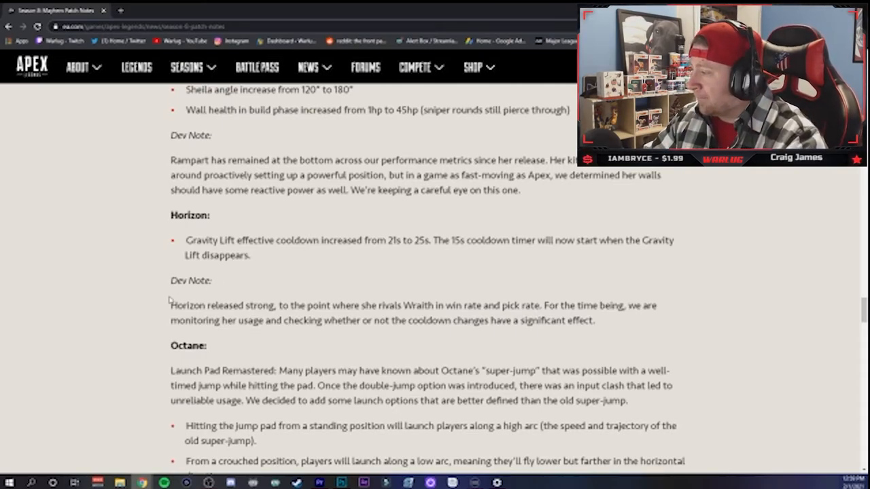
pyautogui.moveTo(171, 240)
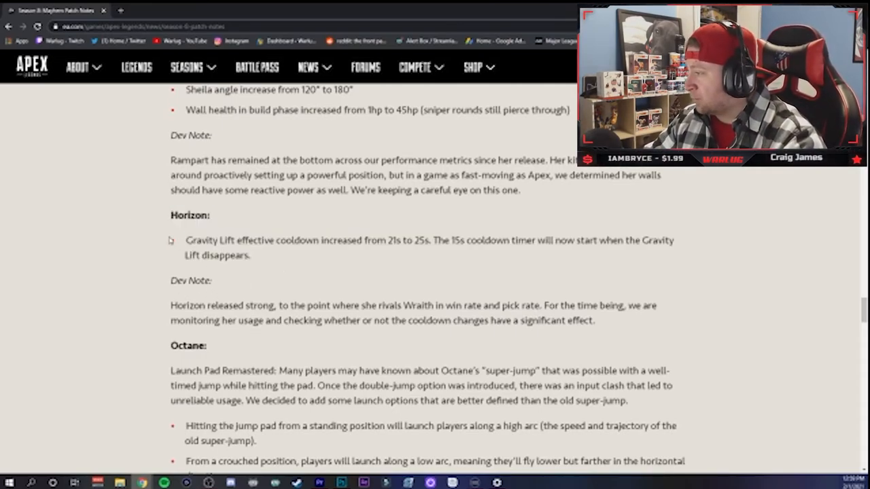
# Step: Read Octane's Launch Pad Remastered intro and the input clash phrase
pyautogui.scroll(-3)
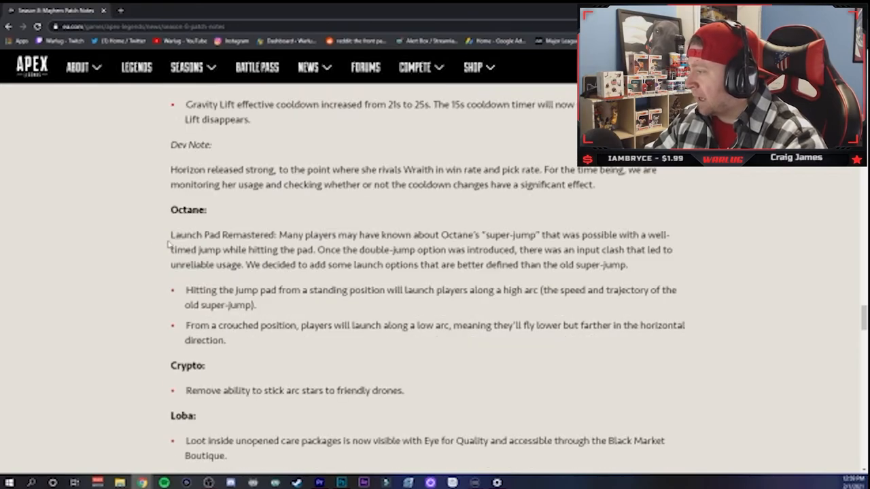
pyautogui.doubleClick(223, 235)
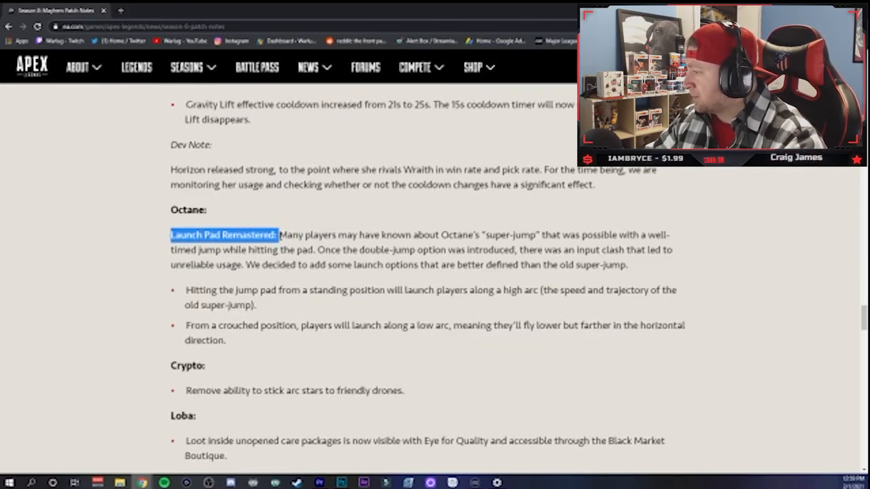
pyautogui.click(348, 276)
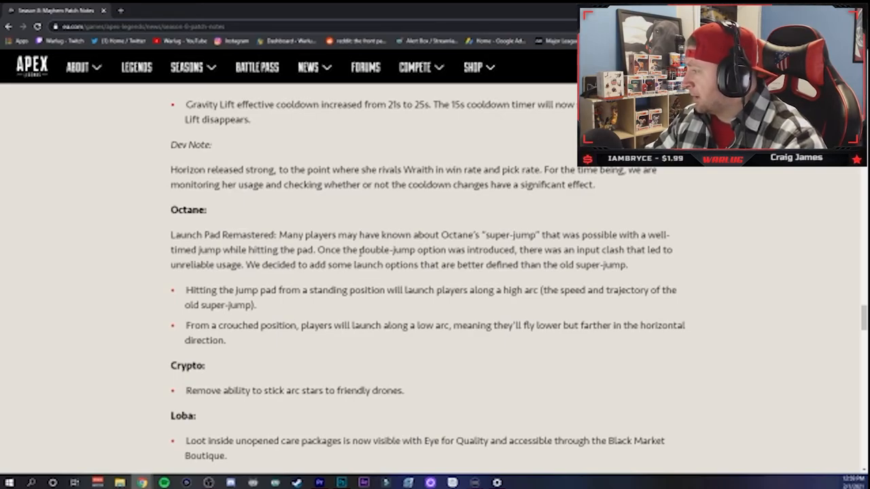
pyautogui.moveTo(566, 250); pyautogui.dragTo(674, 249)
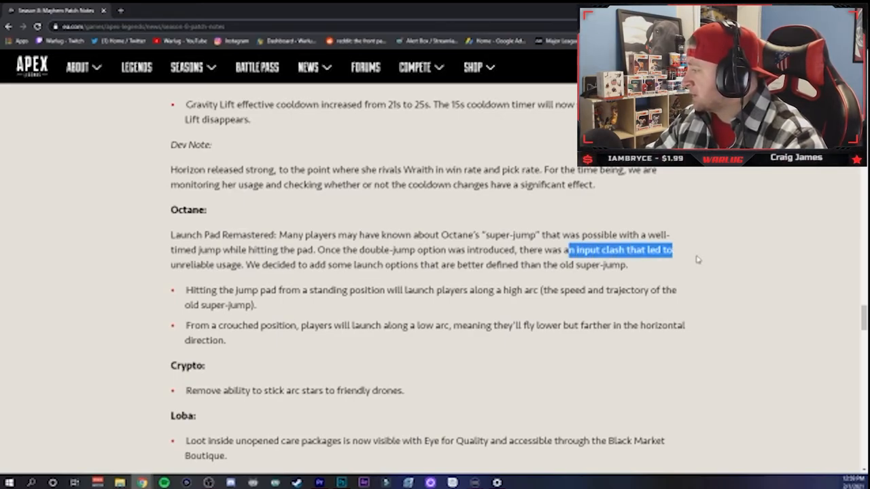
pyautogui.click(242, 278)
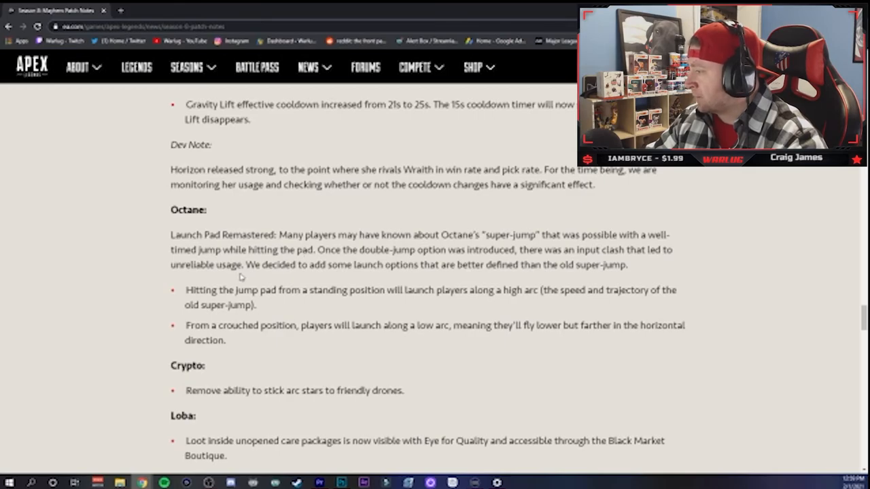
# Step: Read the standing jump pad and crouched 'lower but farther' launch-arc bullets
pyautogui.moveTo(185, 290); pyautogui.dragTo(328, 290)
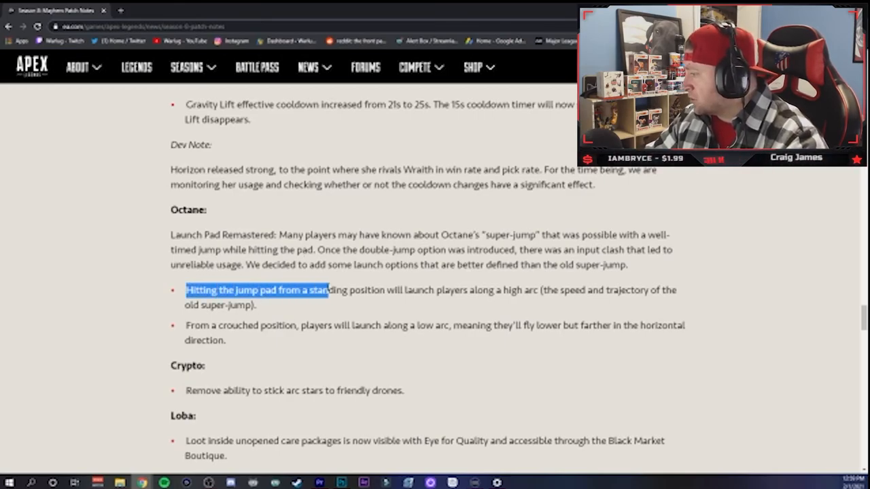
pyautogui.moveTo(326, 290); pyautogui.dragTo(537, 291)
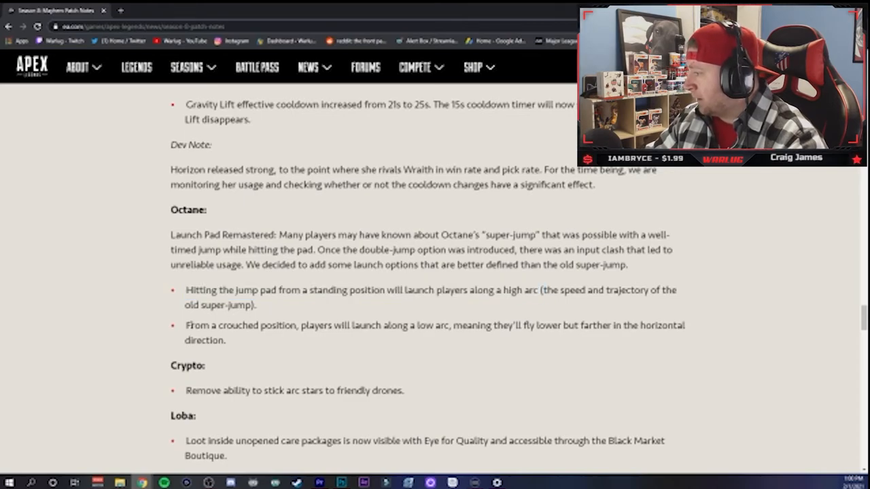
pyautogui.moveTo(185, 325); pyautogui.dragTo(323, 324)
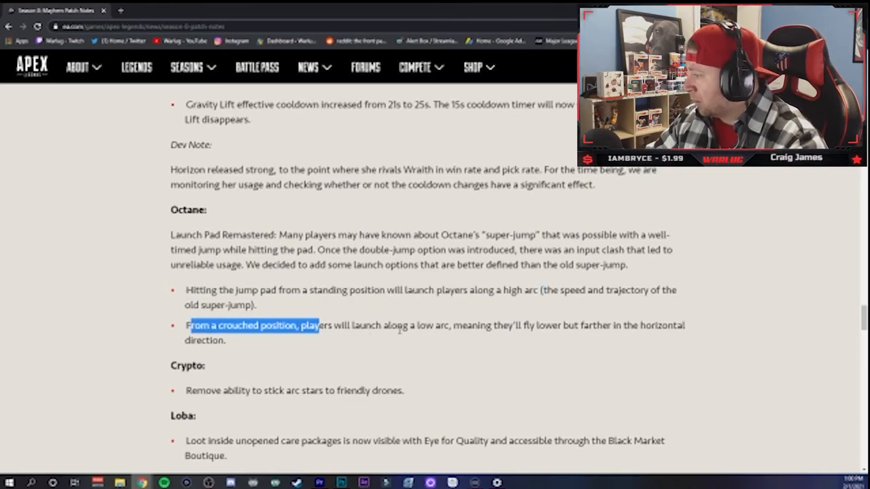
pyautogui.moveTo(187, 326); pyautogui.dragTo(644, 326)
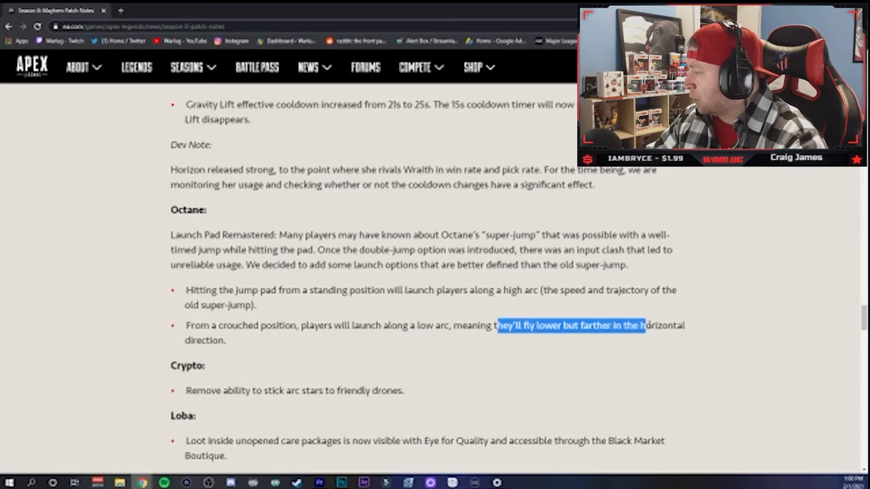
pyautogui.click(228, 289)
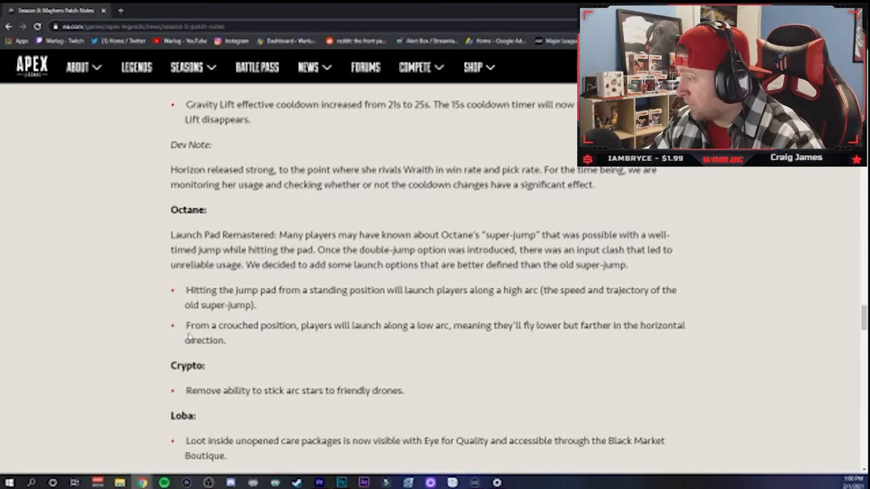
# Step: Read the Loba and Caustic notes, then Mirage's footstep dev note above Weapon Meta
pyautogui.scroll(-3)
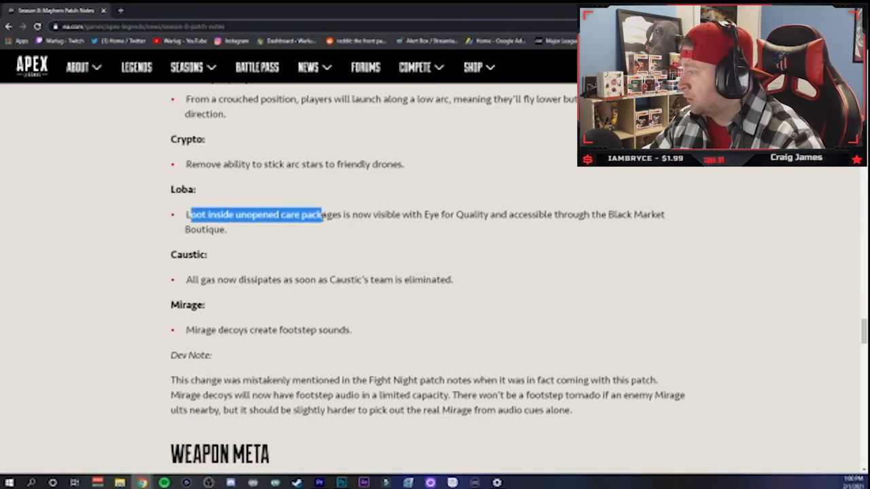
pyautogui.click(371, 220)
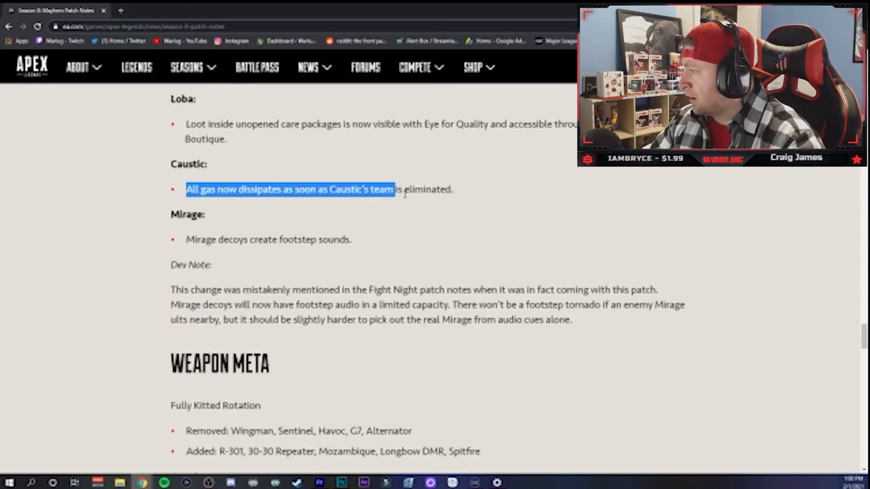
pyautogui.click(224, 176)
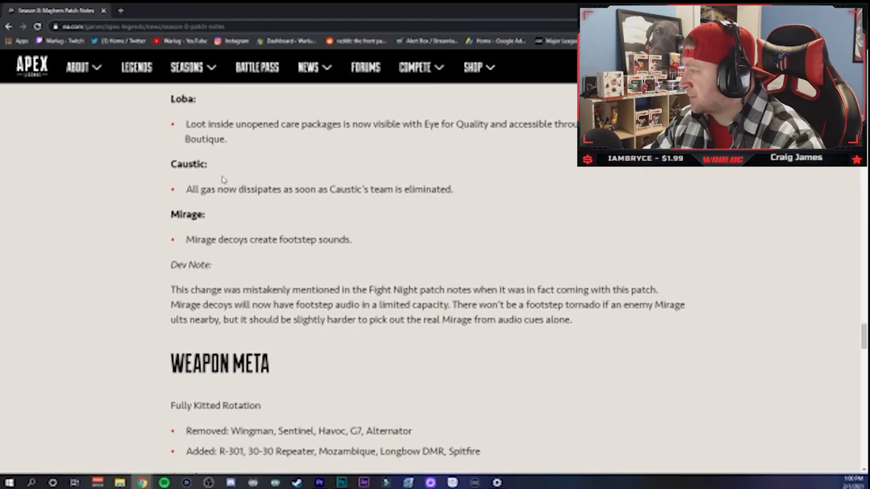
pyautogui.doubleClick(188, 164)
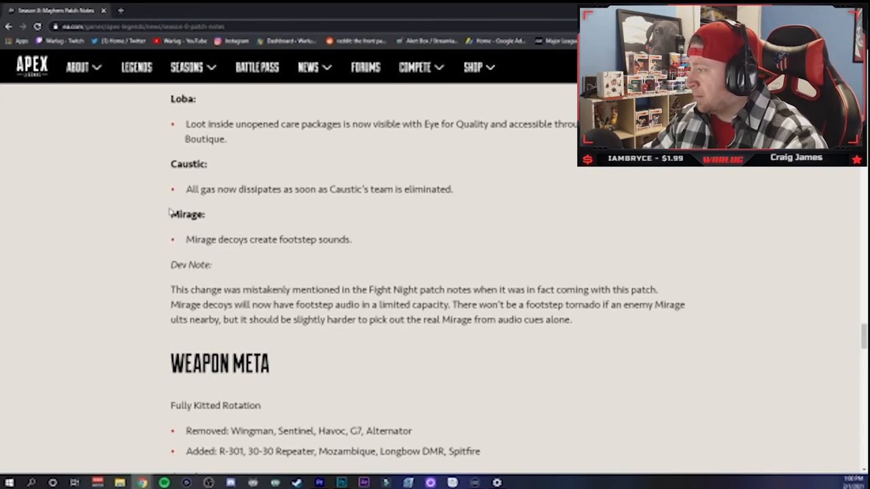
pyautogui.moveTo(363, 247)
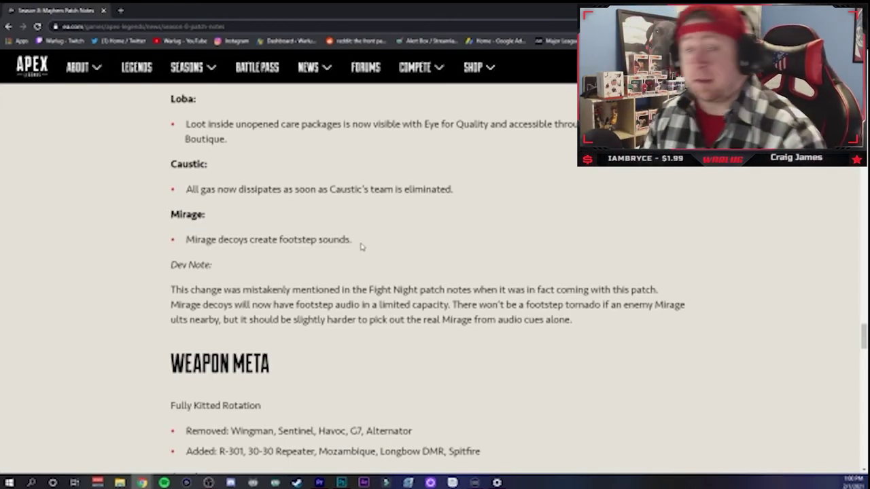
pyautogui.moveTo(357, 246)
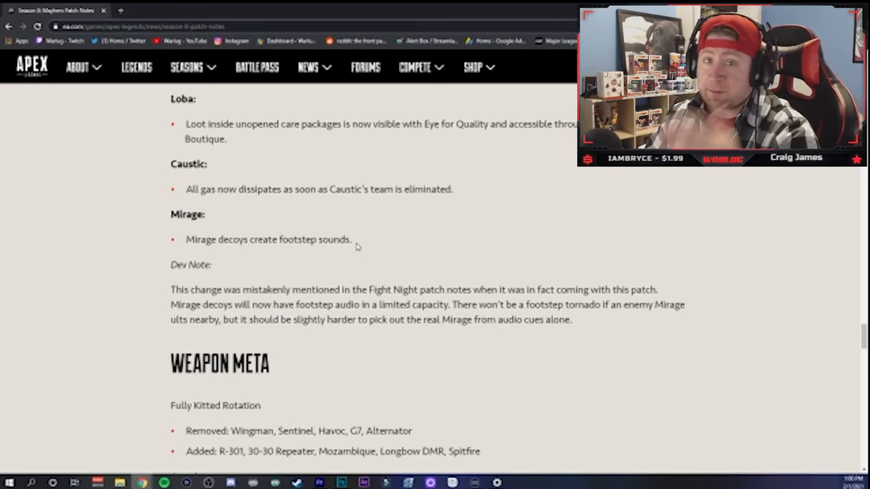
pyautogui.moveTo(328, 260)
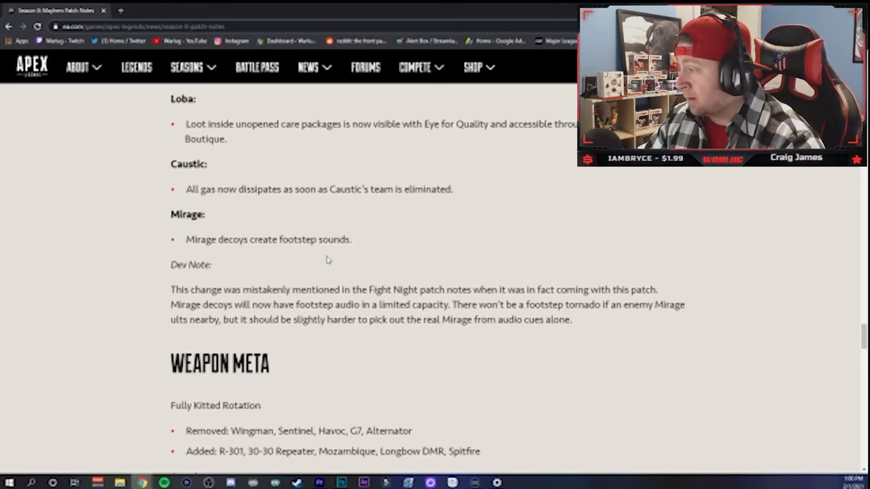
pyautogui.moveTo(614, 327)
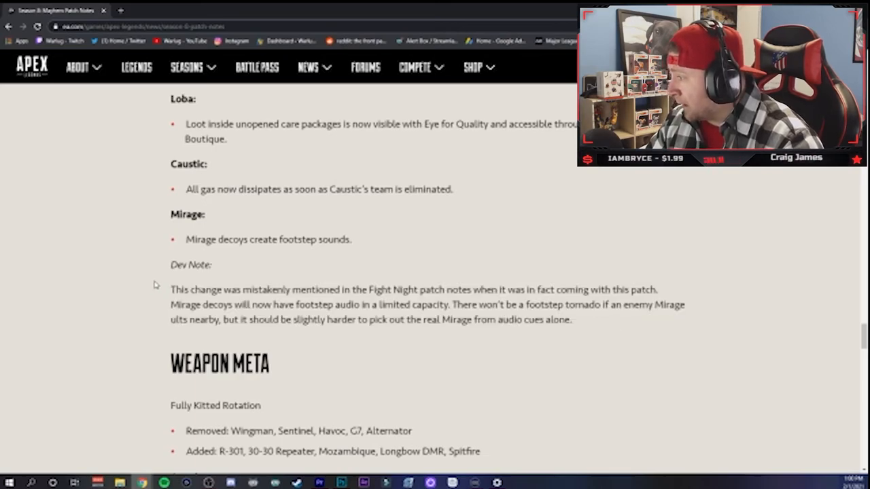
pyautogui.moveTo(170, 289); pyautogui.dragTo(573, 320)
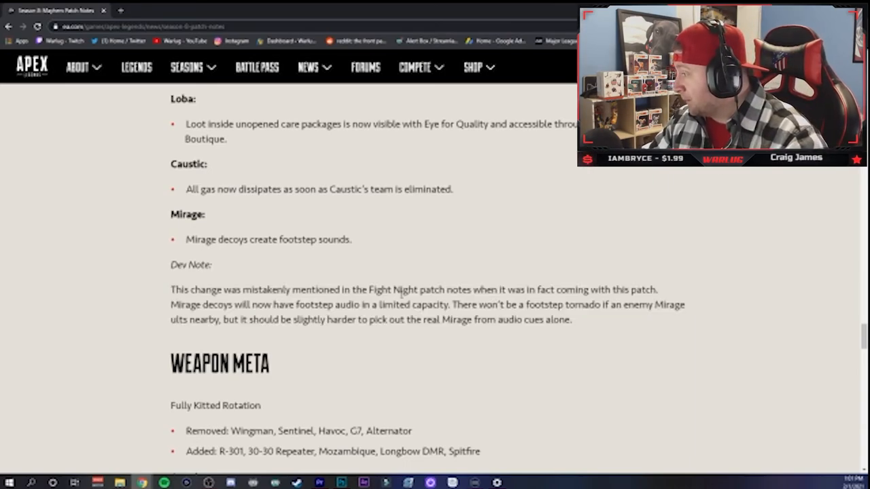
pyautogui.moveTo(153, 327)
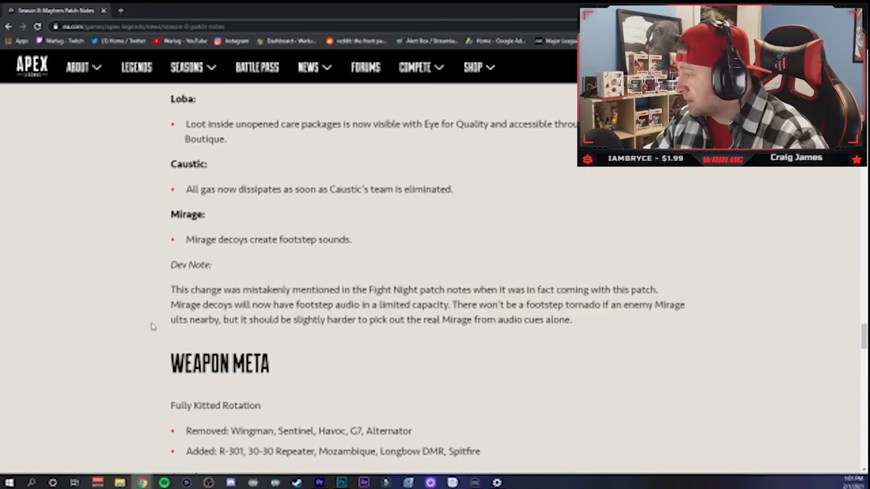
pyautogui.moveTo(226, 320); pyautogui.dragTo(574, 319)
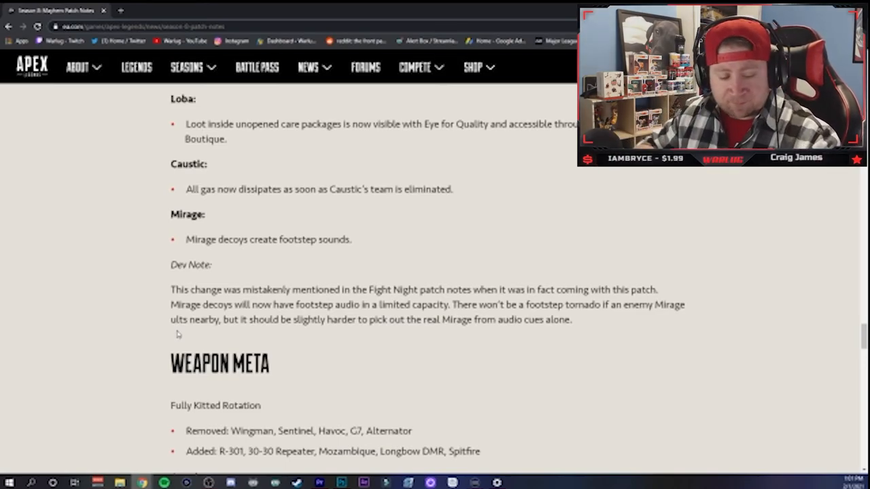
# Step: Read the Fully Kitted Rotation's full list of added weapons
pyautogui.scroll(-3)
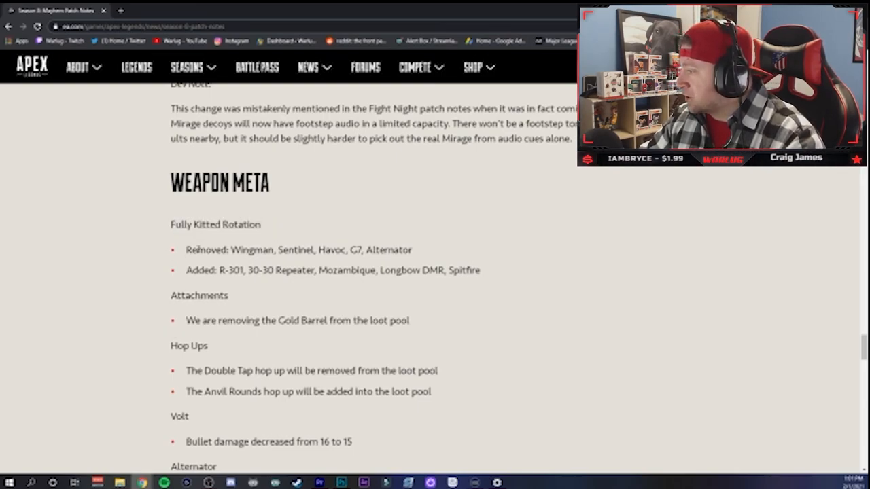
pyautogui.moveTo(238, 250); pyautogui.dragTo(413, 250)
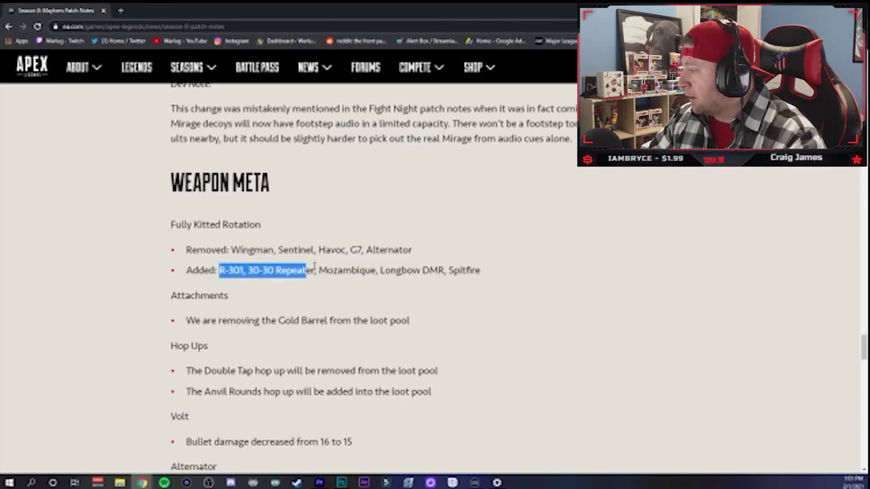
pyautogui.moveTo(309, 270); pyautogui.dragTo(479, 270)
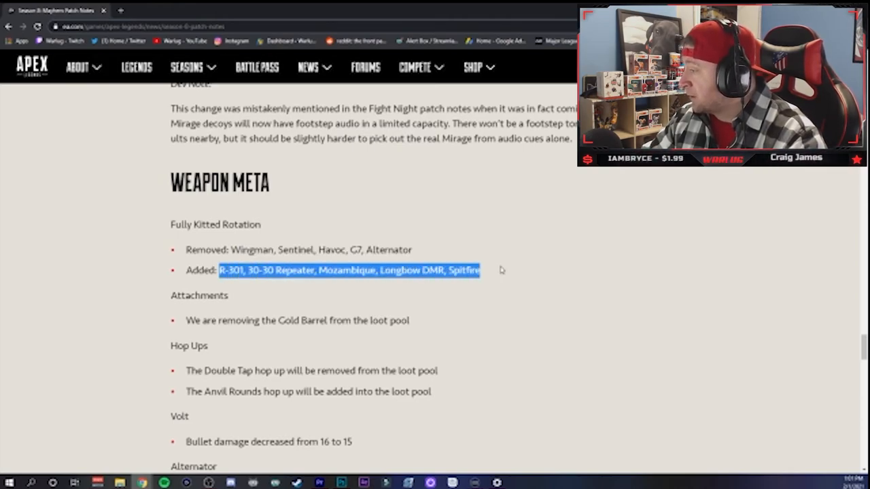
pyautogui.click(516, 281)
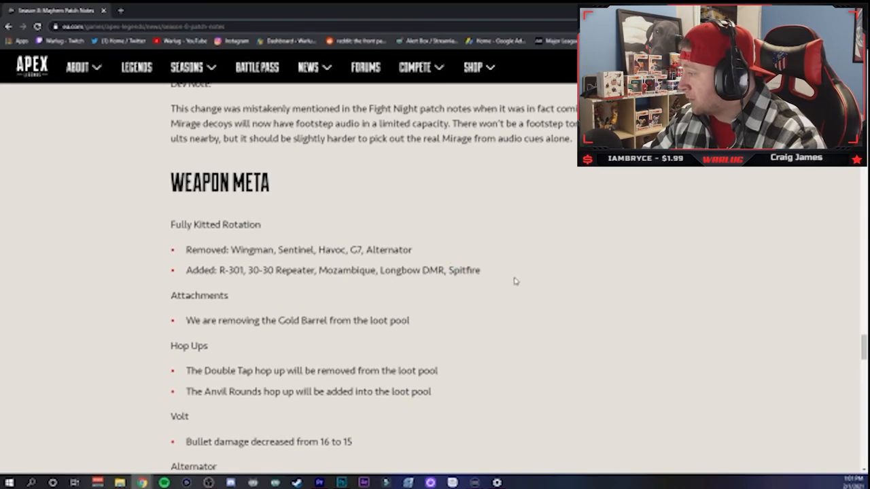
# Step: Read the Gold Barrel removal line and continue toward the Spitfire changes
pyautogui.scroll(-3)
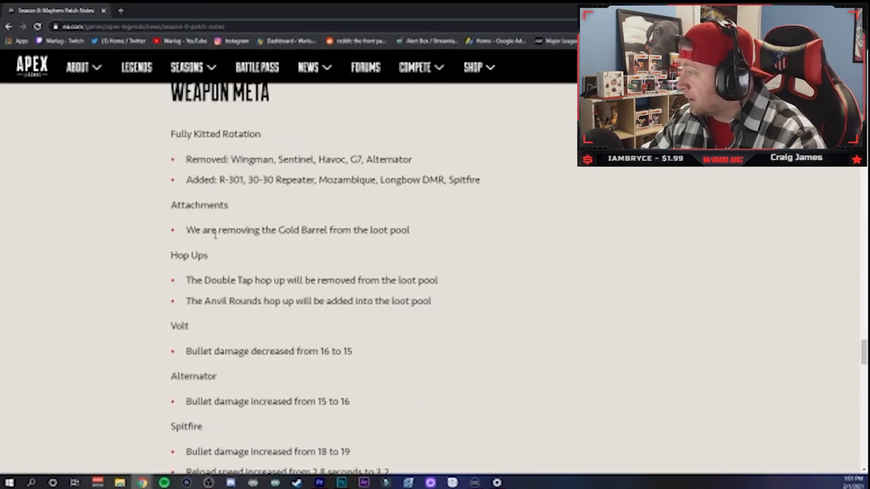
pyautogui.doubleClick(199, 205)
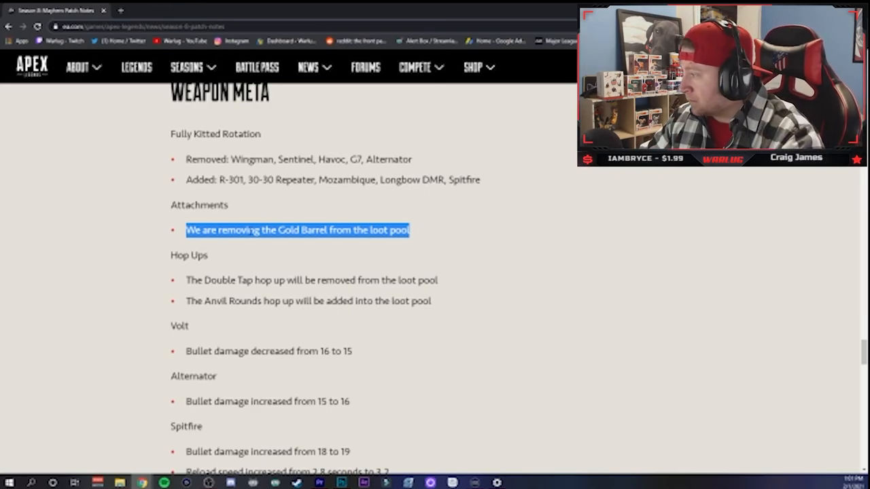
pyautogui.click(447, 229)
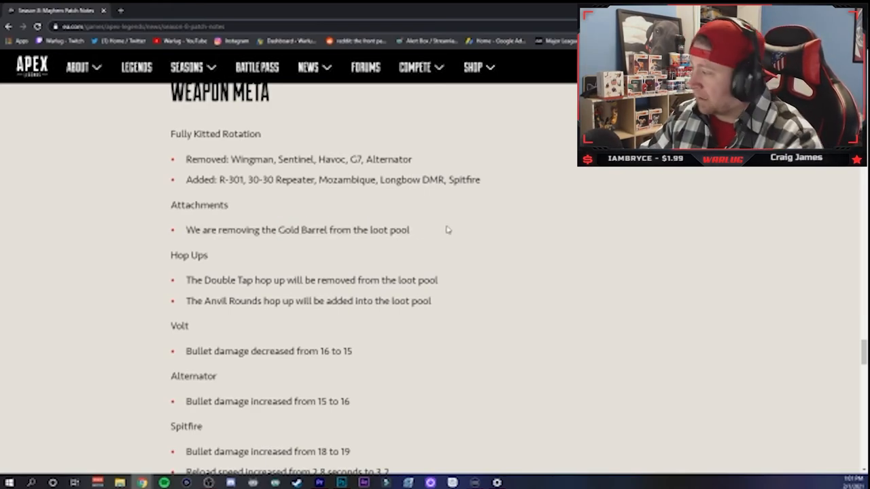
pyautogui.scroll(-3)
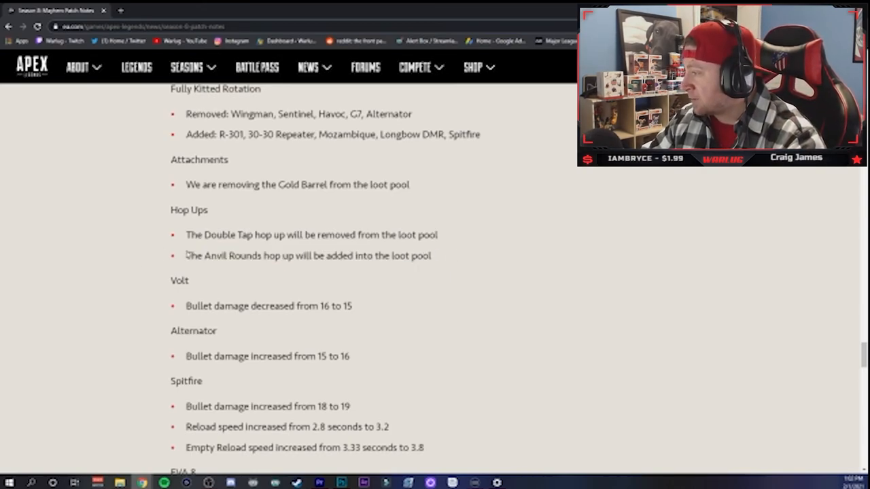
# Step: Read the Volt bullet damage line and the Alternator change
pyautogui.scroll(-3)
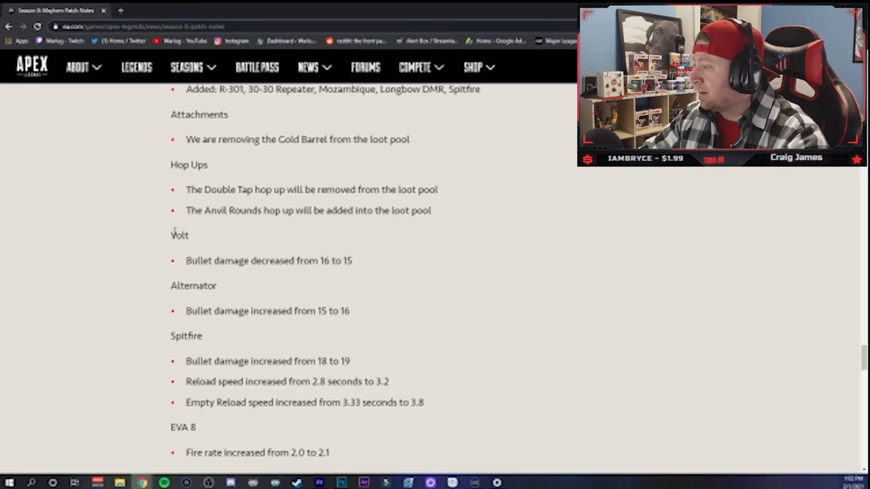
pyautogui.tripleClick(267, 260)
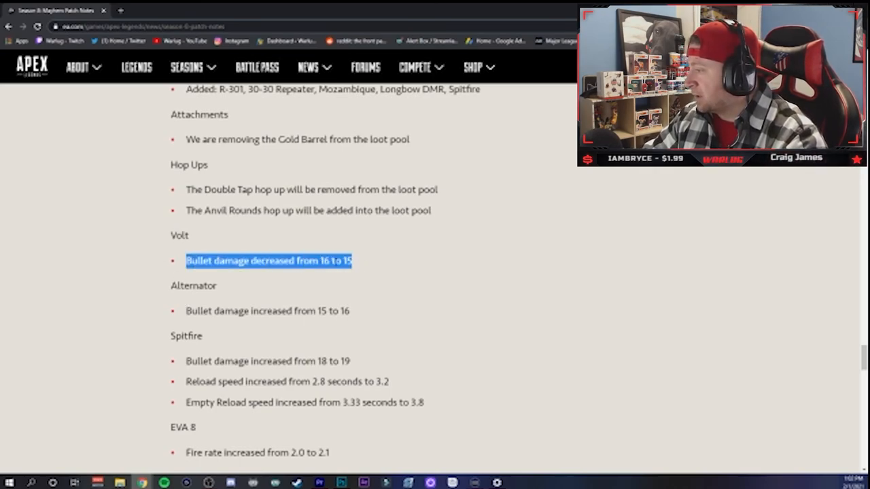
pyautogui.click(365, 265)
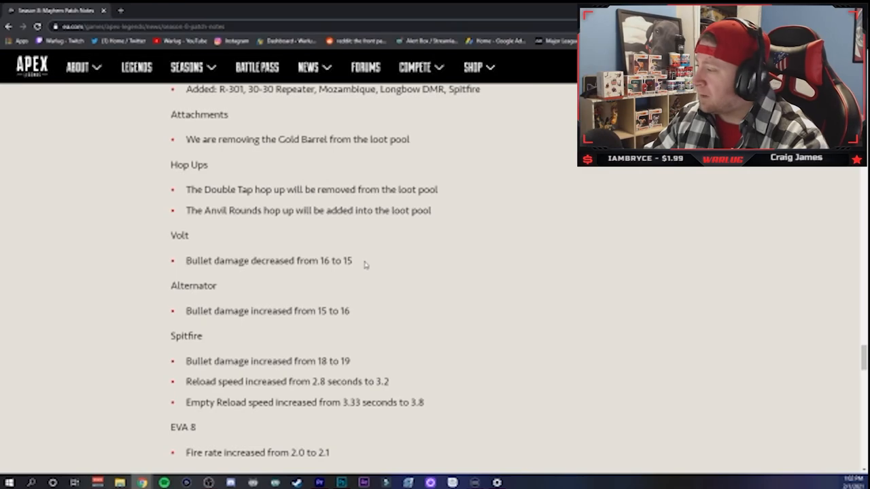
pyautogui.moveTo(148, 270)
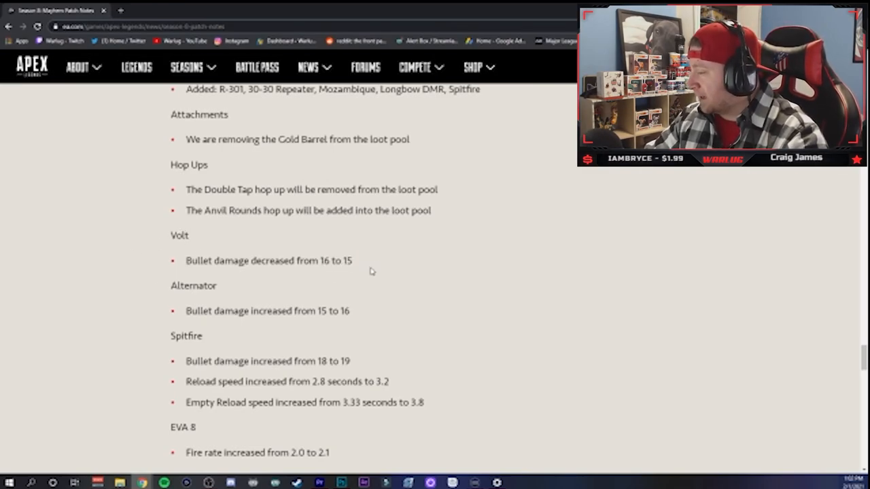
pyautogui.scroll(-3)
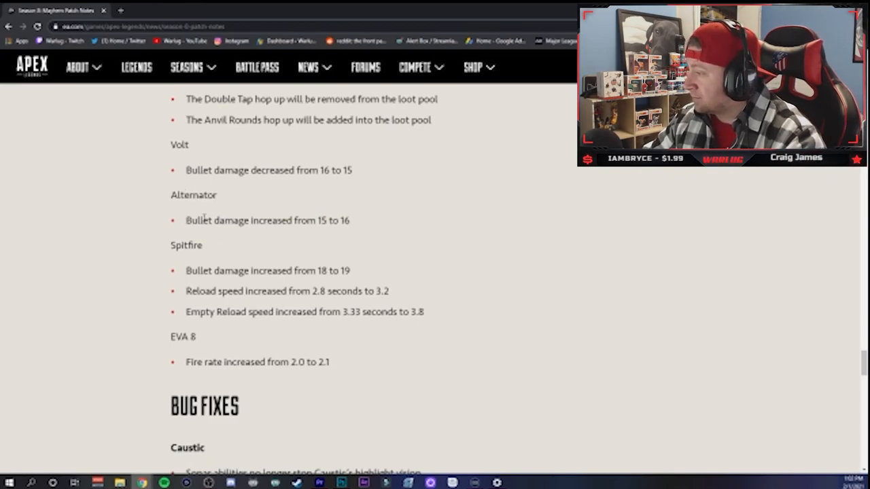
# Step: Read through the Spitfire reload change lines above the EVA 8 entry
pyautogui.doubleClick(186, 245)
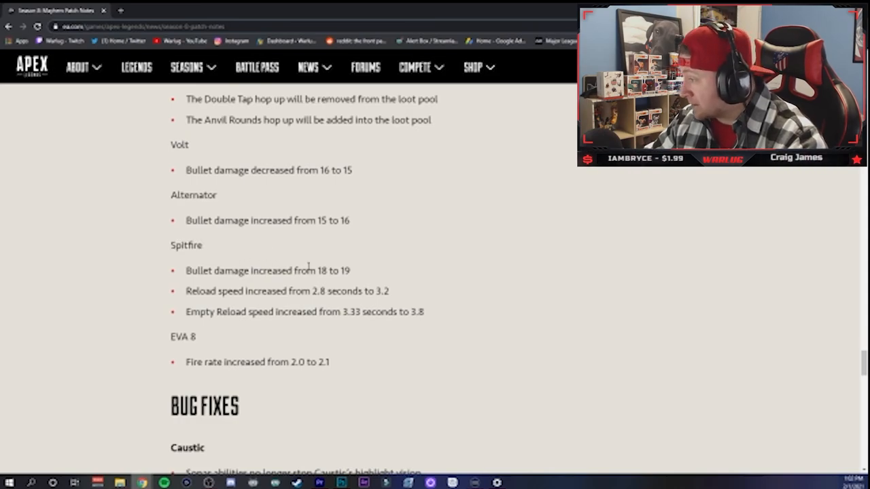
pyautogui.moveTo(223, 290)
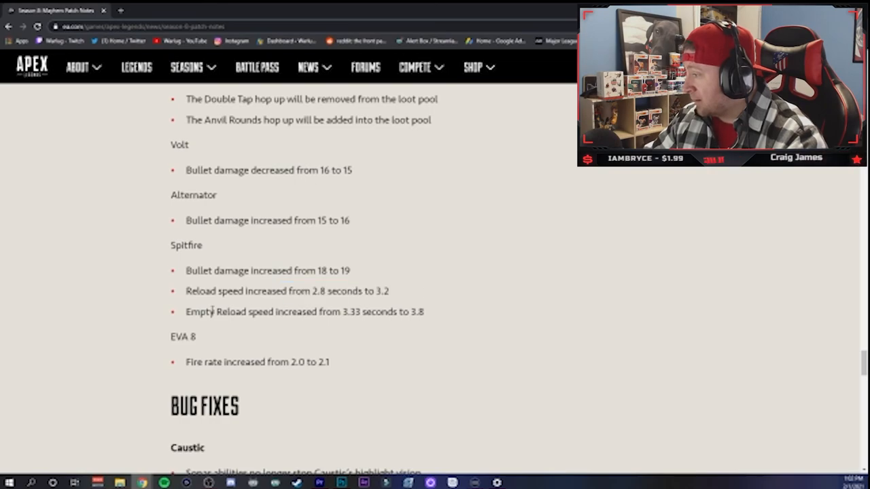
pyautogui.moveTo(457, 313)
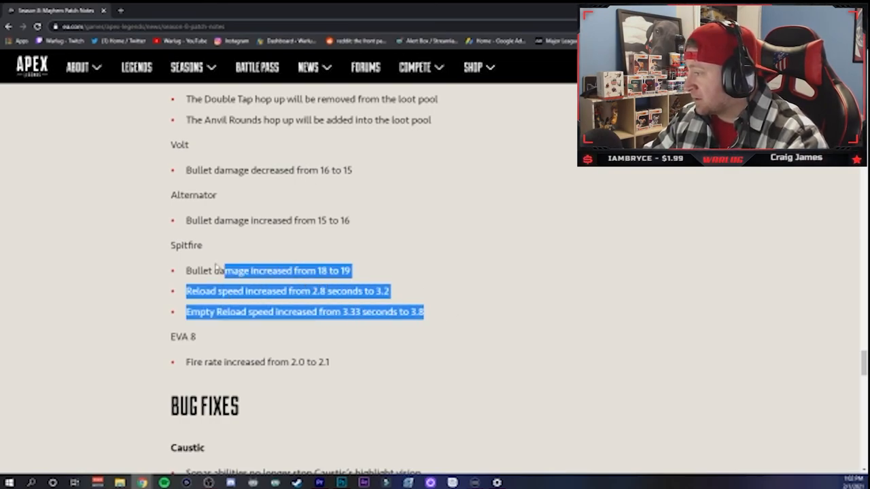
pyautogui.moveTo(224, 270); pyautogui.dragTo(170, 245)
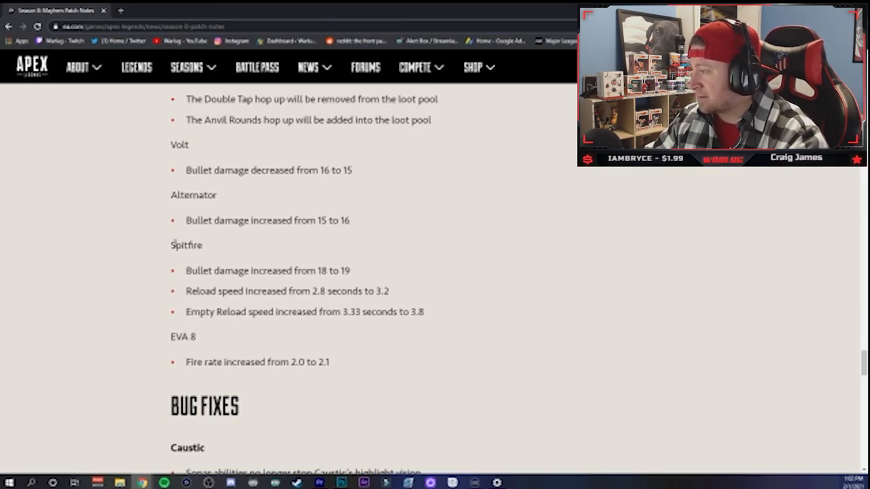
pyautogui.moveTo(172, 244); pyautogui.dragTo(388, 291)
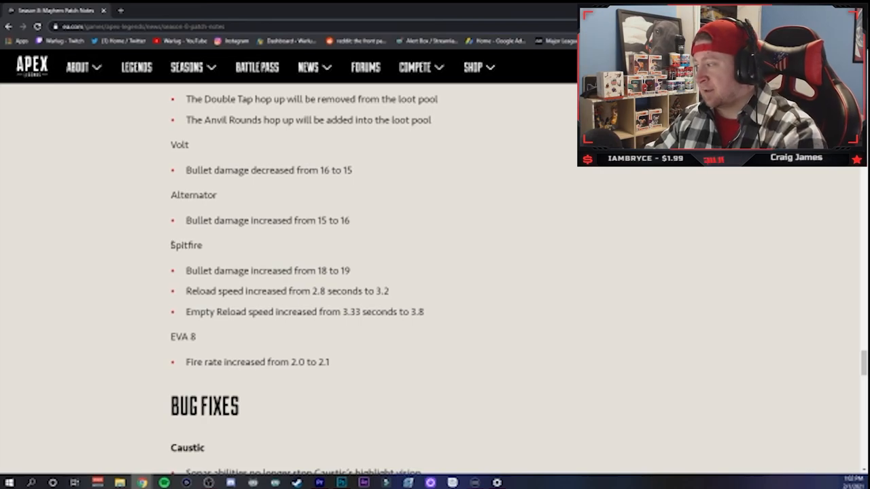
pyautogui.moveTo(448, 316)
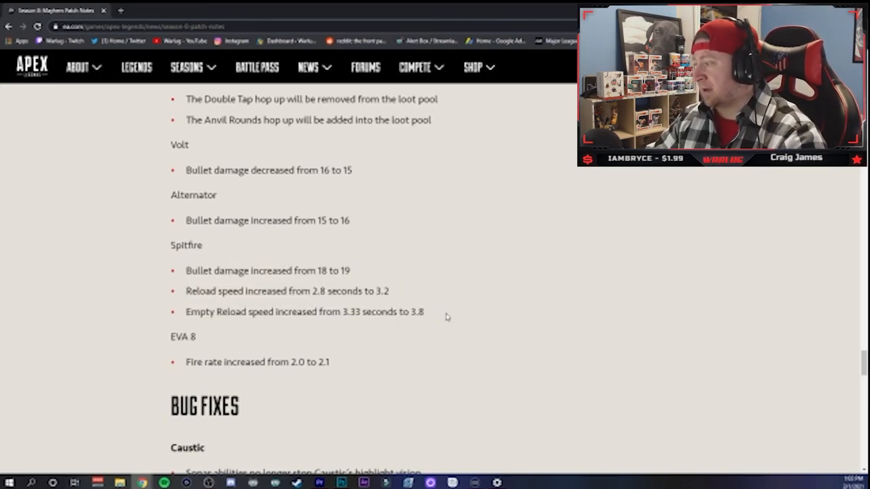
pyautogui.moveTo(436, 316)
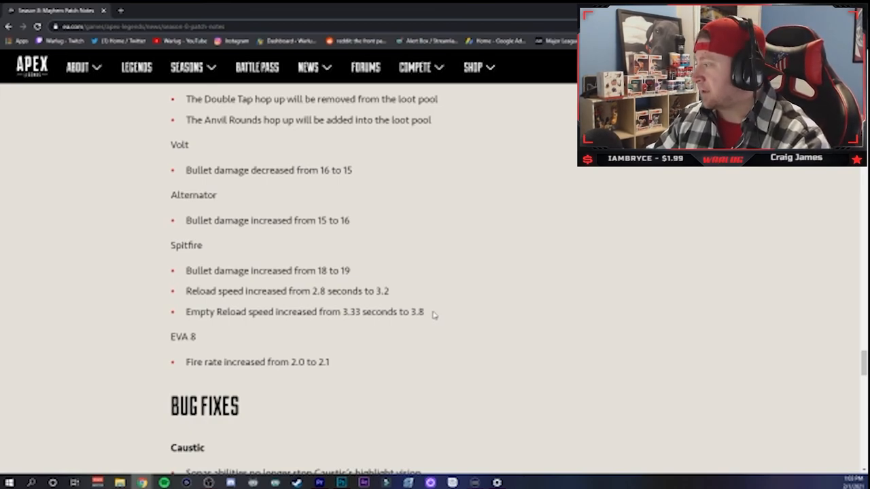
pyautogui.moveTo(219, 250)
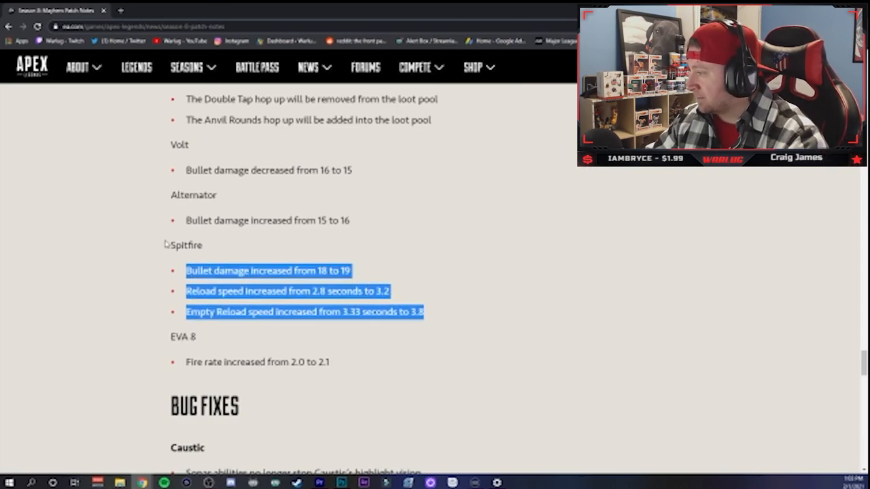
pyautogui.click(272, 311)
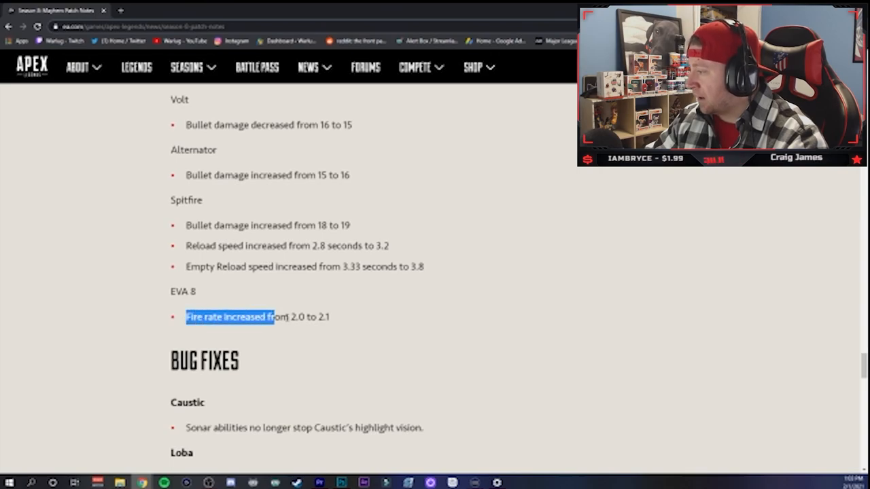
# Step: Scroll through the Bug Fixes and MISC lists, then back up to Wraith's hitbox dev note
pyautogui.scroll(-3)
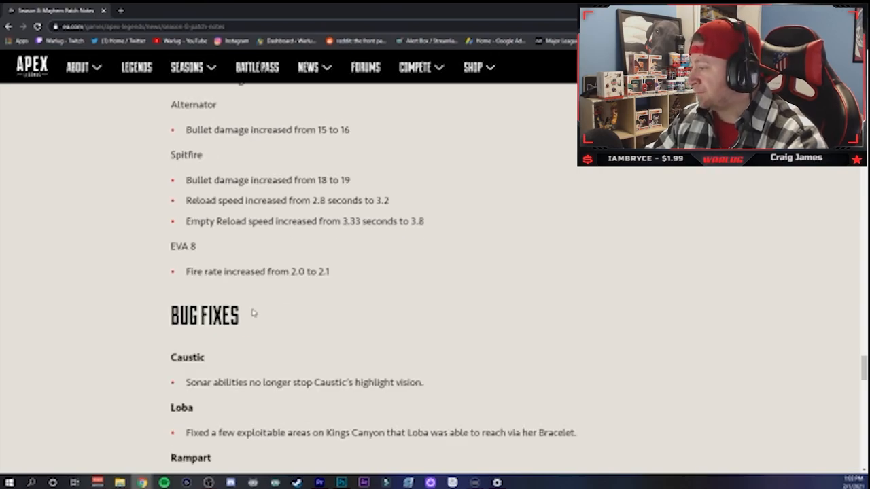
pyautogui.scroll(-3)
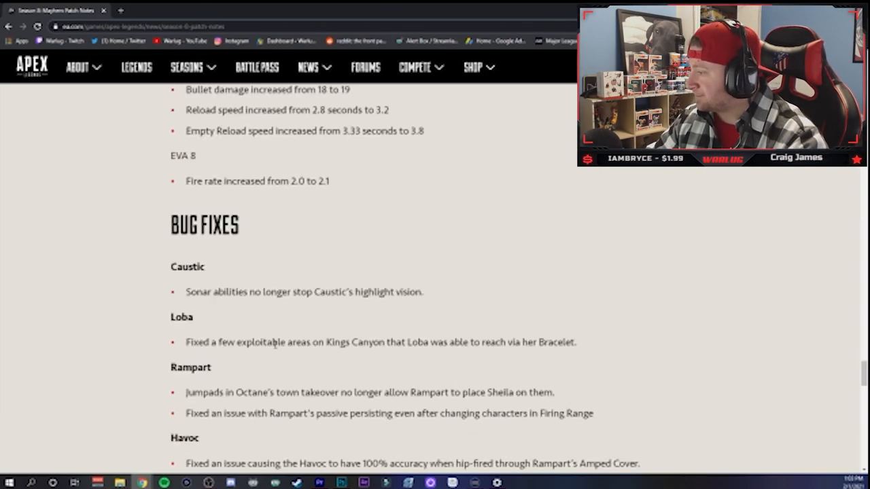
pyautogui.scroll(-3)
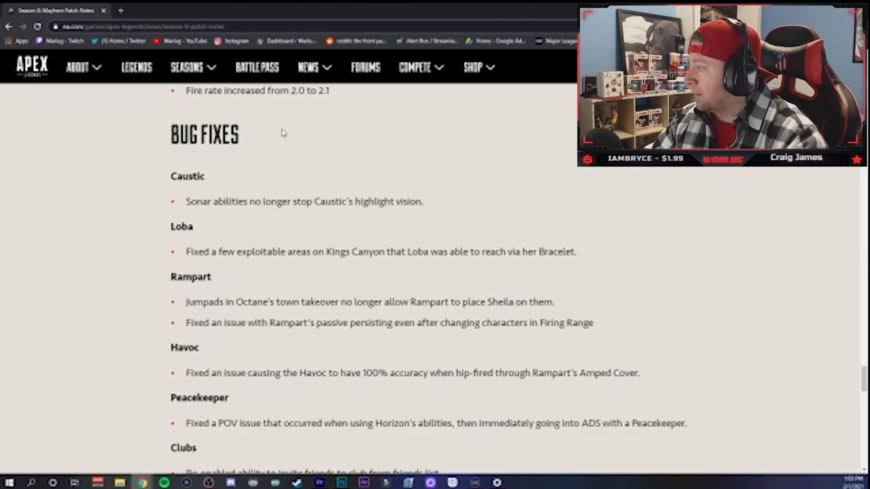
pyautogui.scroll(-3)
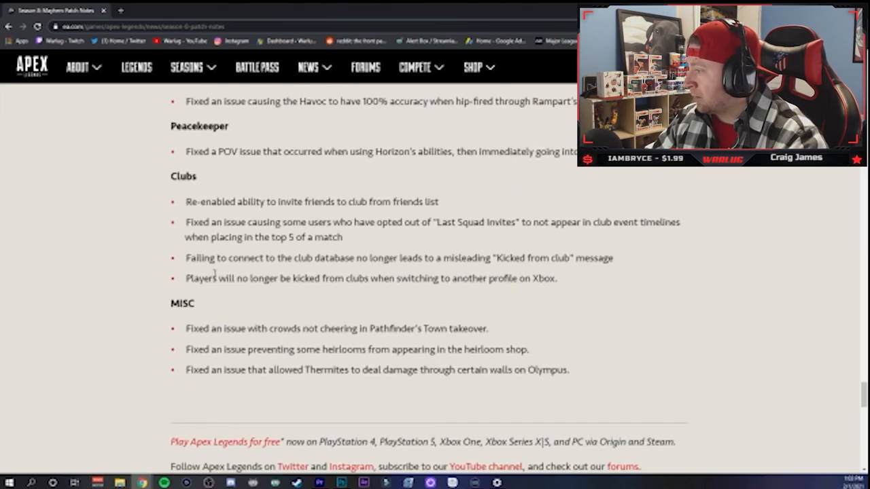
pyautogui.scroll(3)
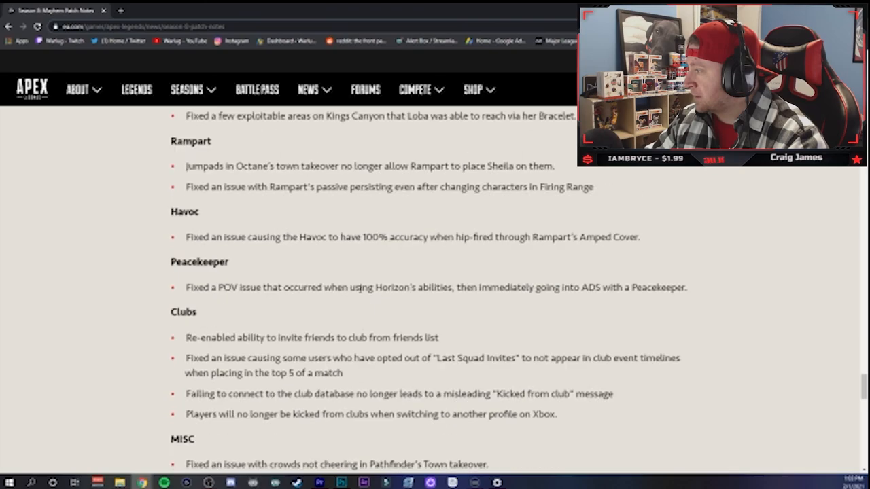
pyautogui.scroll(3)
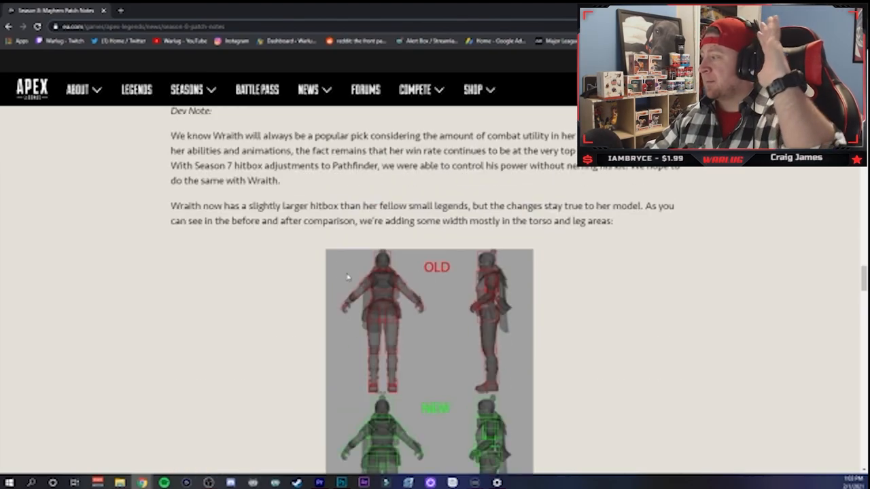
pyautogui.scroll(3)
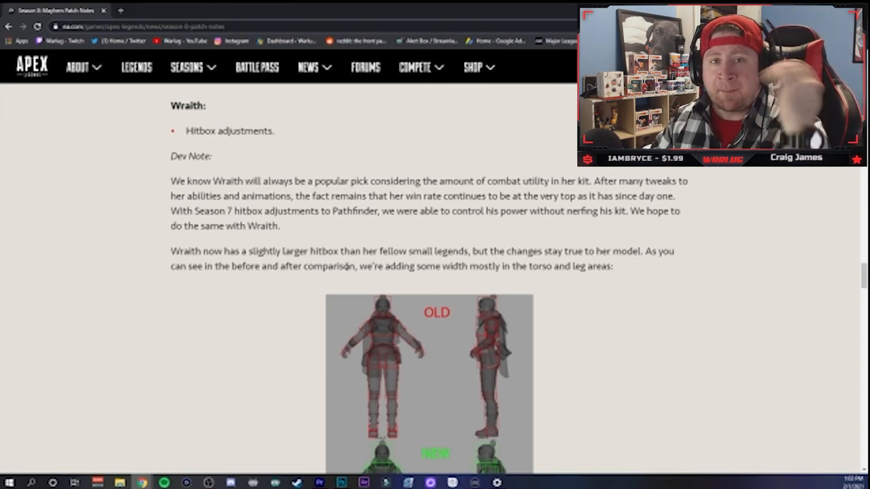
pyautogui.scroll(-3)
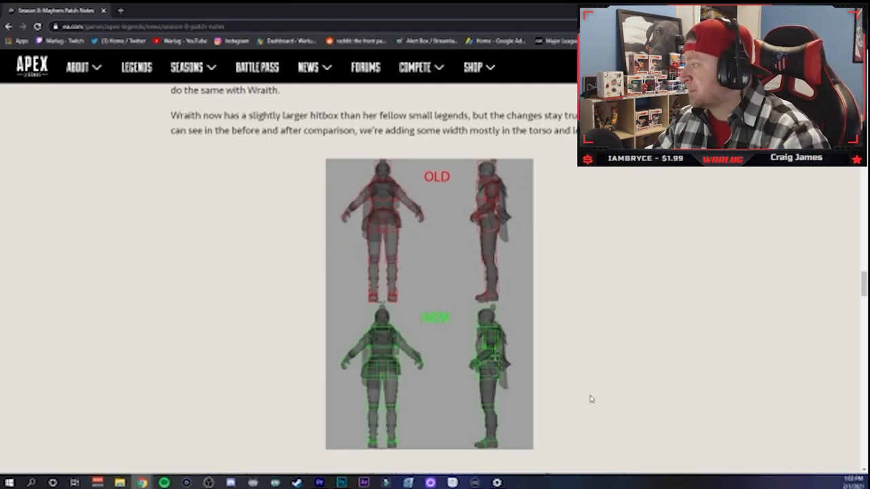
pyautogui.scroll(3)
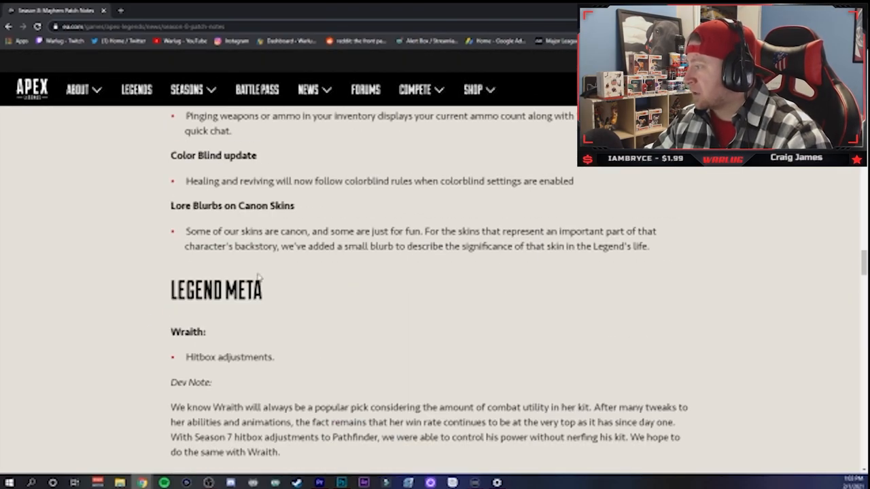
pyautogui.scroll(-3)
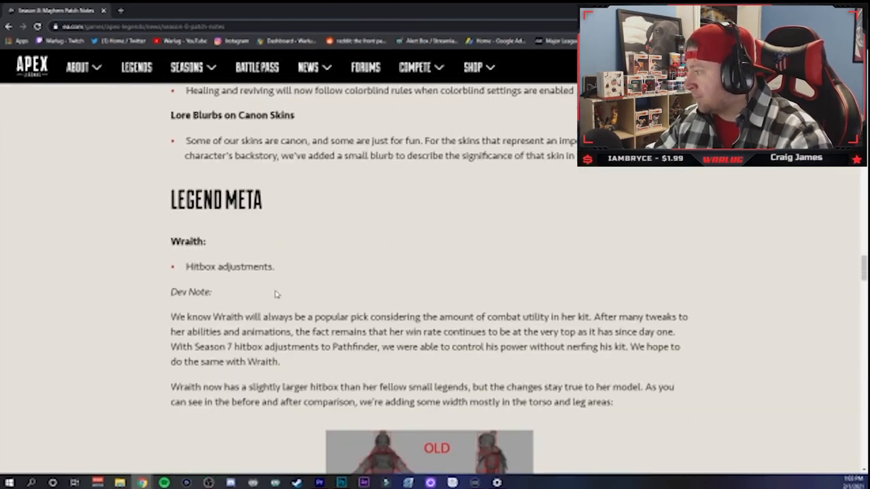
pyautogui.scroll(-3)
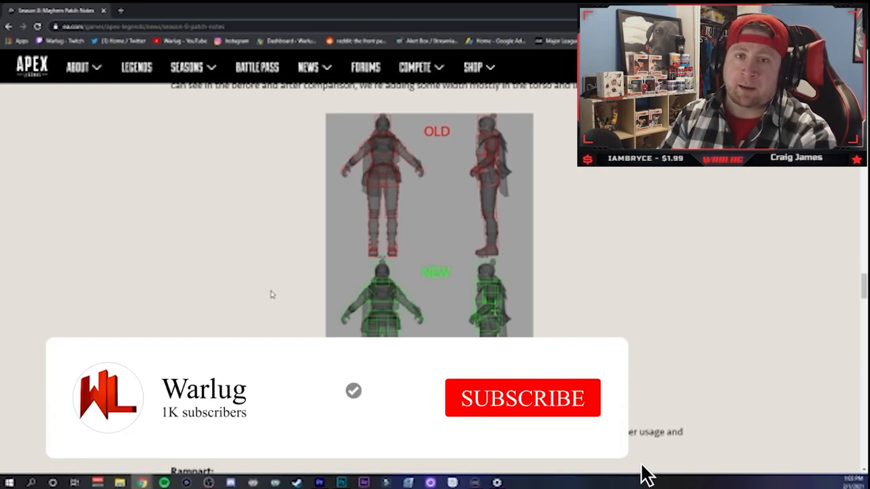
pyautogui.click(522, 398)
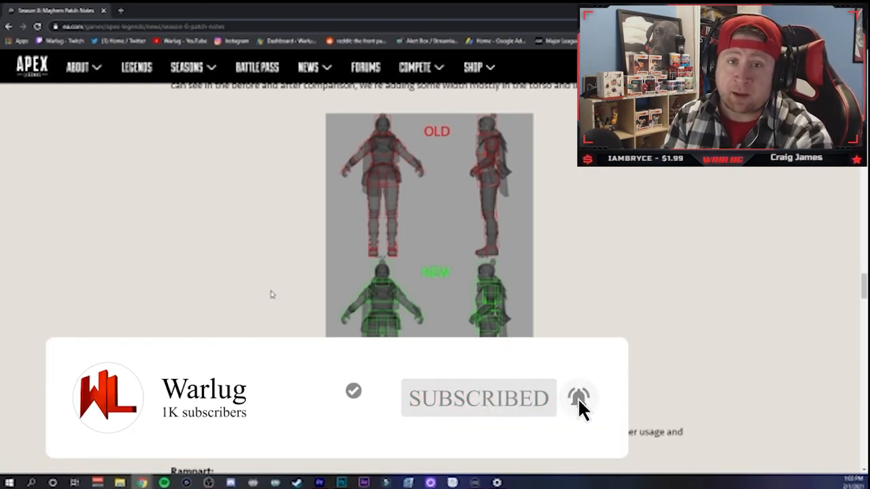